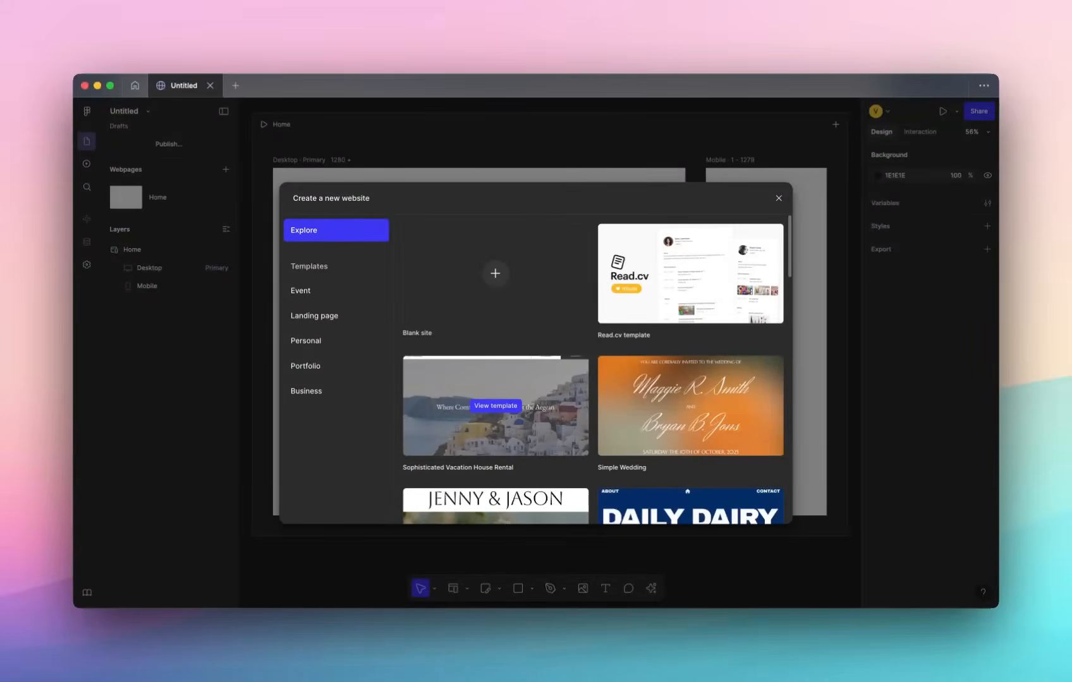
{"action": "mouse_move", "coordinate": [495, 273]}
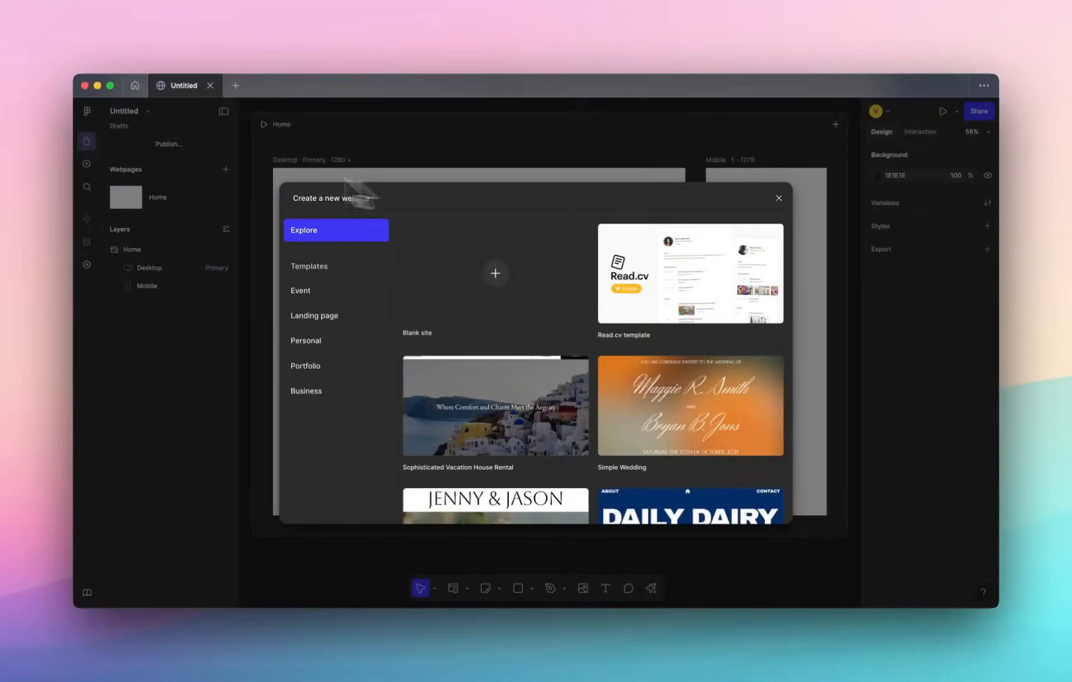
{"action": "mouse_move", "coordinate": [187, 194]}
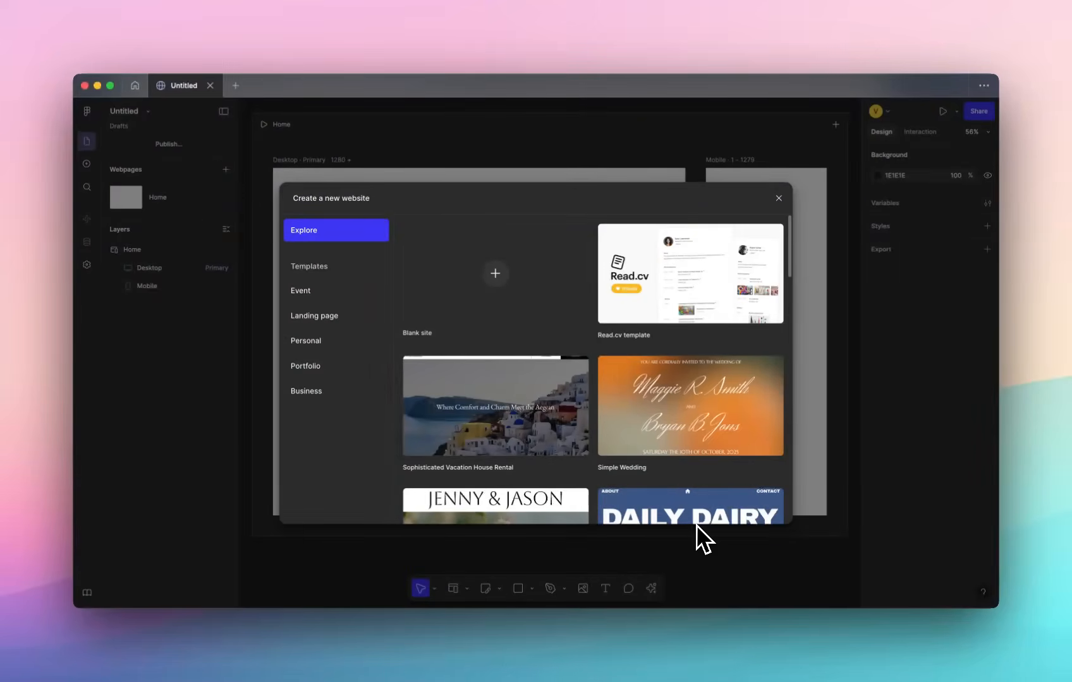
{"action": "mouse_move", "coordinate": [447, 246]}
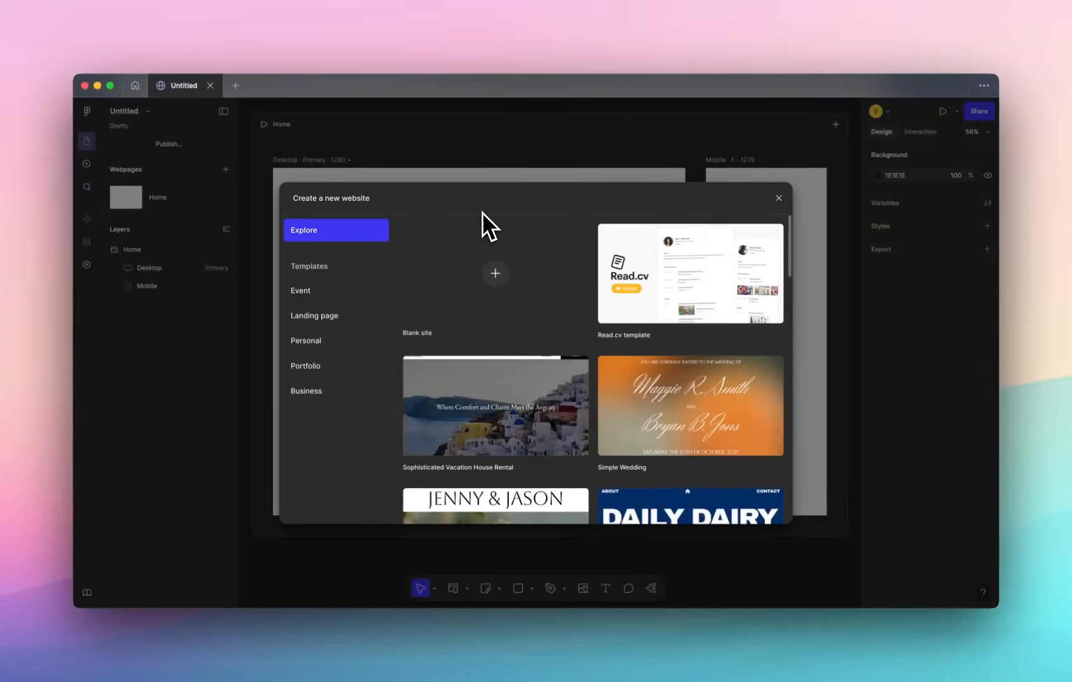
Scroll through the Explore list of website templates in the new-website gallery
{"action": "scroll", "scroll_direction": "down", "scroll_amount": 3}
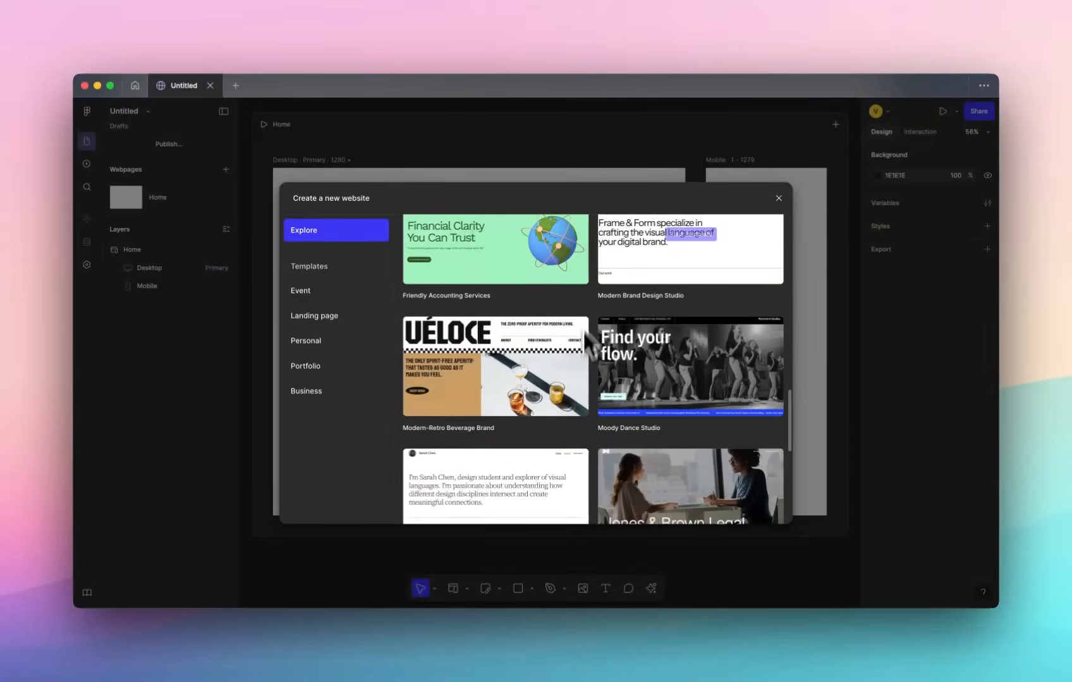
{"action": "scroll", "scroll_direction": "down", "scroll_amount": 3}
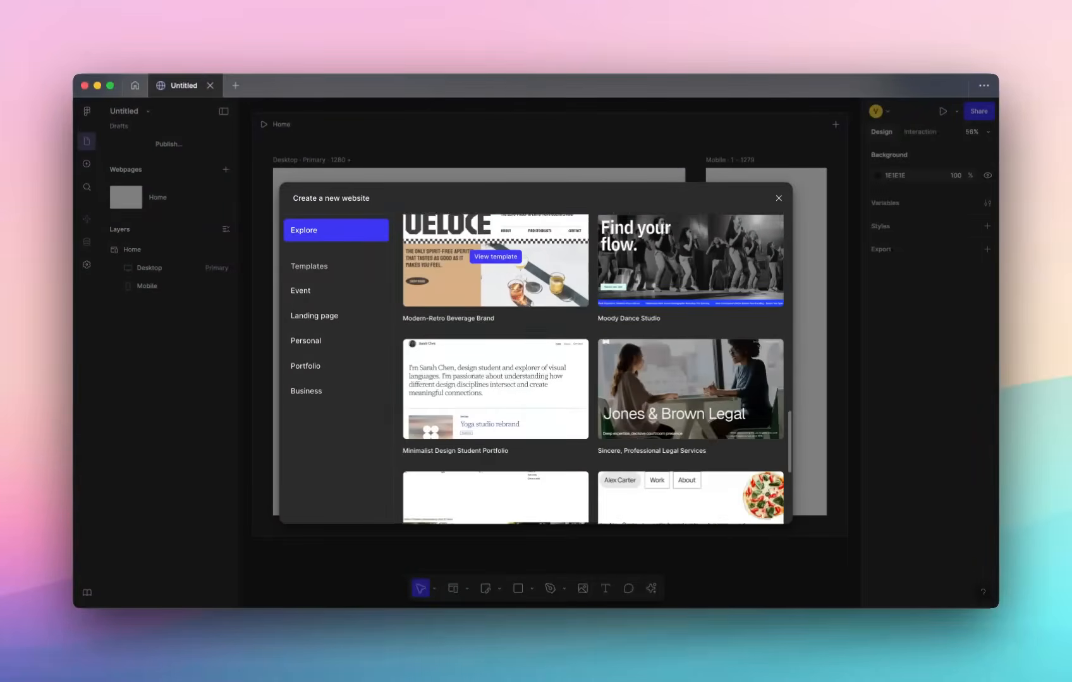
{"action": "scroll", "scroll_direction": "down", "scroll_amount": 3}
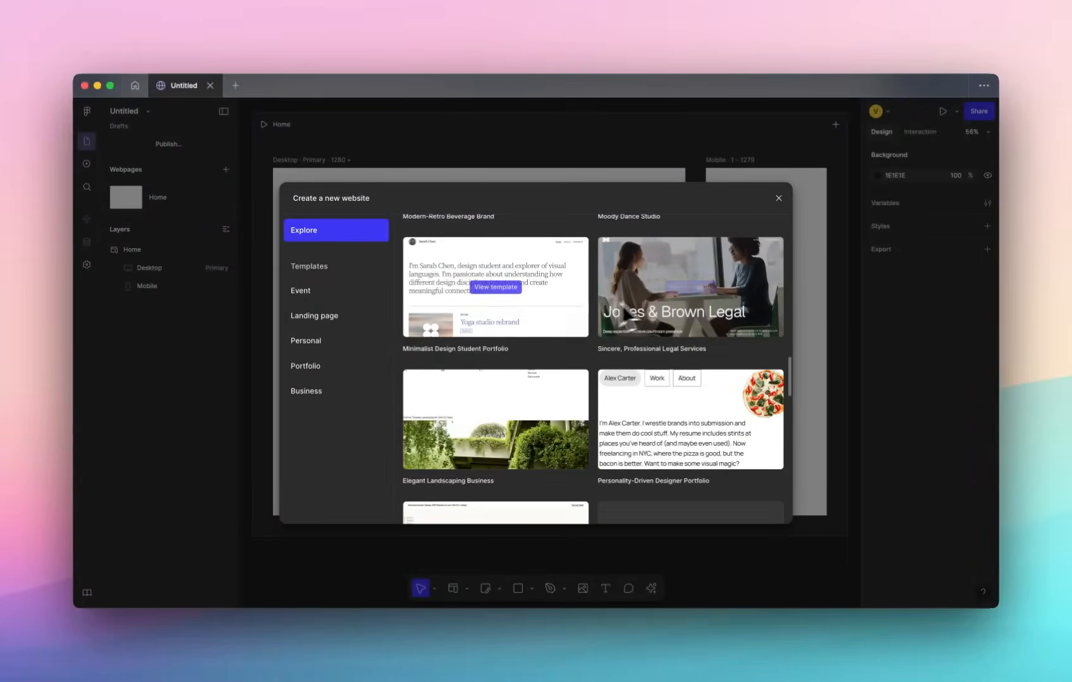
{"action": "scroll", "scroll_direction": "down", "scroll_amount": 3}
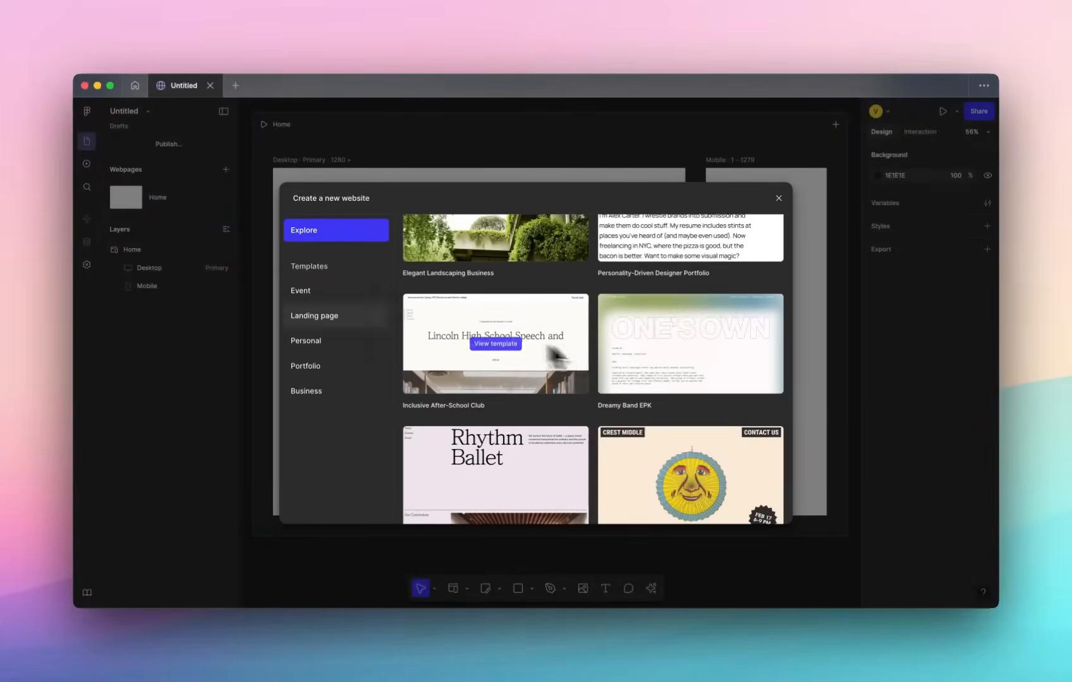
Browse the Event, Personal and Business template categories without choosing one
{"action": "left_click", "coordinate": [300, 289]}
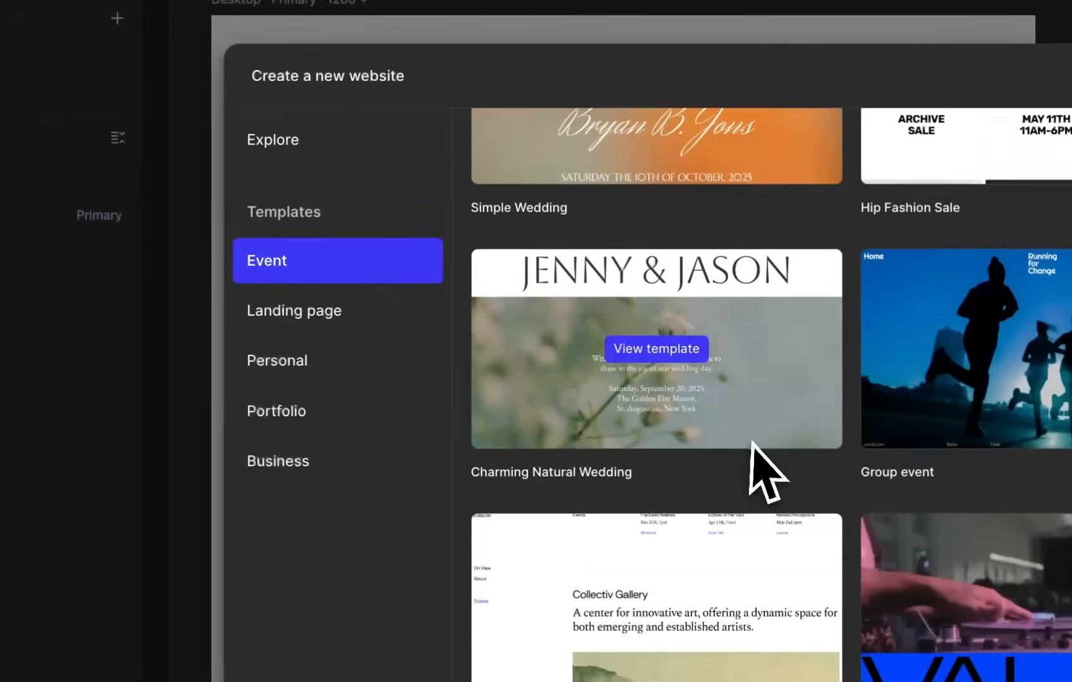
{"action": "left_click", "coordinate": [293, 311]}
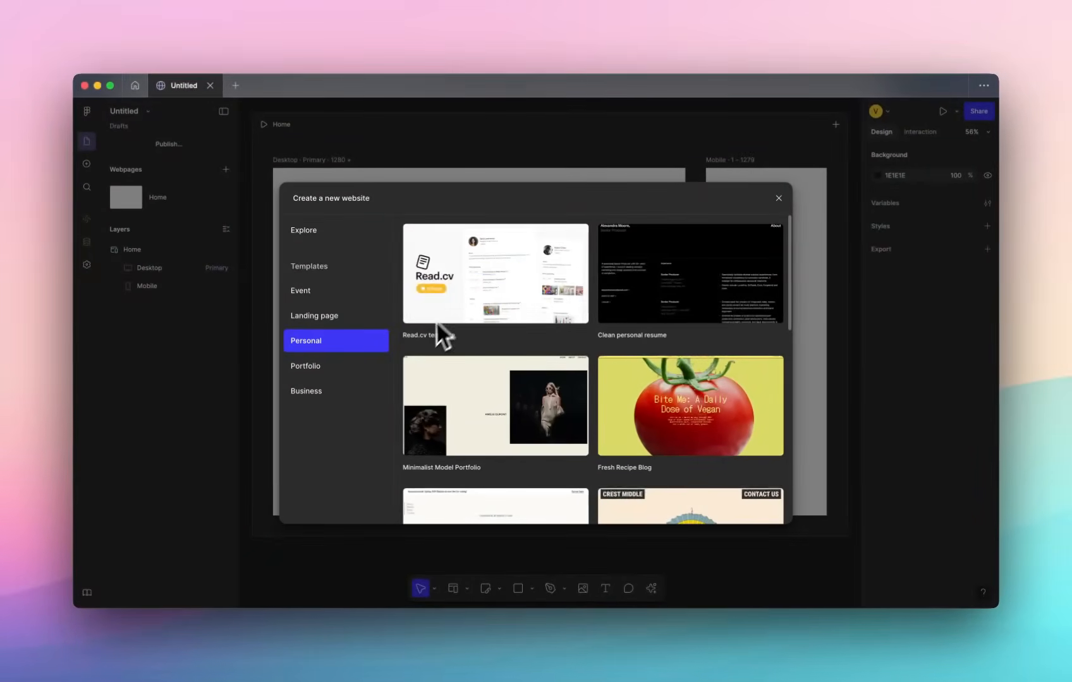
{"action": "mouse_move", "coordinate": [438, 287]}
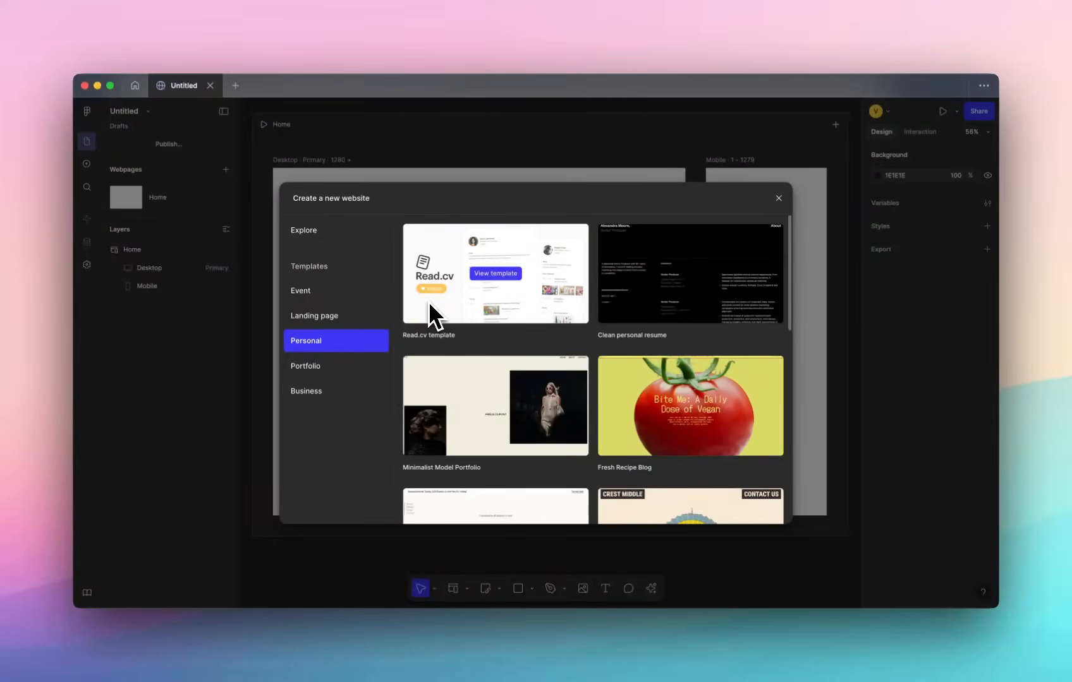
{"action": "mouse_move", "coordinate": [511, 424]}
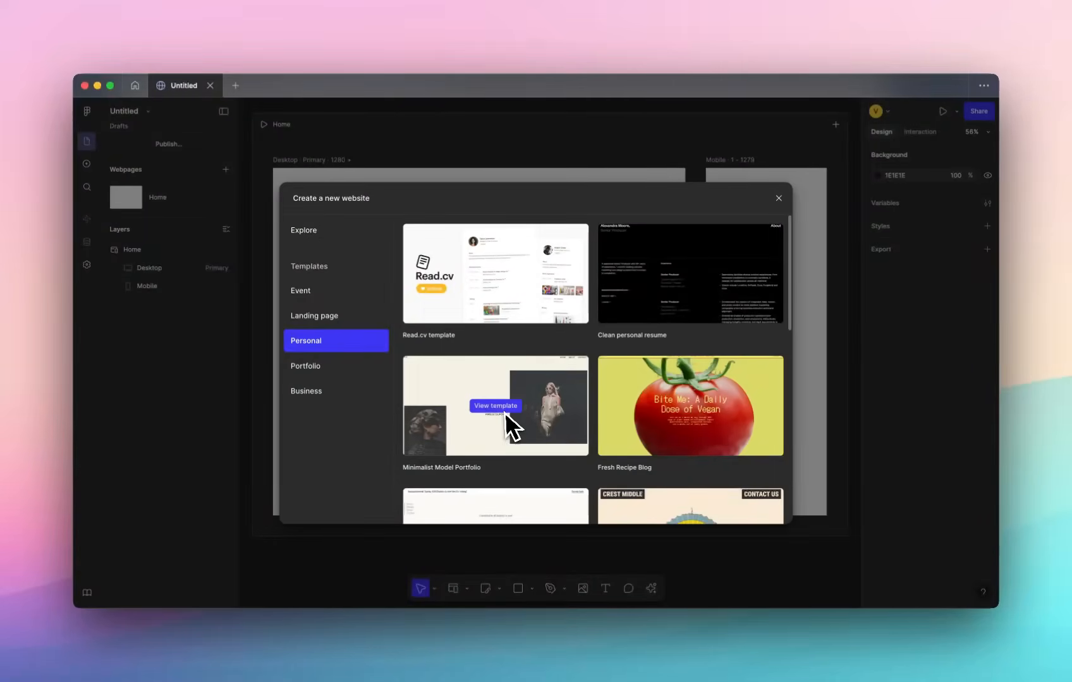
{"action": "mouse_move", "coordinate": [513, 279]}
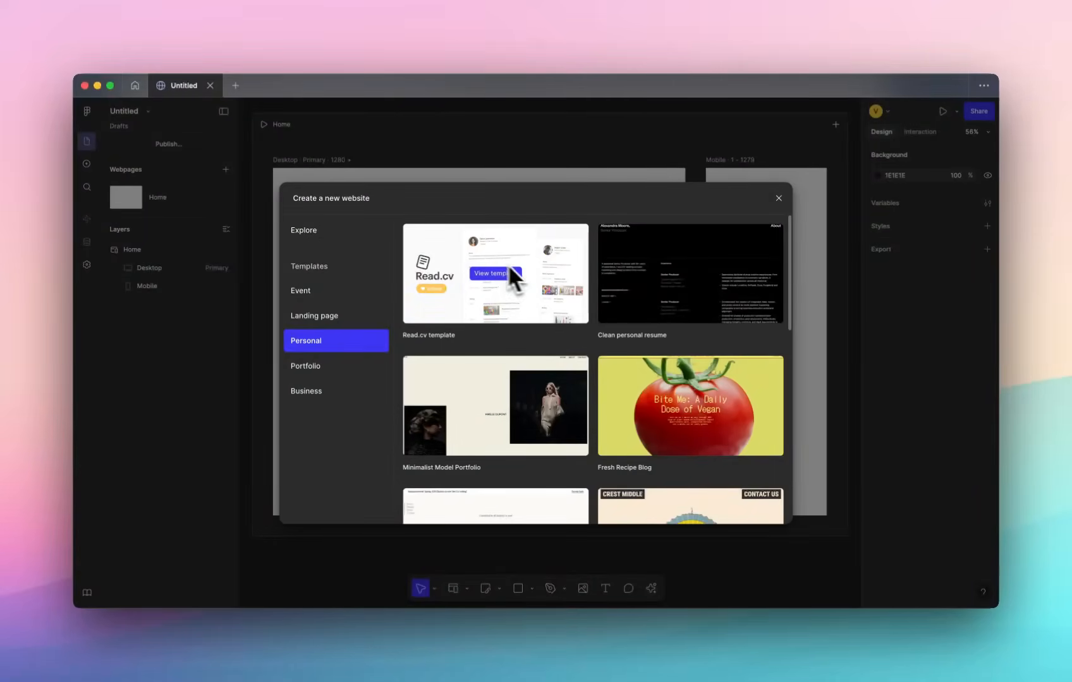
{"action": "mouse_move", "coordinate": [491, 290]}
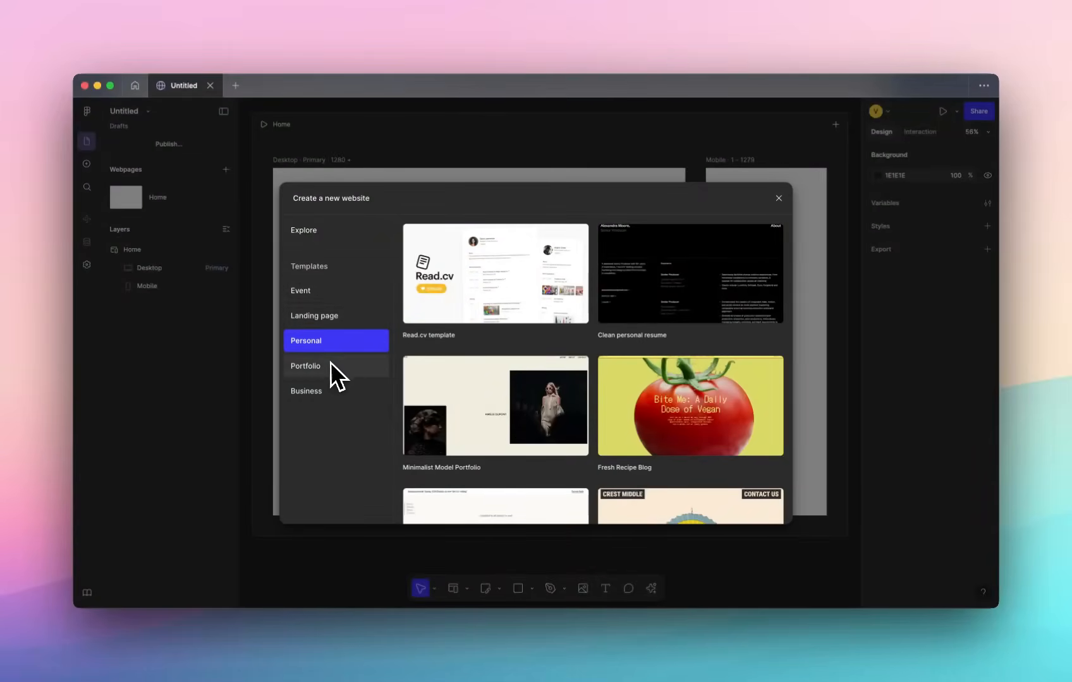
{"action": "left_click", "coordinate": [306, 365]}
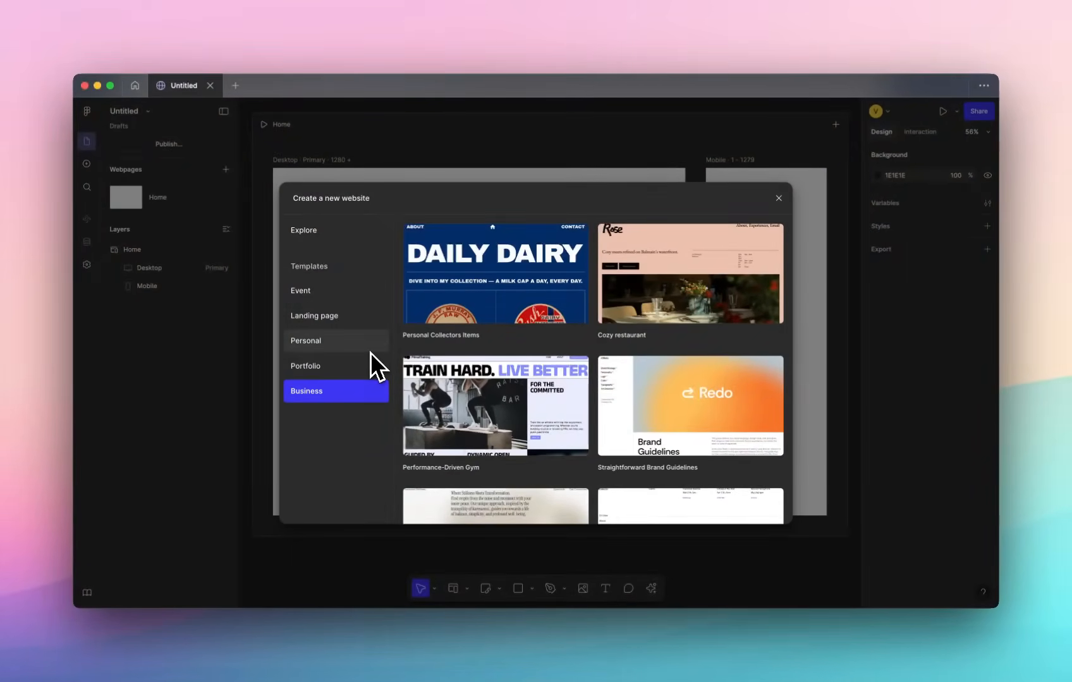
{"action": "mouse_move", "coordinate": [339, 348]}
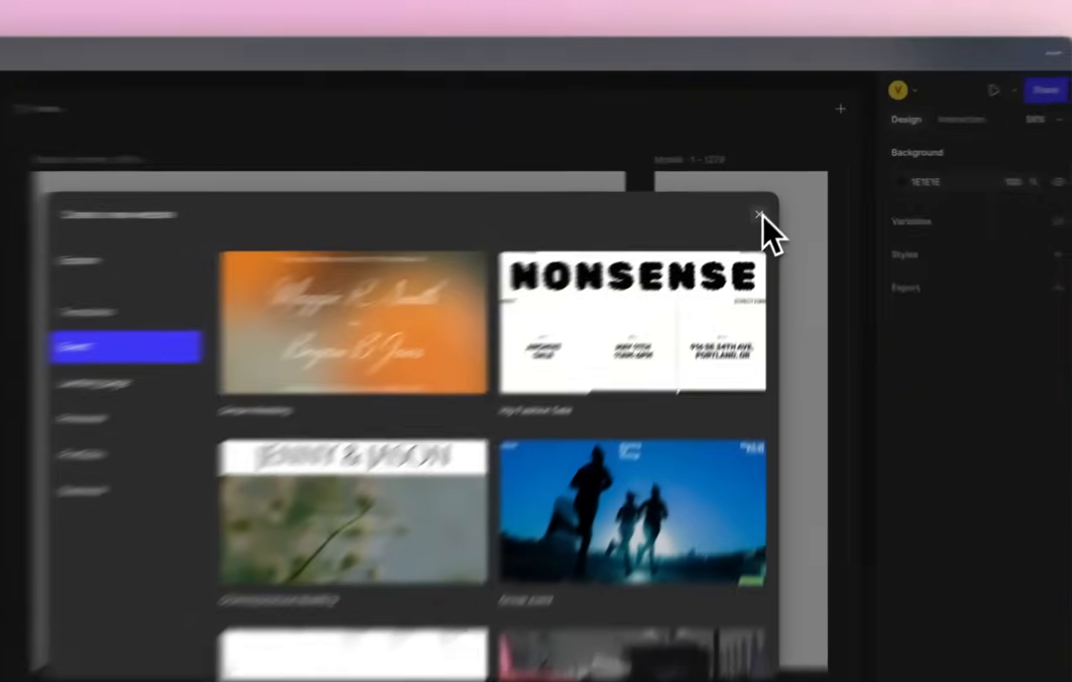
Dismiss the template gallery so the site starts without a template
{"action": "left_click", "coordinate": [757, 214]}
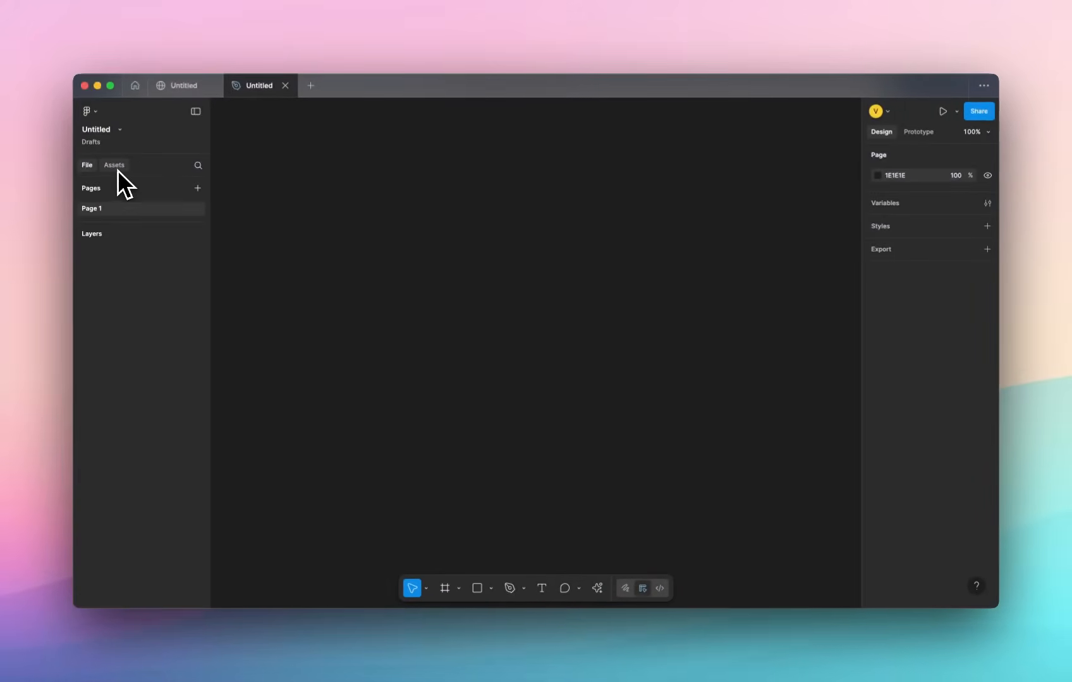
{"action": "mouse_move", "coordinate": [521, 204]}
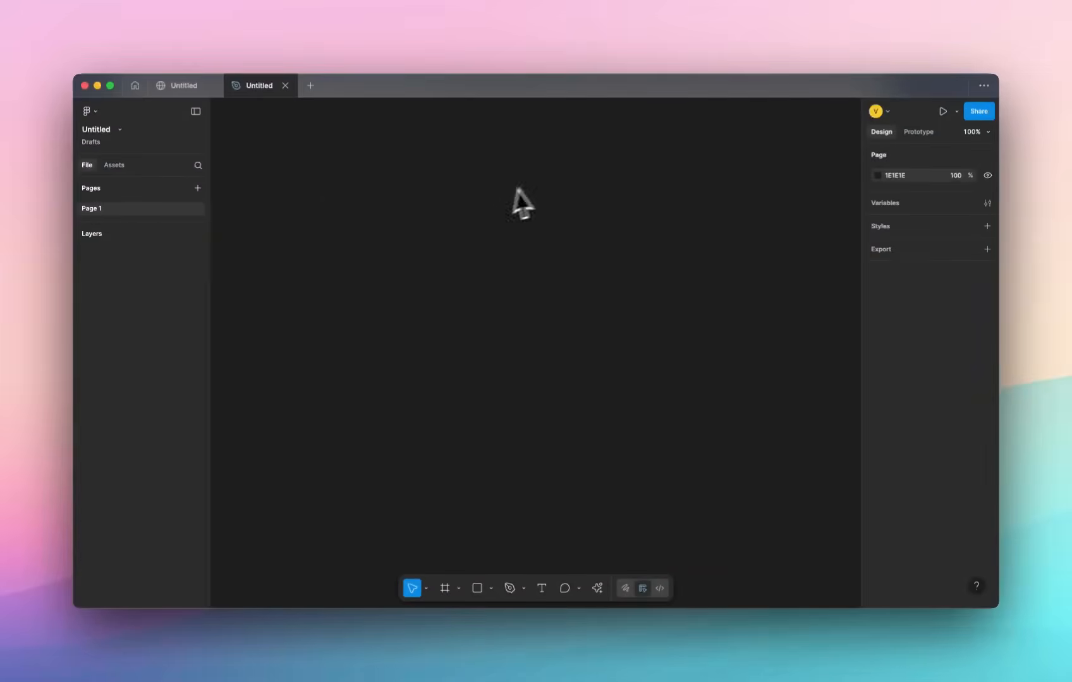
{"action": "mouse_move", "coordinate": [941, 229]}
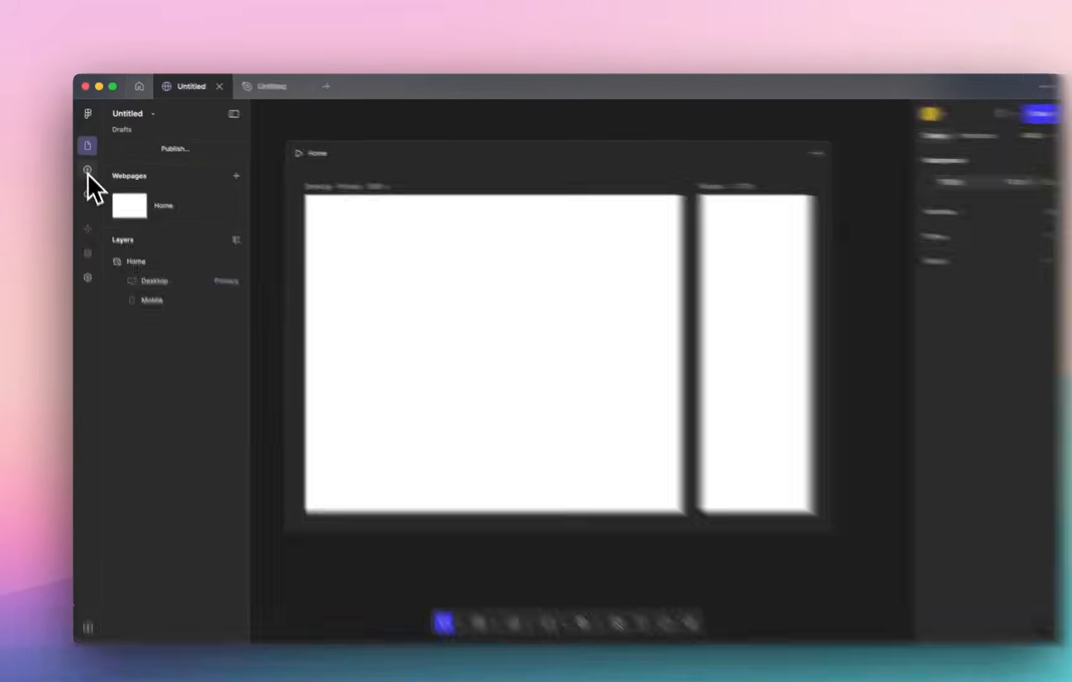
Browse the insertable blocks and add a Tablet breakpoint to the Home page
{"action": "left_click", "coordinate": [87, 169]}
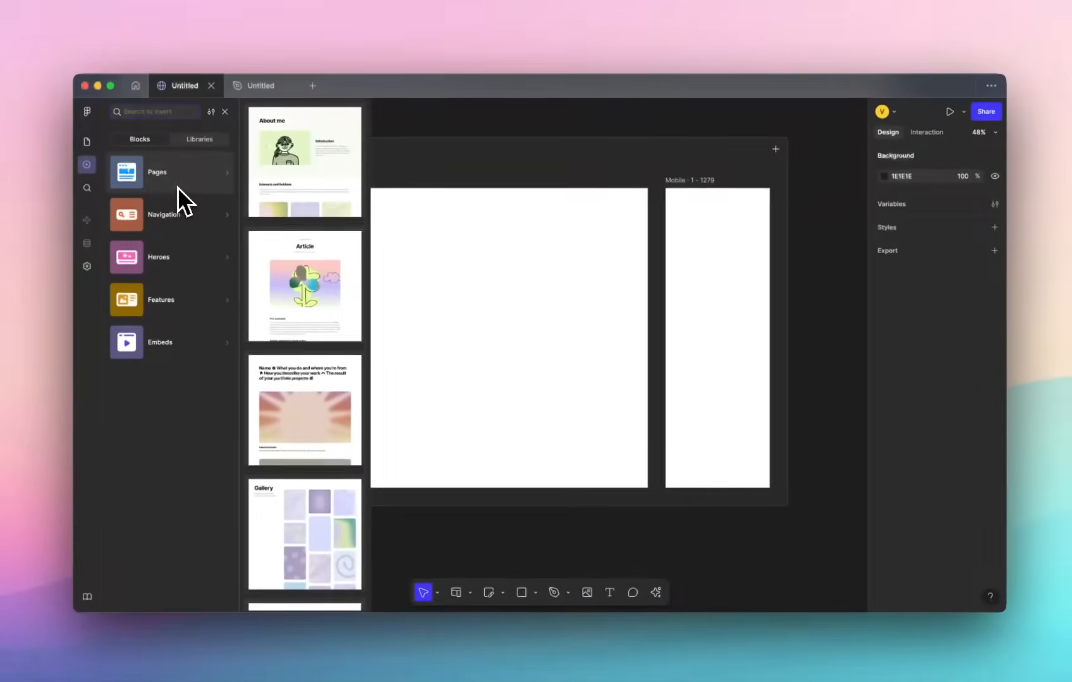
{"action": "scroll", "scroll_direction": "down", "scroll_amount": 3}
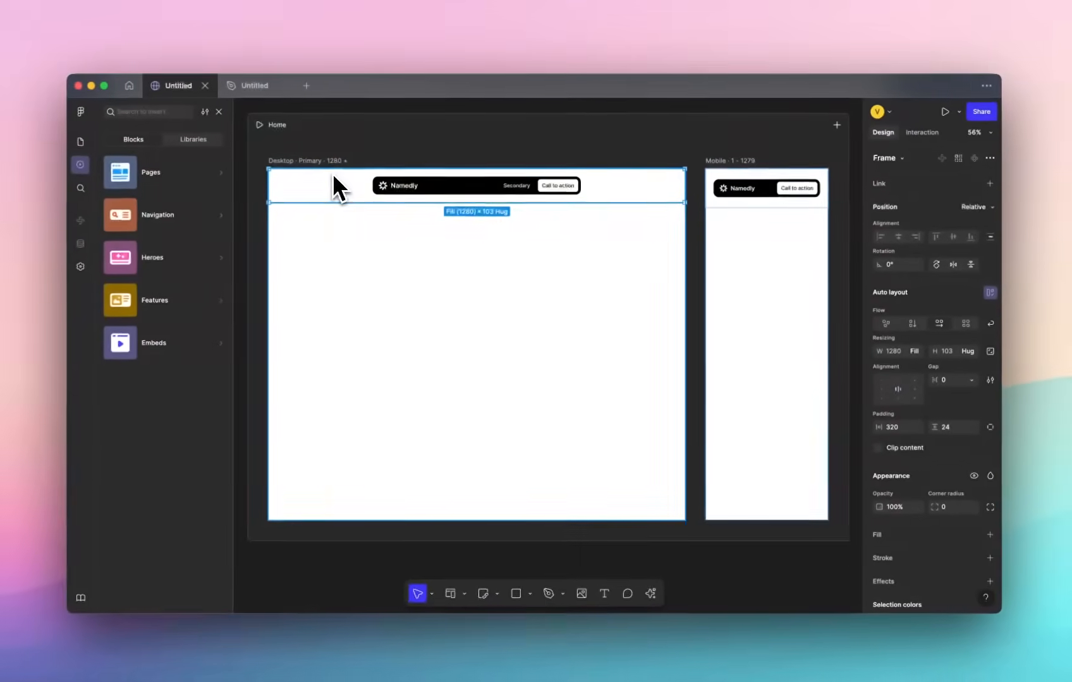
{"action": "scroll", "scroll_direction": "down", "scroll_amount": 3}
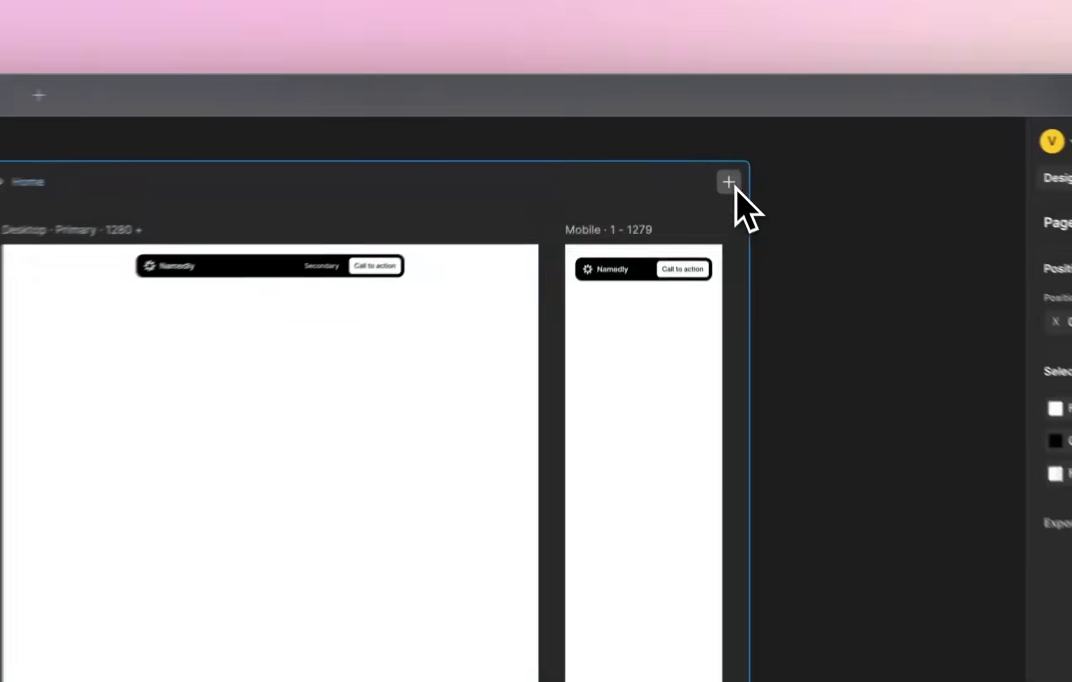
{"action": "left_click", "coordinate": [729, 181]}
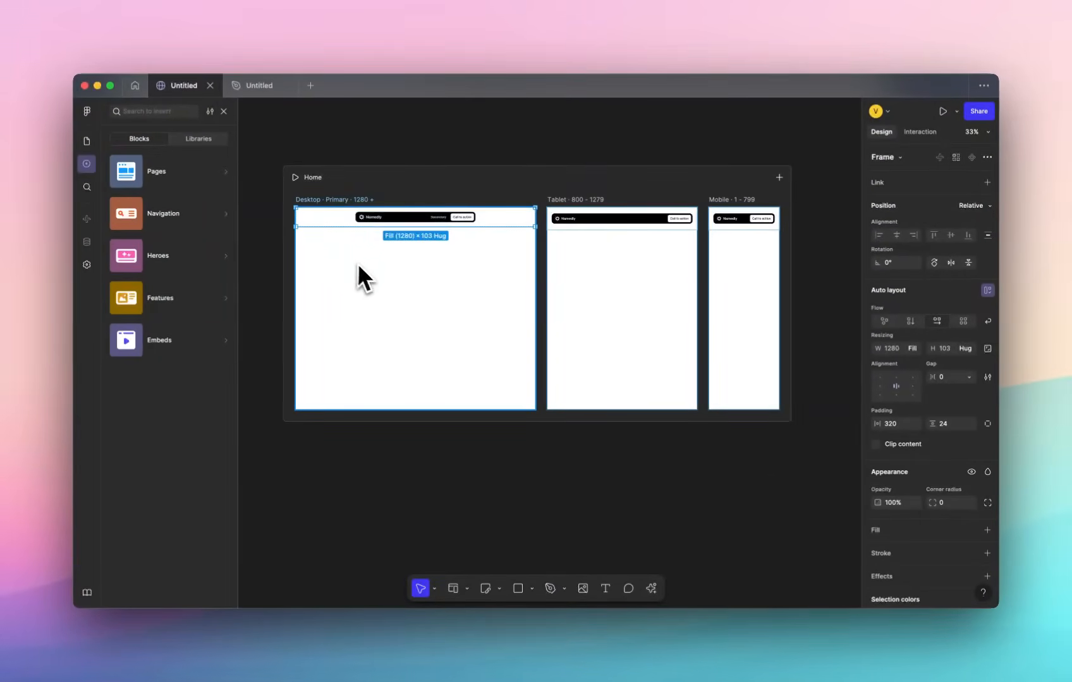
{"action": "mouse_move", "coordinate": [486, 285]}
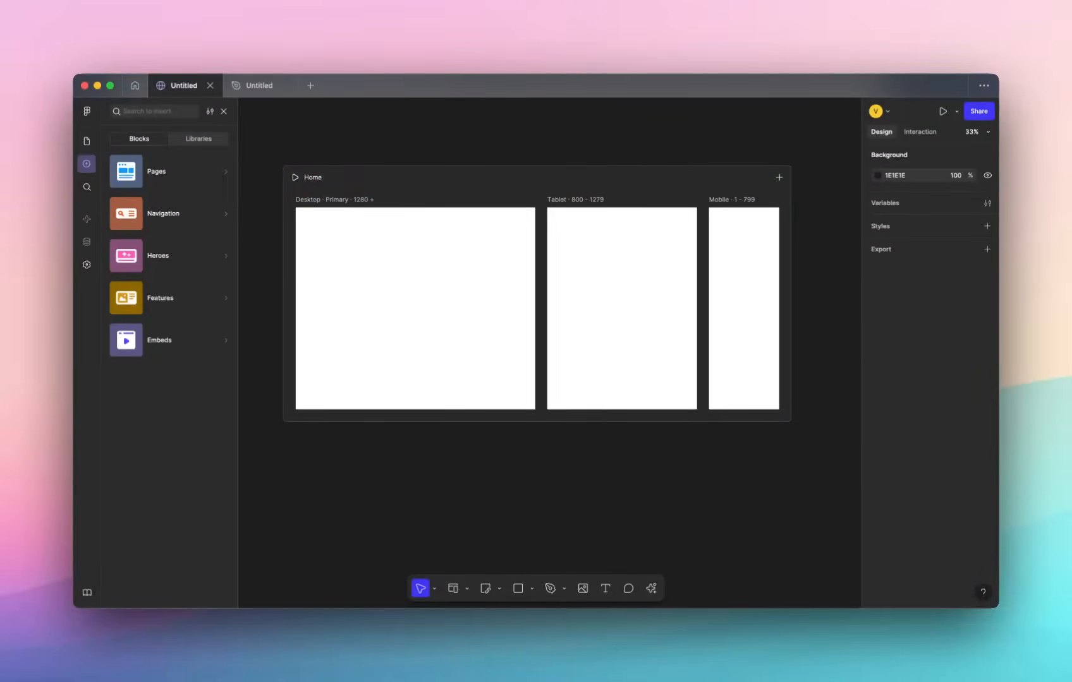
Look through the Heroes and Embeds block categories in the library
{"action": "left_click", "coordinate": [163, 214]}
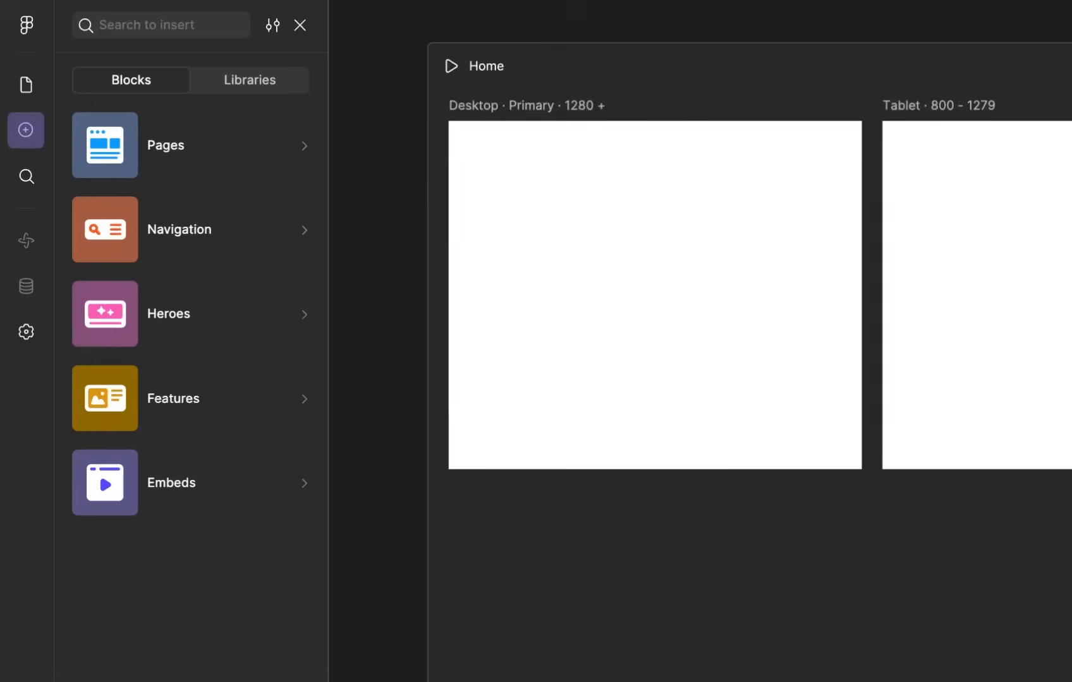
{"action": "left_click", "coordinate": [170, 483]}
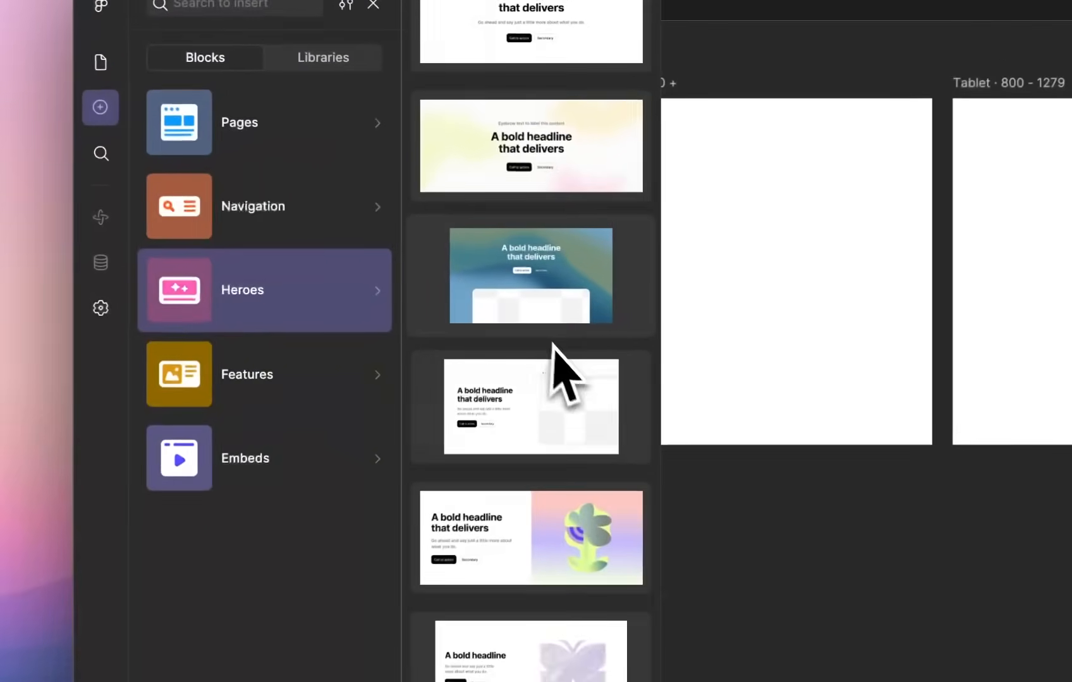
{"action": "left_click", "coordinate": [263, 205]}
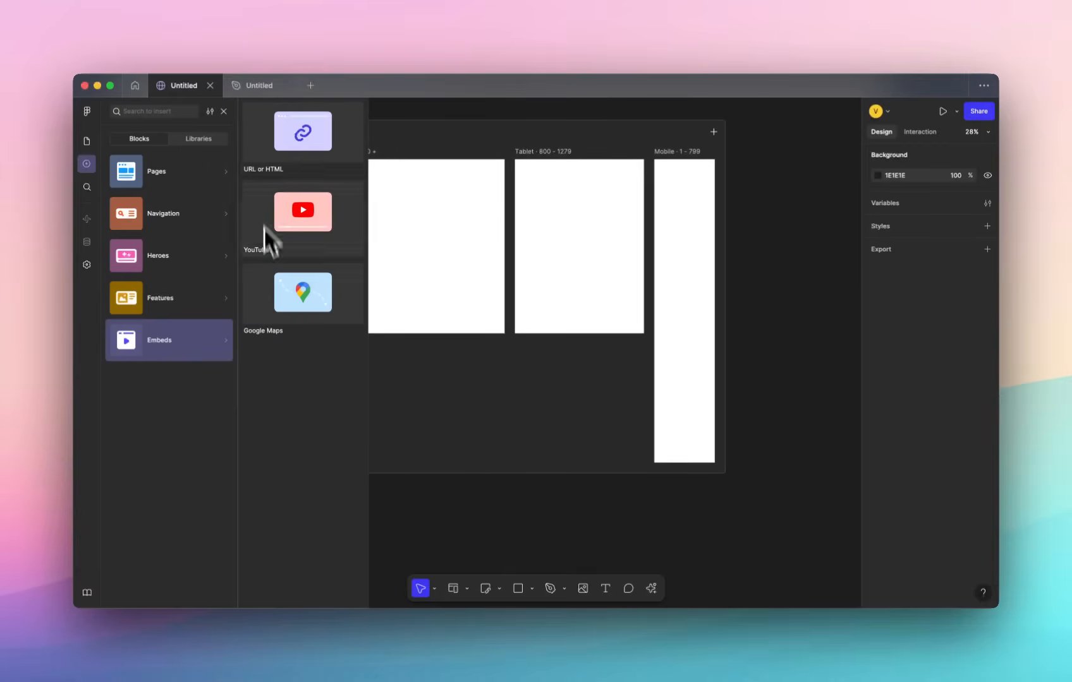
{"action": "mouse_move", "coordinate": [301, 247]}
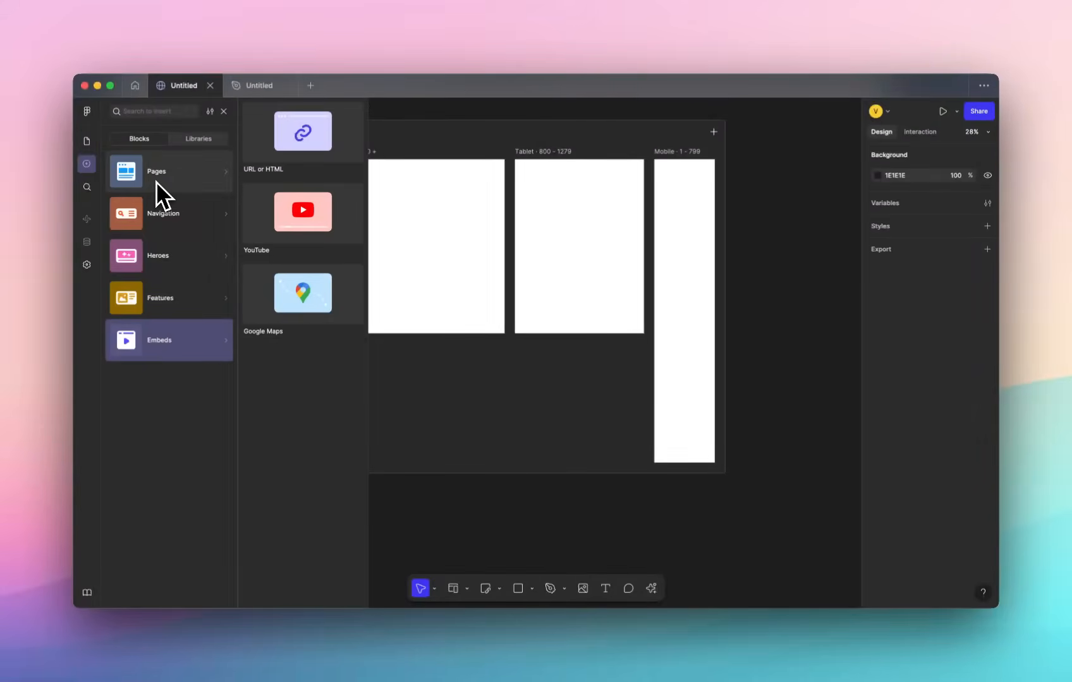
{"action": "mouse_move", "coordinate": [194, 194]}
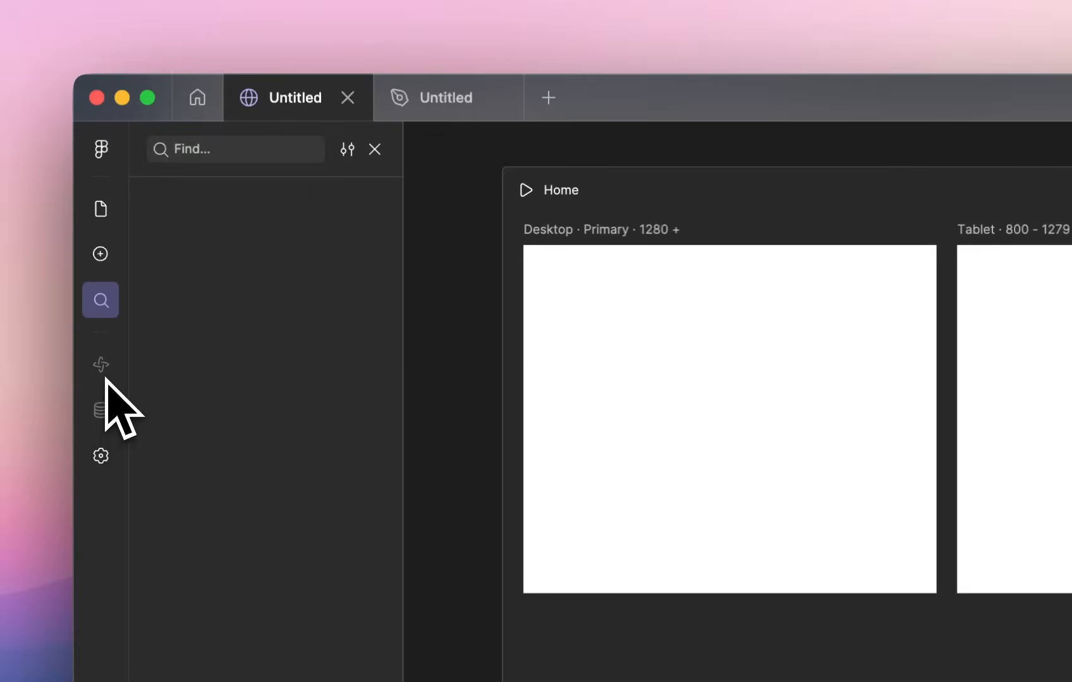
{"action": "mouse_move", "coordinate": [101, 364]}
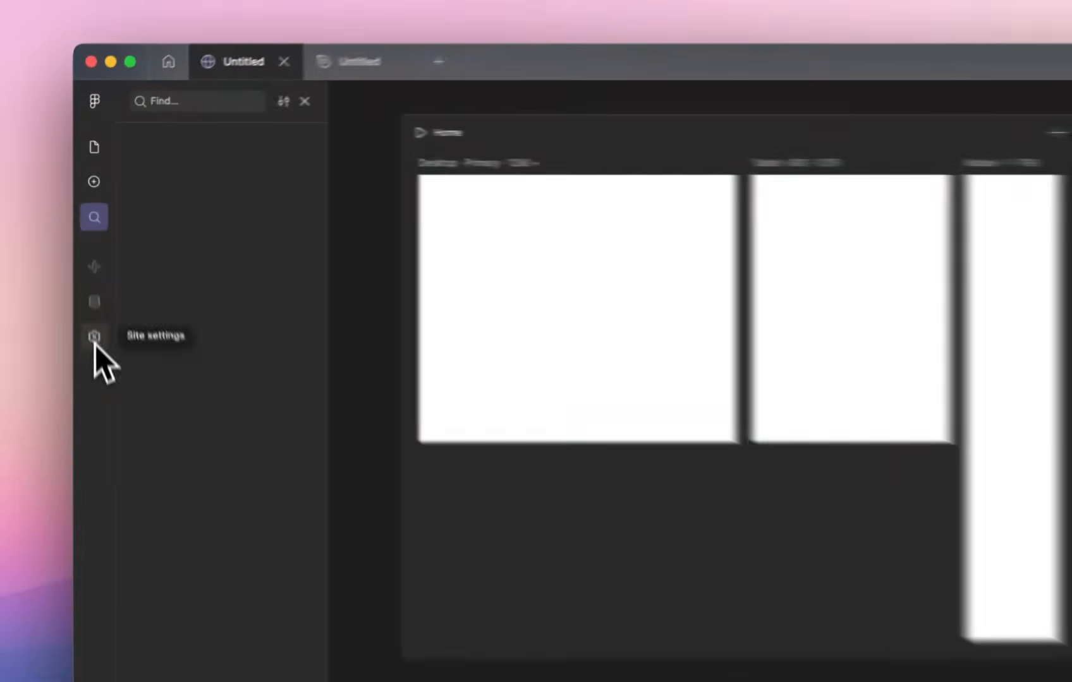
Review the General site settings: title, description, favicon, sharing image and custom code
{"action": "left_click", "coordinate": [94, 336]}
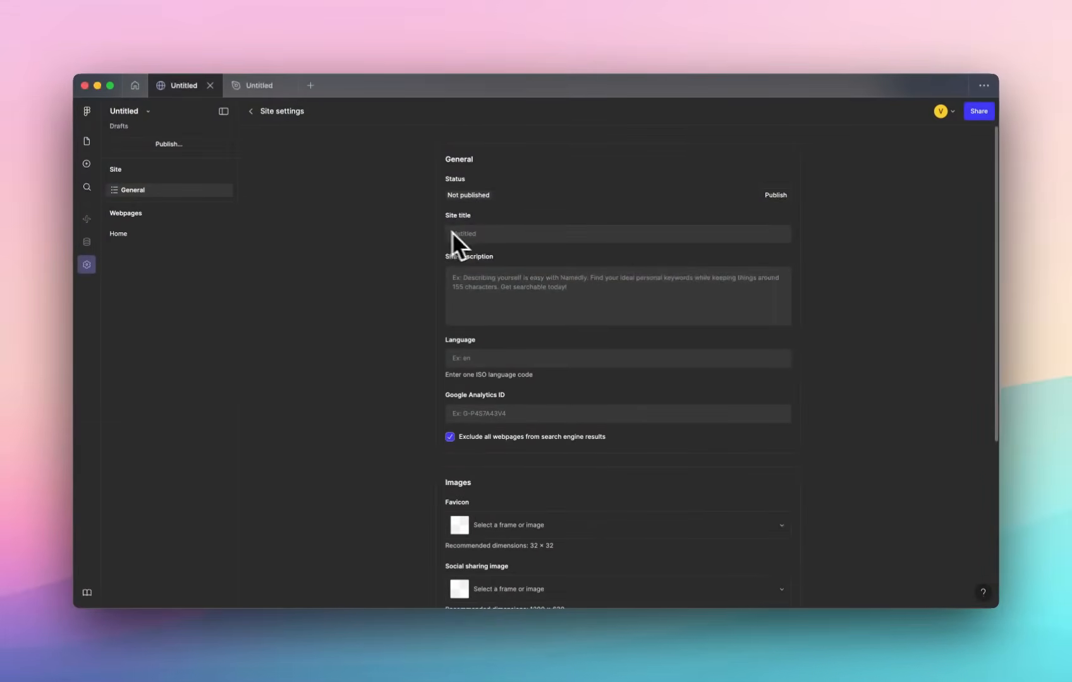
{"action": "scroll", "scroll_direction": "down", "scroll_amount": 3}
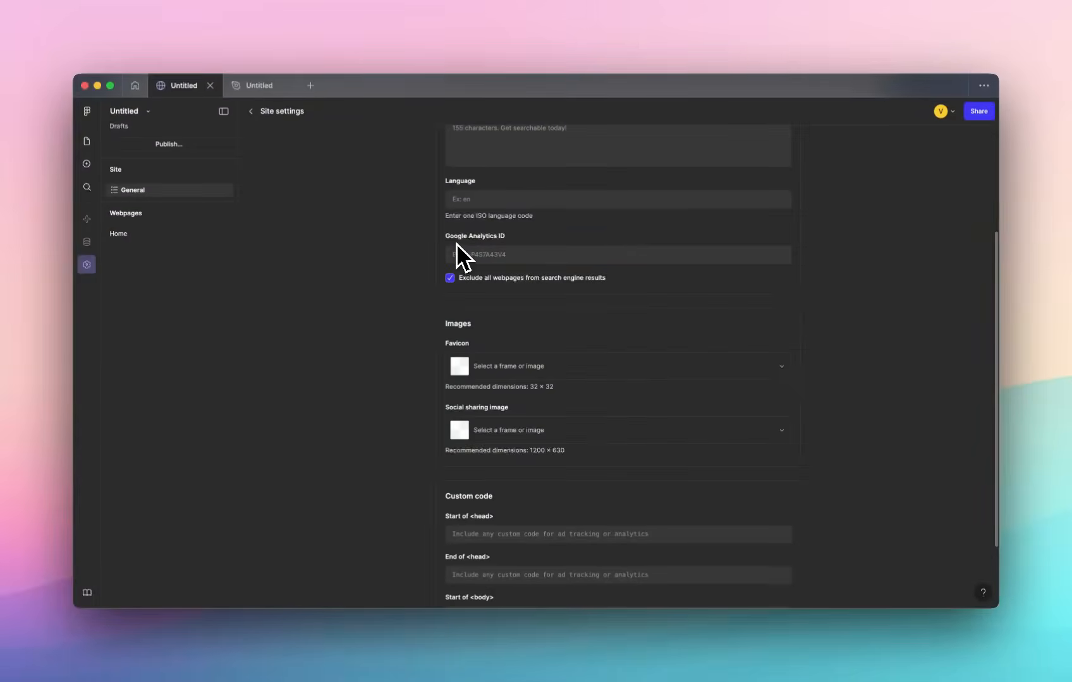
{"action": "scroll", "scroll_direction": "down", "scroll_amount": 3}
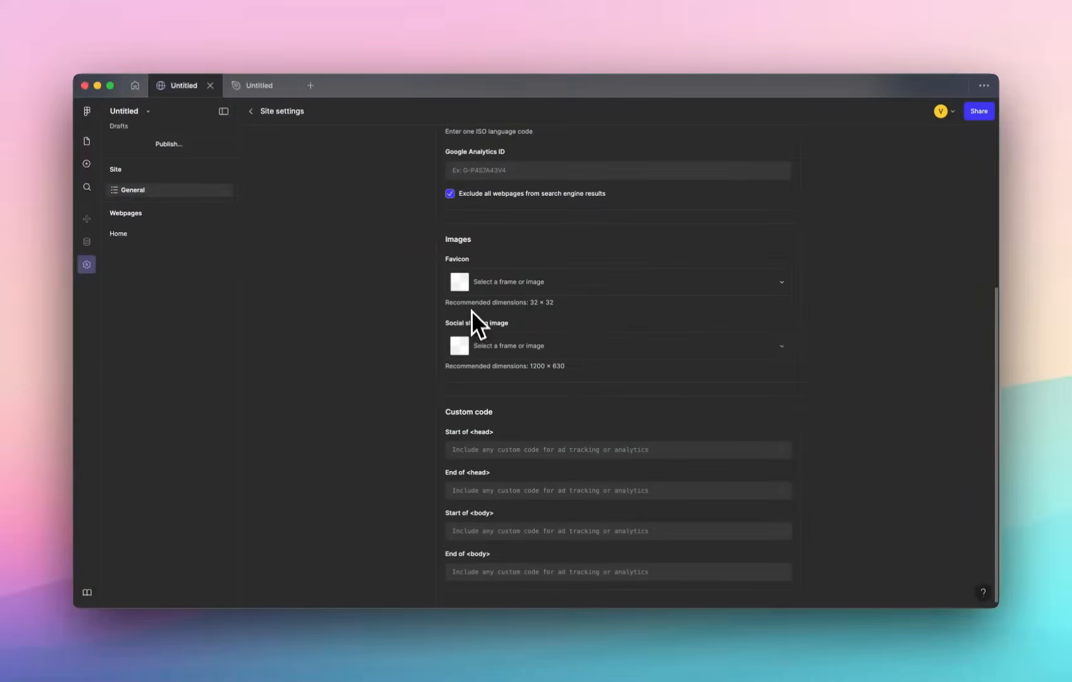
{"action": "mouse_move", "coordinate": [479, 459]}
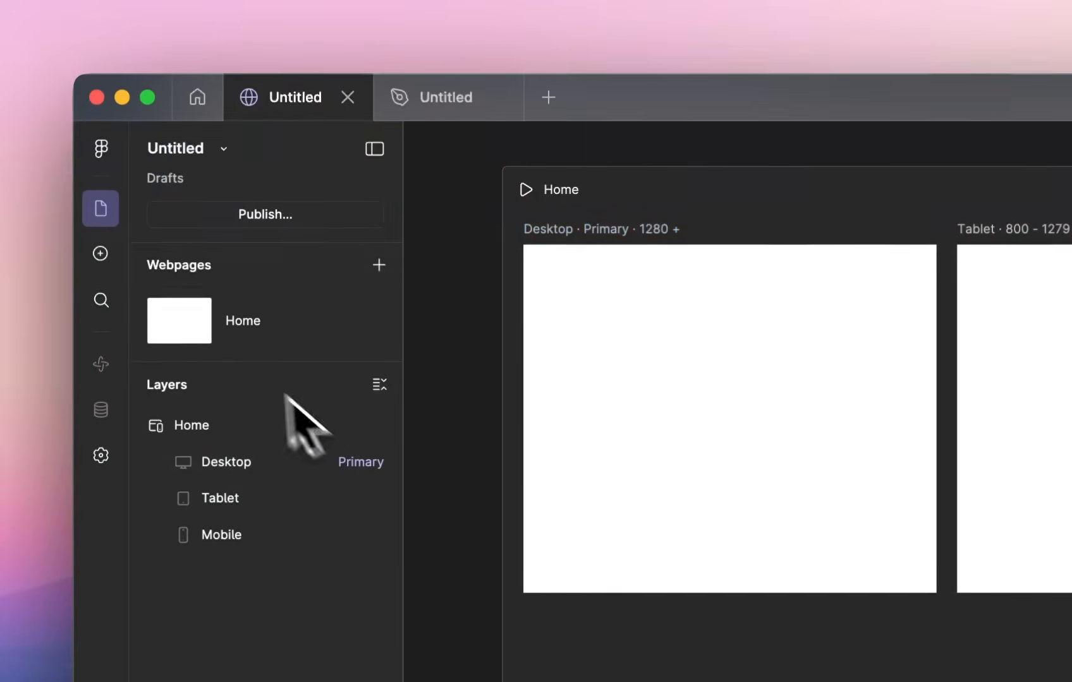
Drop the About me page layout from the block library onto the Home page
{"action": "left_click", "coordinate": [101, 254]}
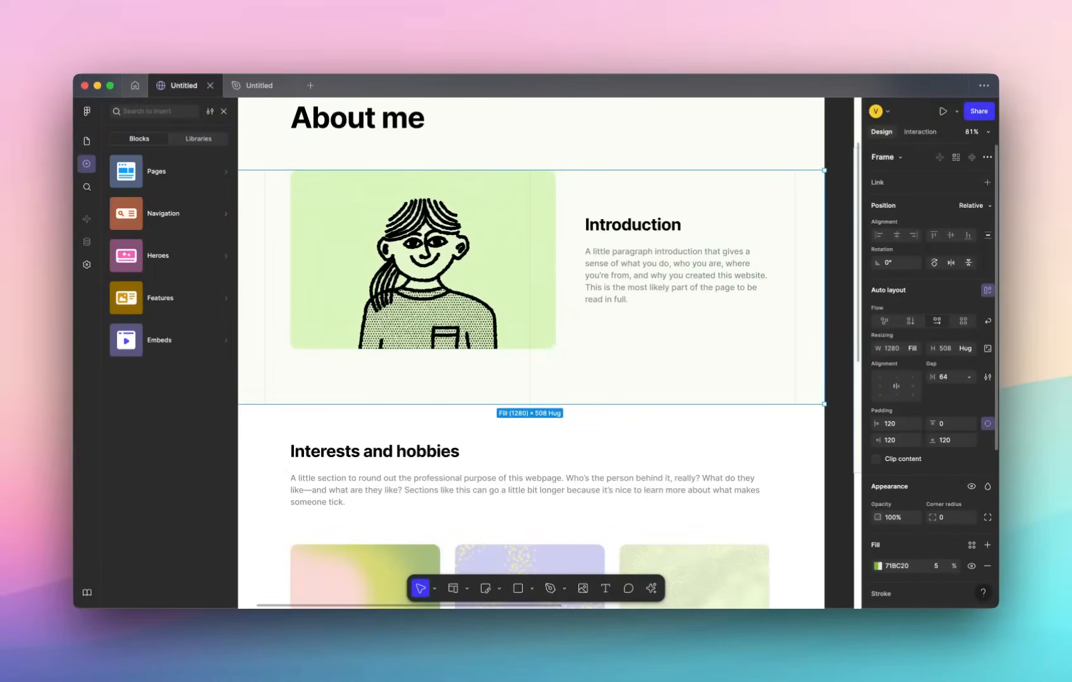
{"action": "mouse_move", "coordinate": [884, 328]}
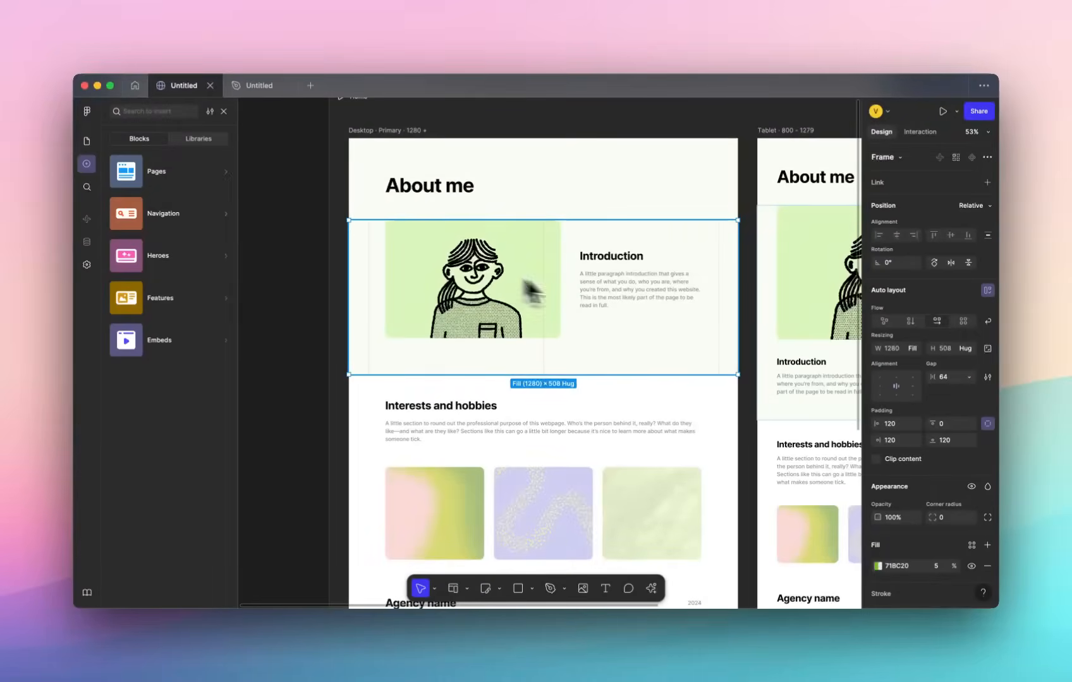
{"action": "mouse_move", "coordinate": [900, 340]}
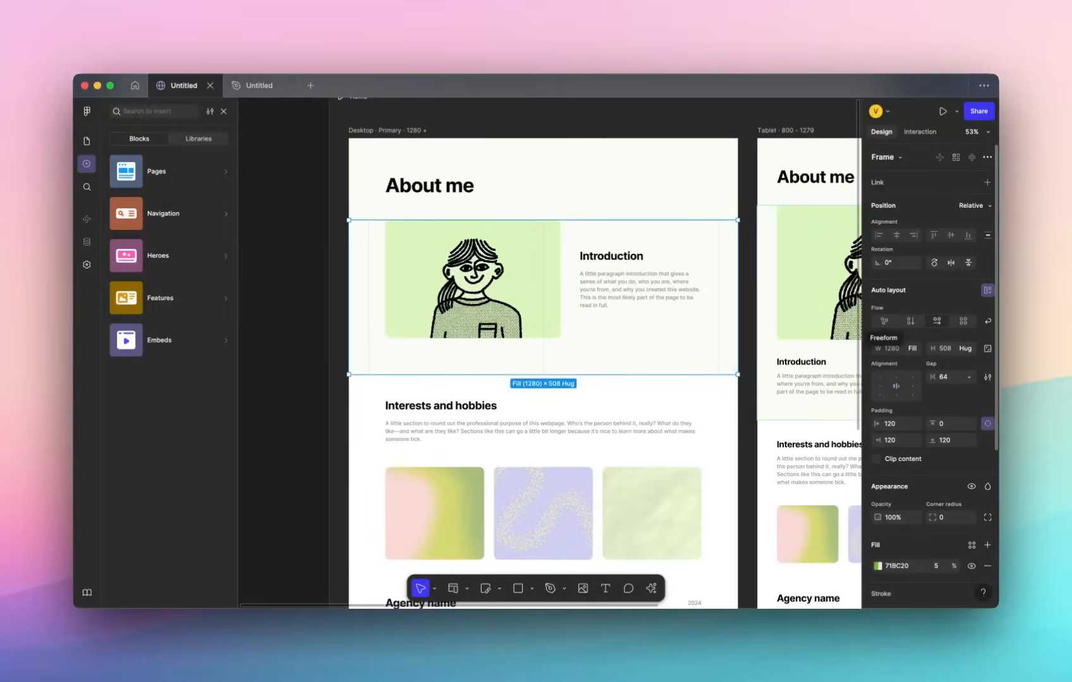
{"action": "mouse_move", "coordinate": [910, 321]}
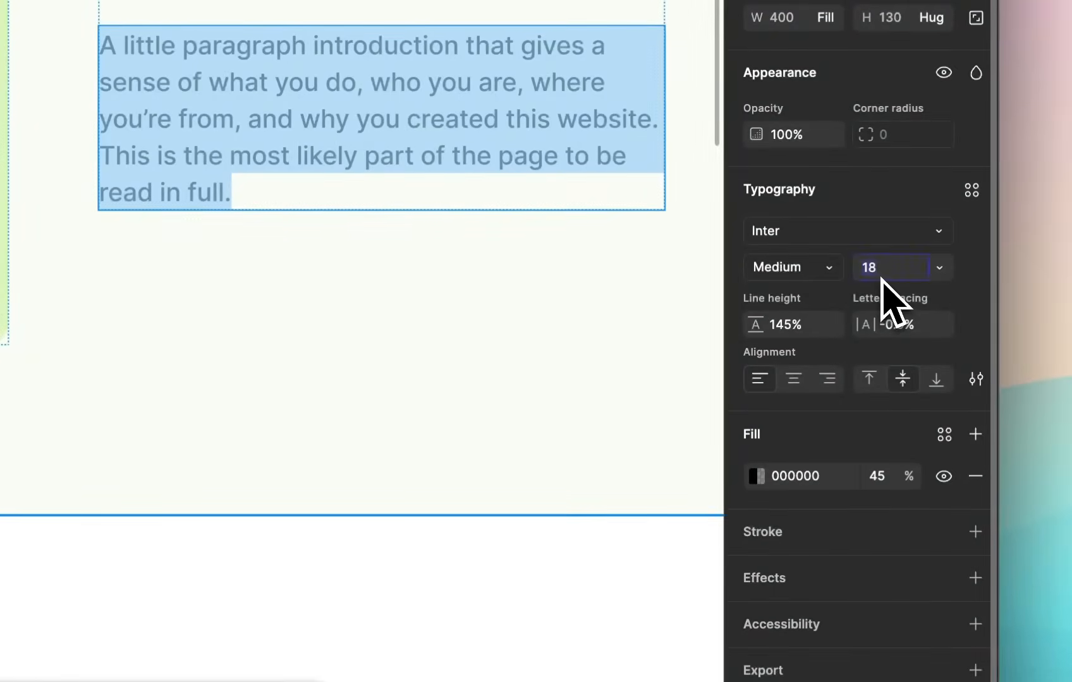
Set the intro paragraph's font size to 20, leaving its fill colour unchanged
{"action": "type", "text": "20"}
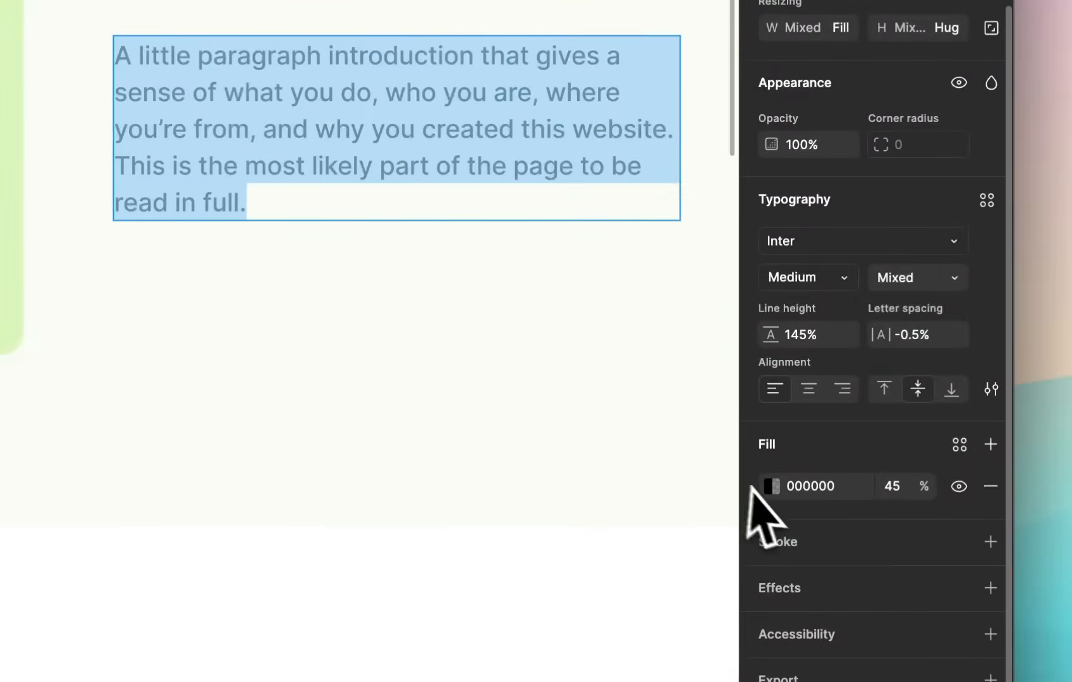
{"action": "left_click", "coordinate": [771, 487]}
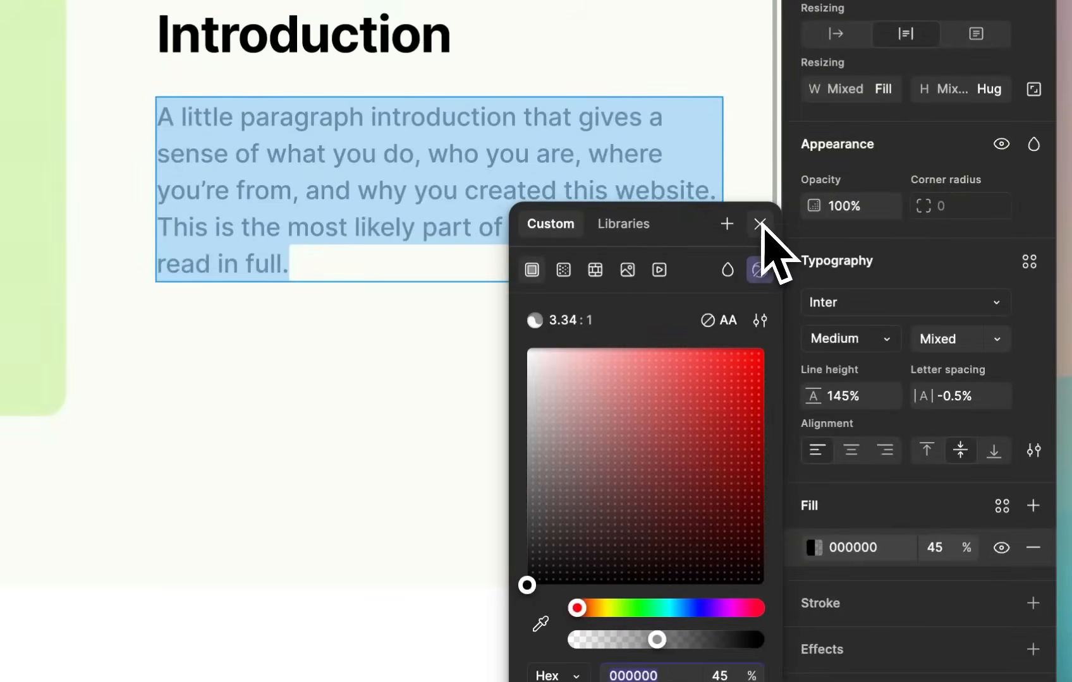
{"action": "left_click", "coordinate": [761, 223]}
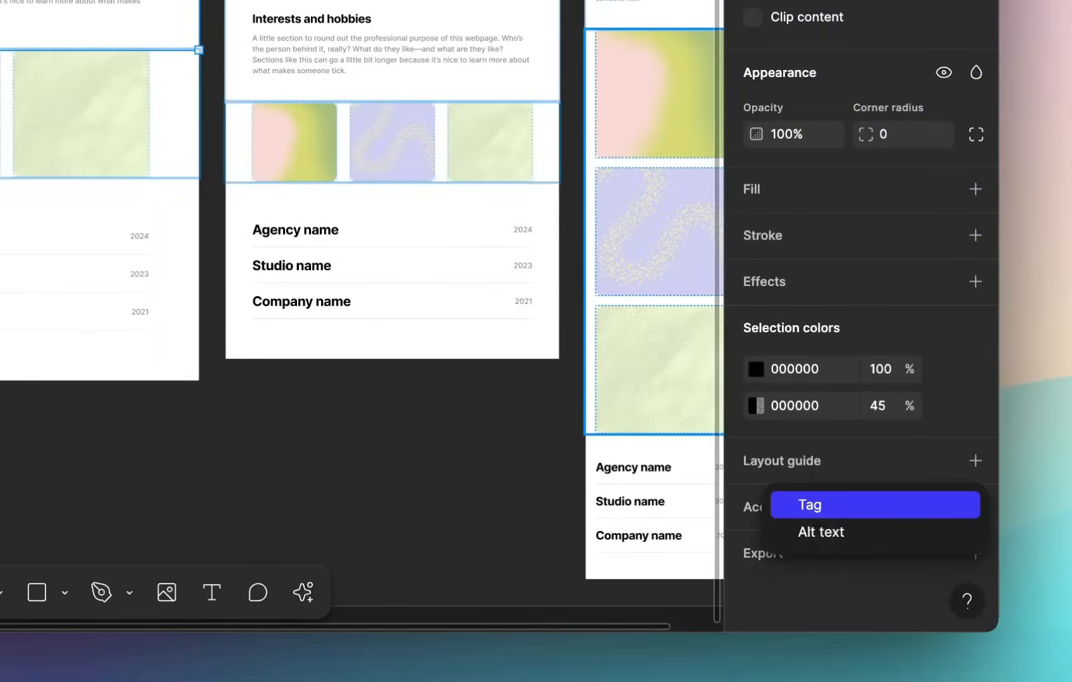
{"action": "left_click", "coordinate": [807, 504]}
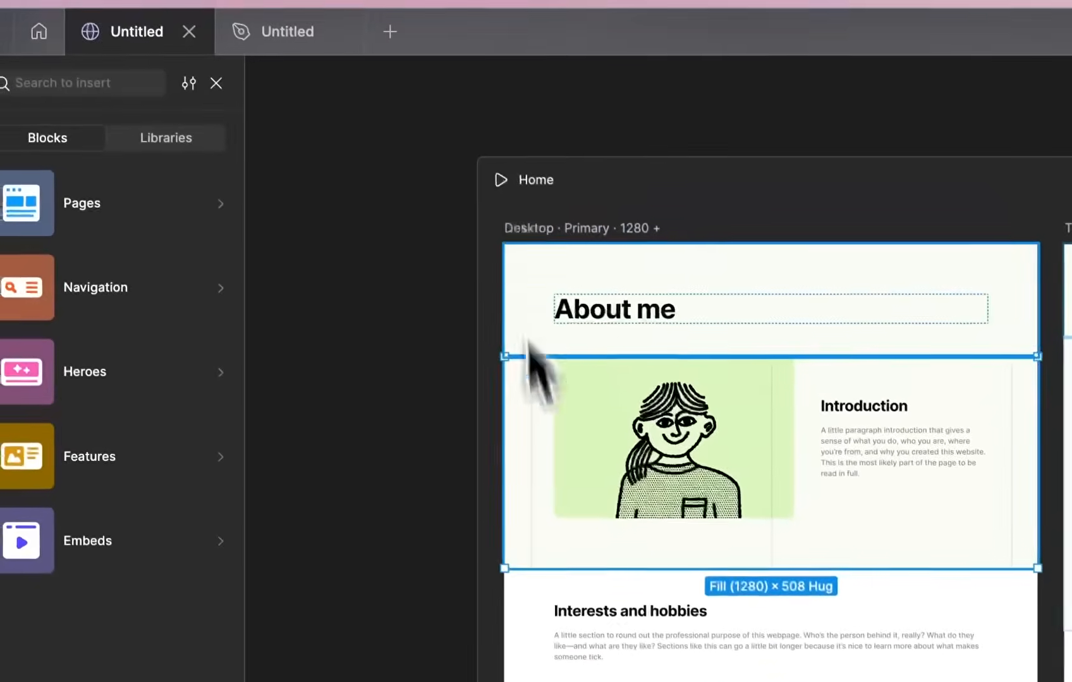
{"action": "scroll", "scroll_direction": "down", "scroll_amount": 3}
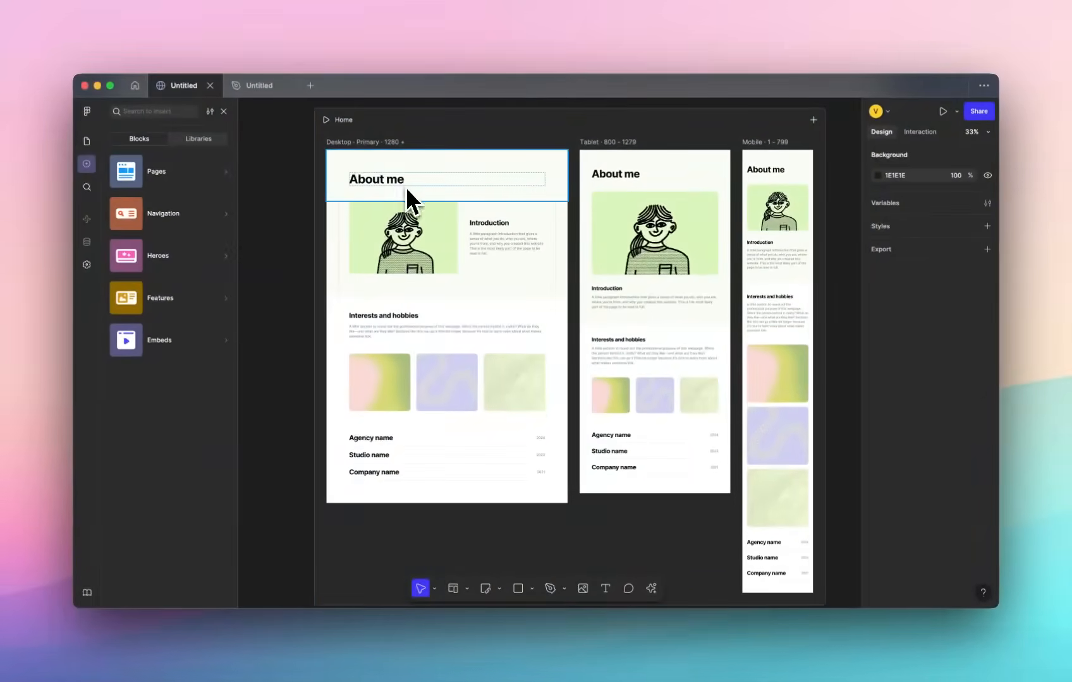
{"action": "left_click", "coordinate": [445, 325]}
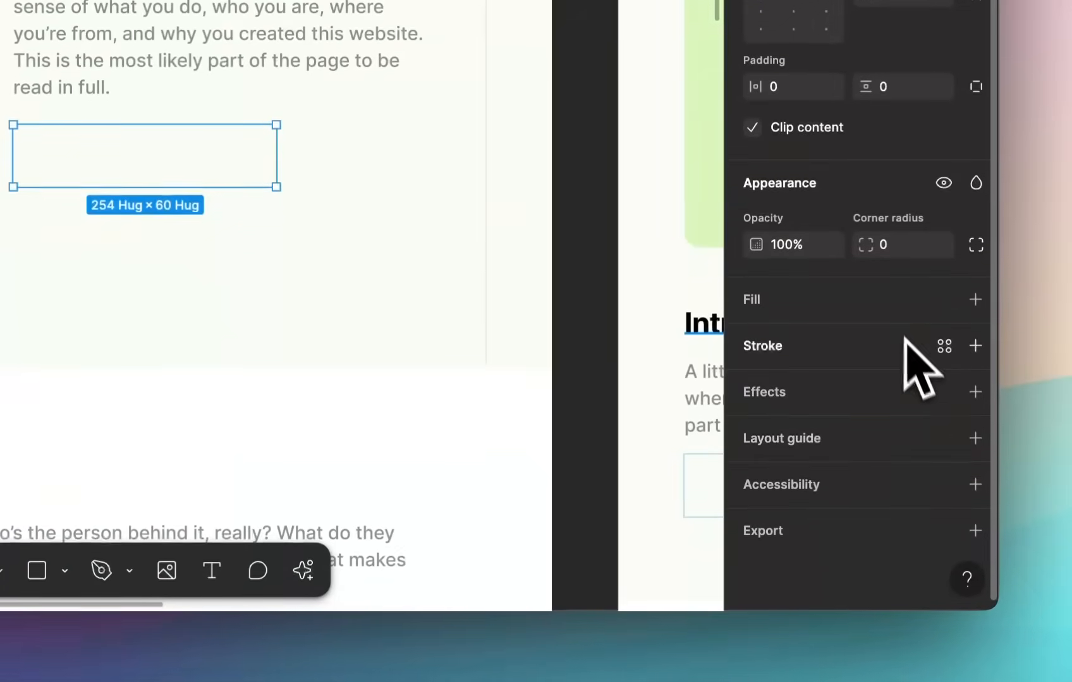
Fill the button frame black and make its width hug the 'Click for more' label
{"action": "left_click", "coordinate": [975, 298]}
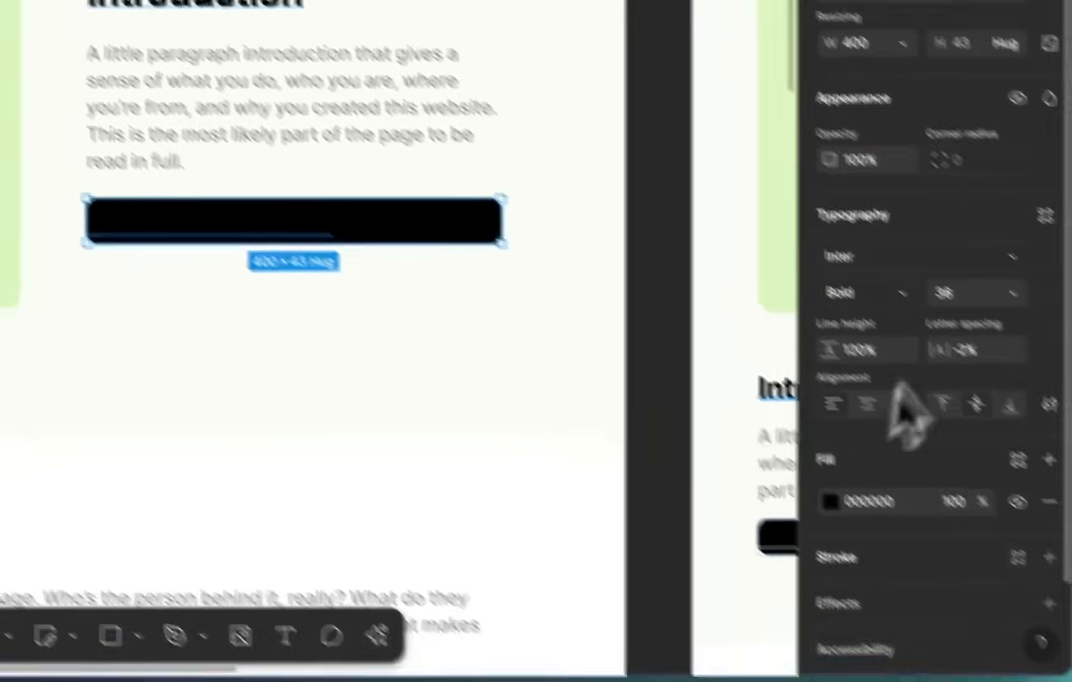
{"action": "left_click", "coordinate": [831, 501]}
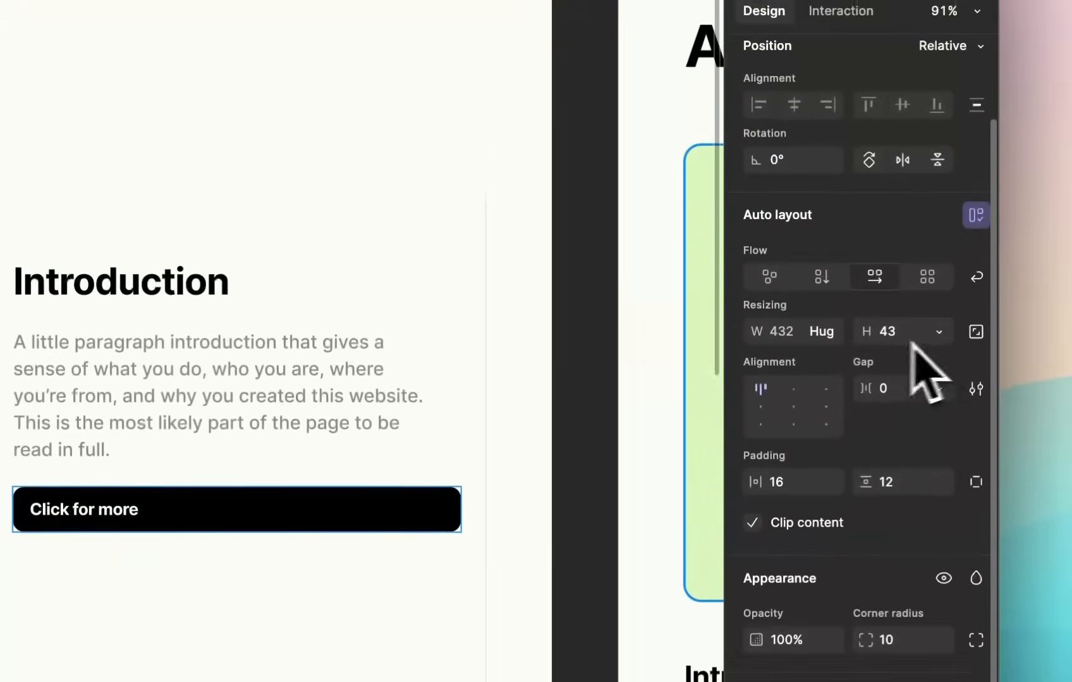
{"action": "left_click", "coordinate": [821, 331]}
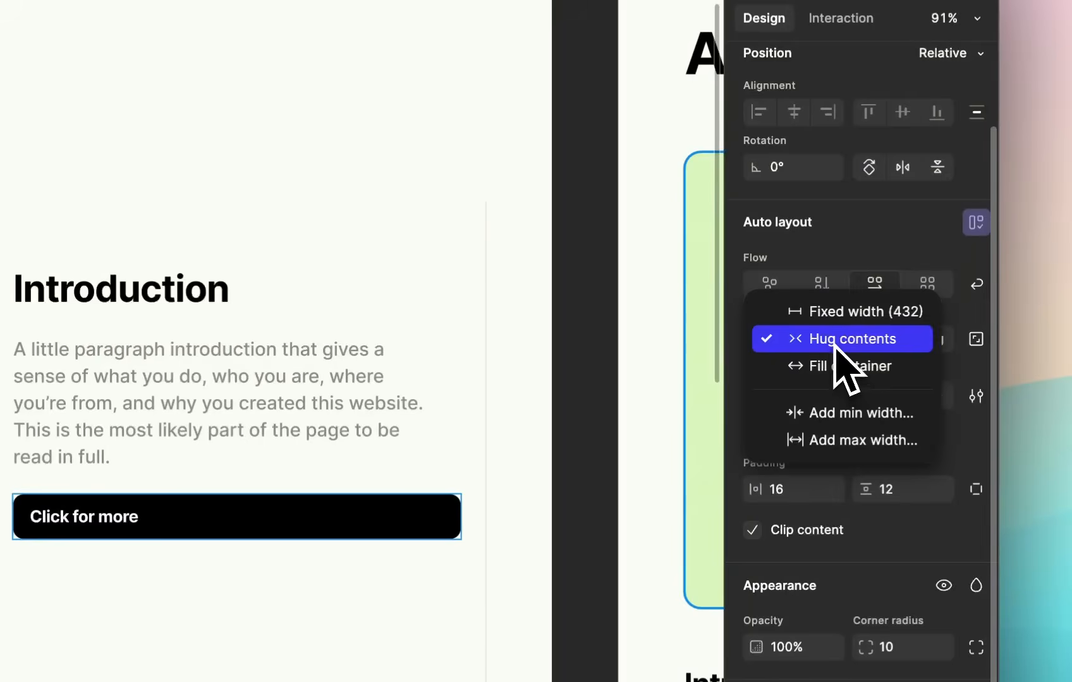
{"action": "left_click", "coordinate": [851, 339]}
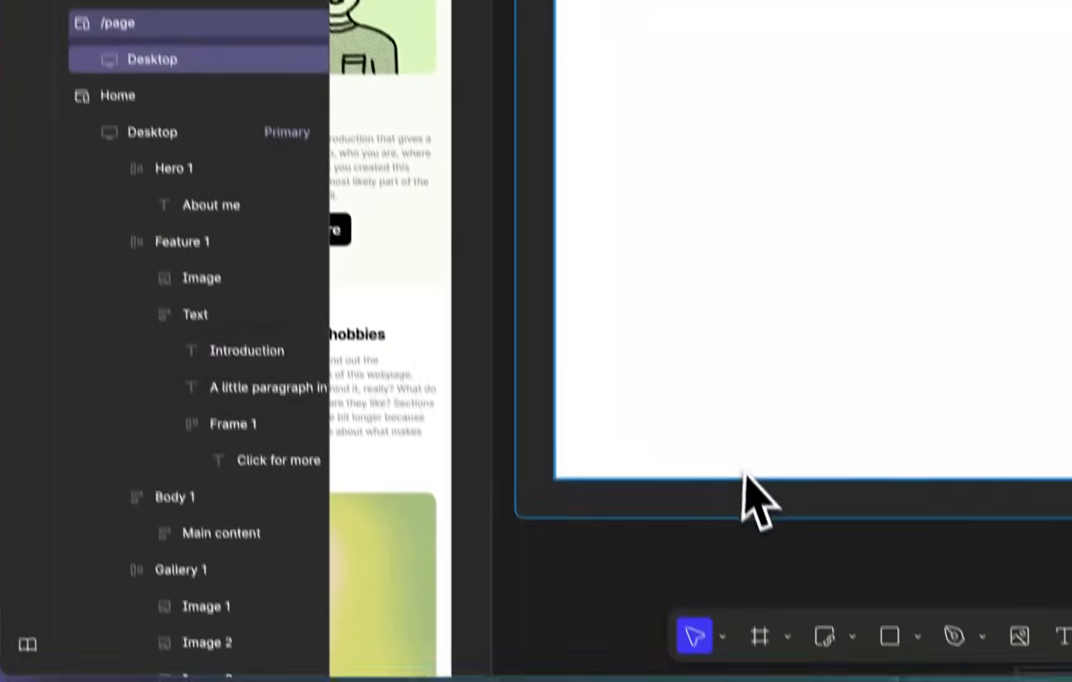
Bring up the options for the newly added webpage in the Webpages list
{"action": "right_click", "coordinate": [242, 203]}
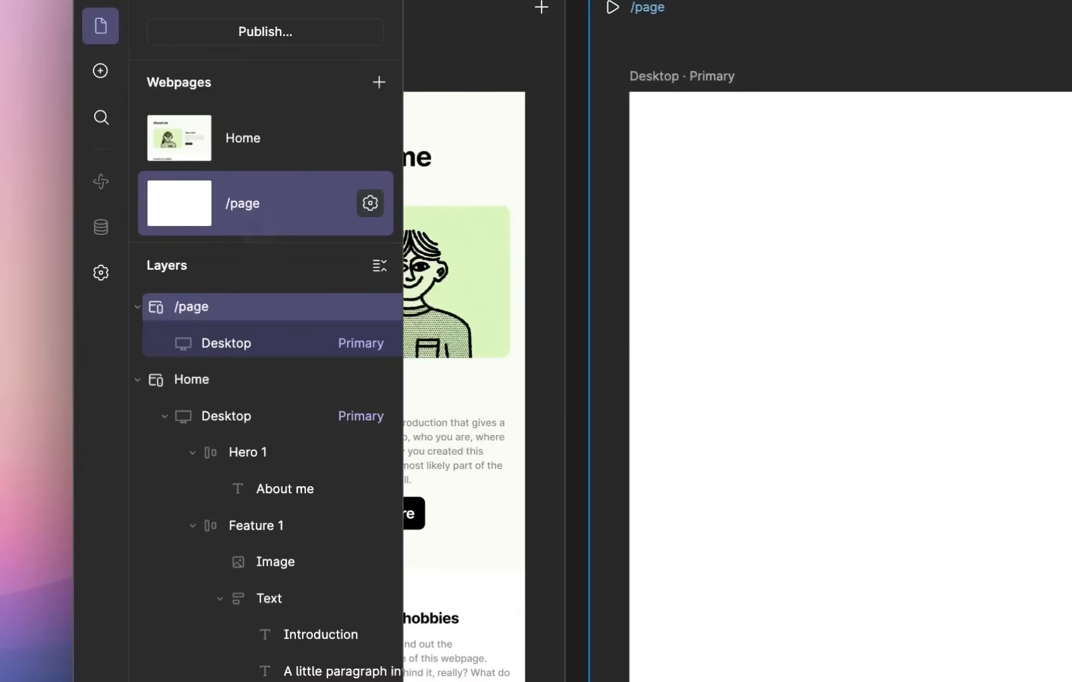
{"action": "right_click", "coordinate": [241, 321]}
{"action": "type", "text": "/about"}
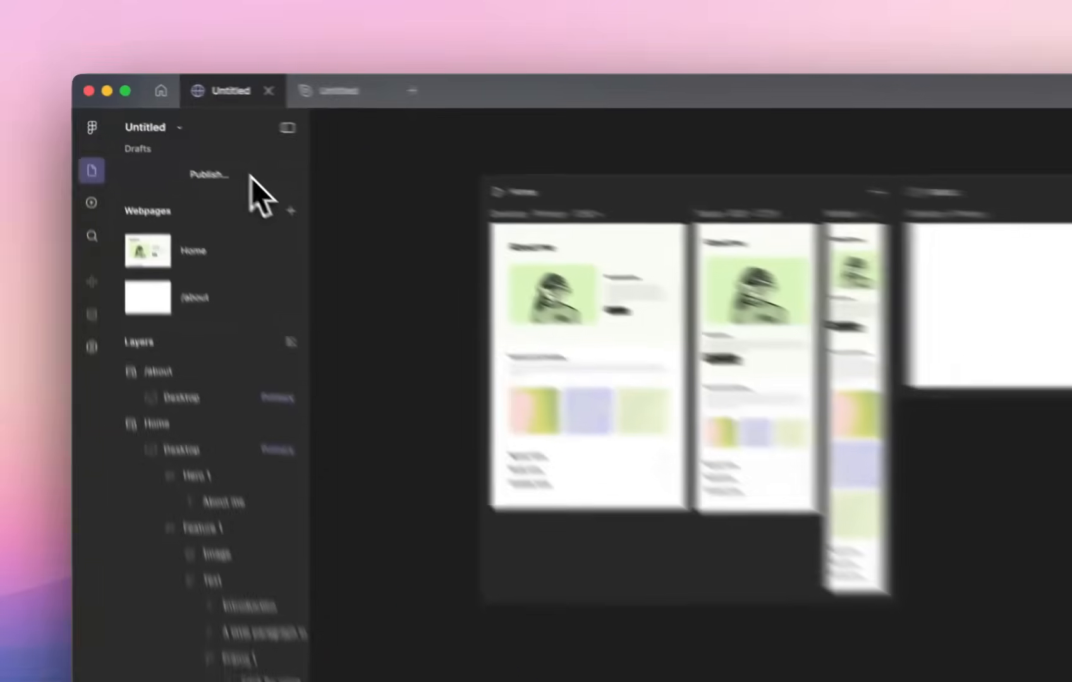
Title the site 'mywebsite' and publish it live at its figma.site address
{"action": "left_click", "coordinate": [207, 174]}
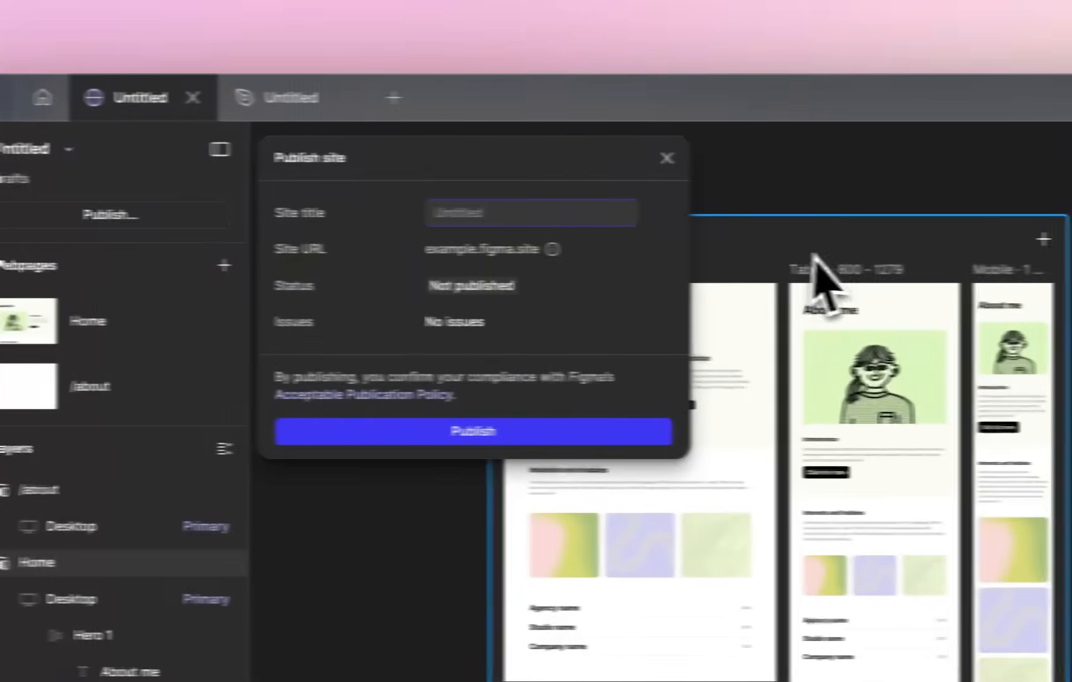
{"action": "type", "text": "mywebsite"}
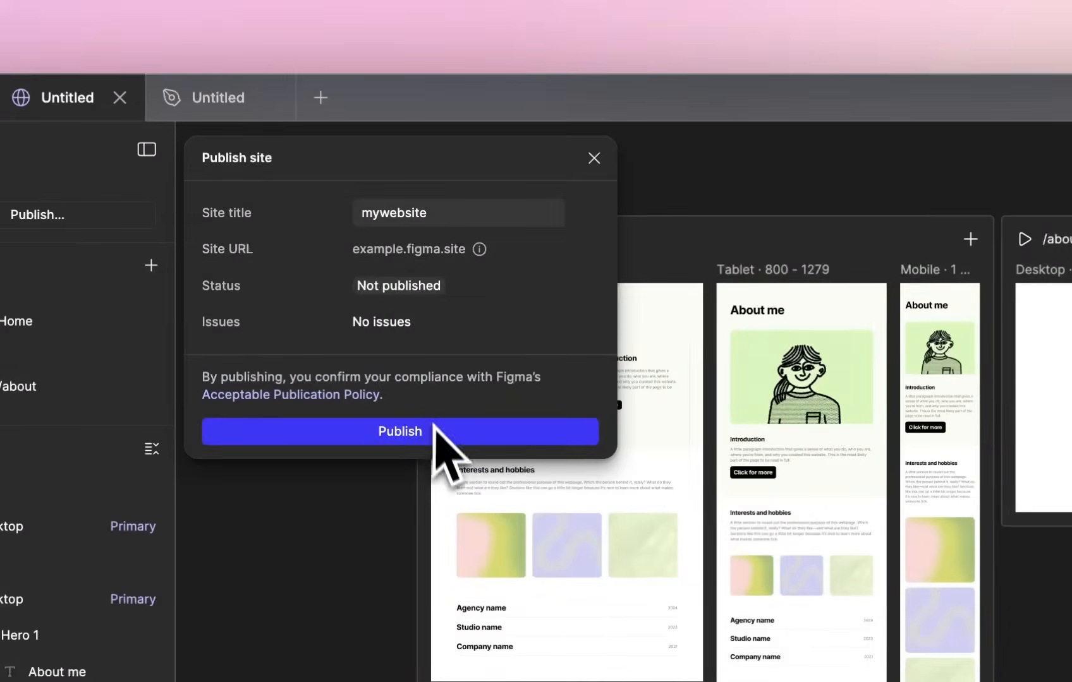
{"action": "left_click", "coordinate": [399, 431]}
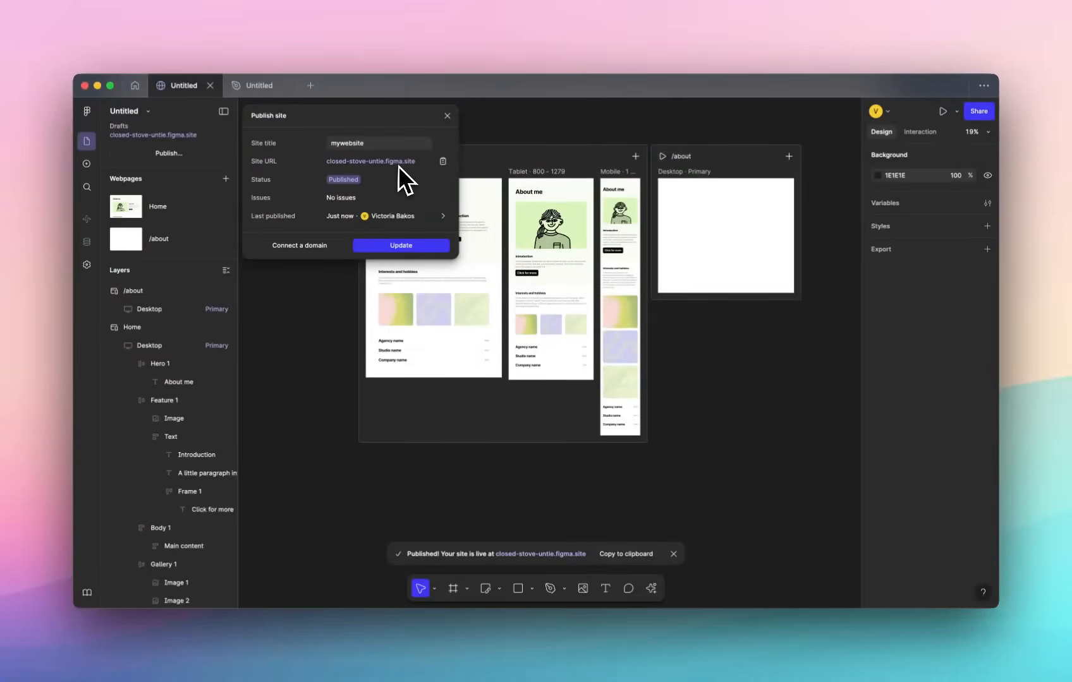
{"action": "mouse_move", "coordinate": [383, 184]}
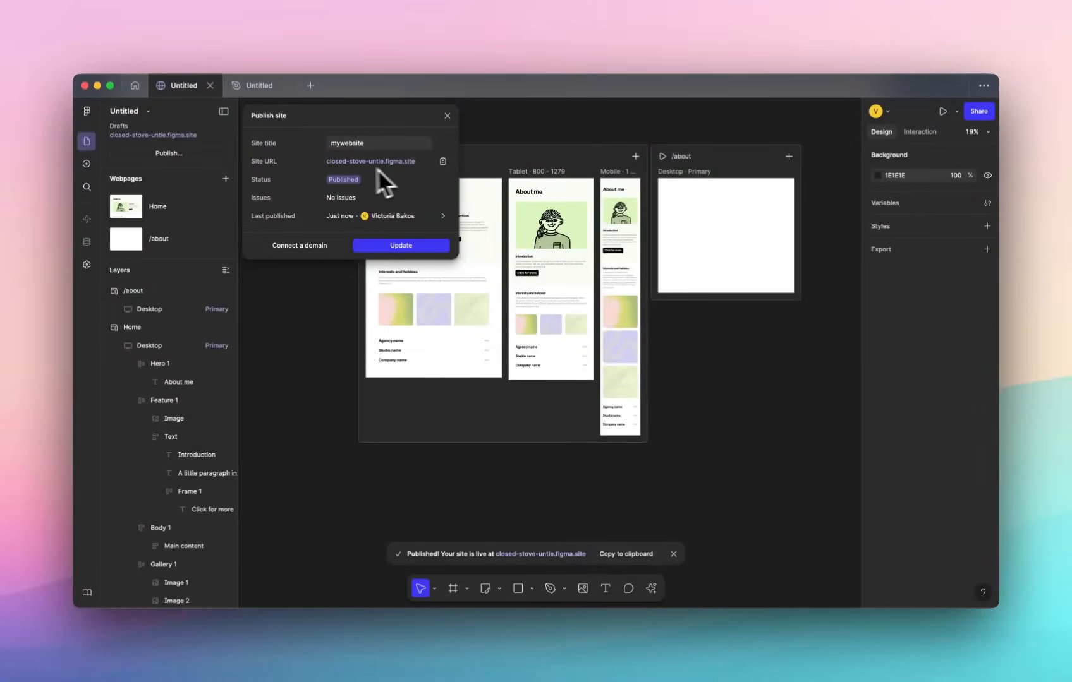
{"action": "mouse_move", "coordinate": [363, 181]}
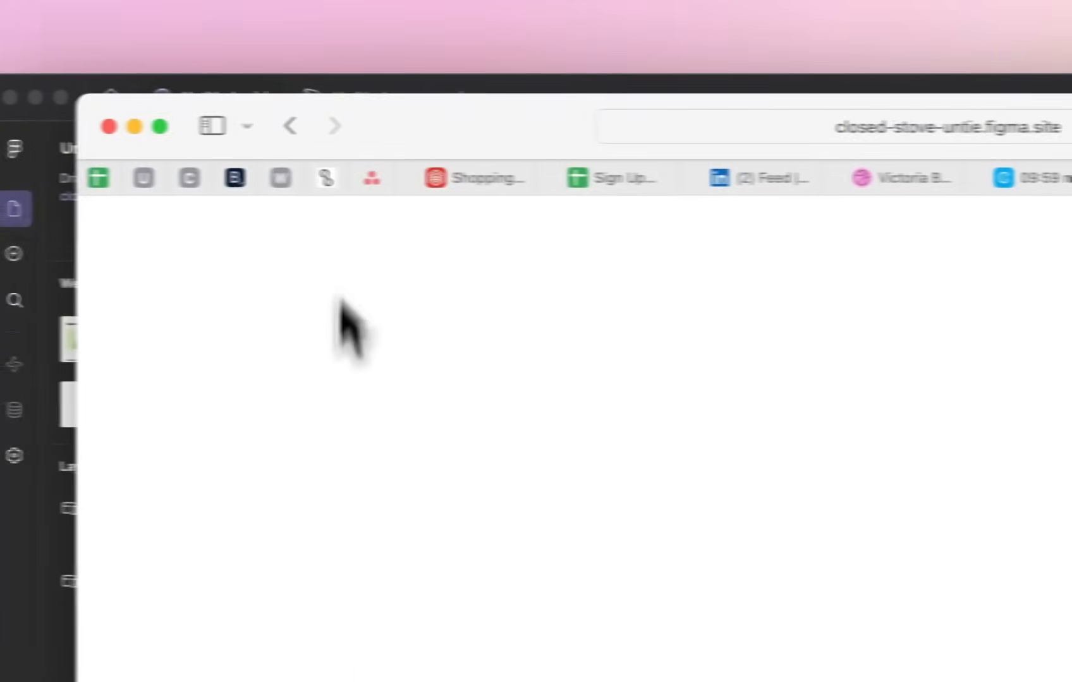
View the published closed-stove-untie.figma.site page and its Published details
{"action": "scroll", "scroll_direction": "down", "scroll_amount": 3}
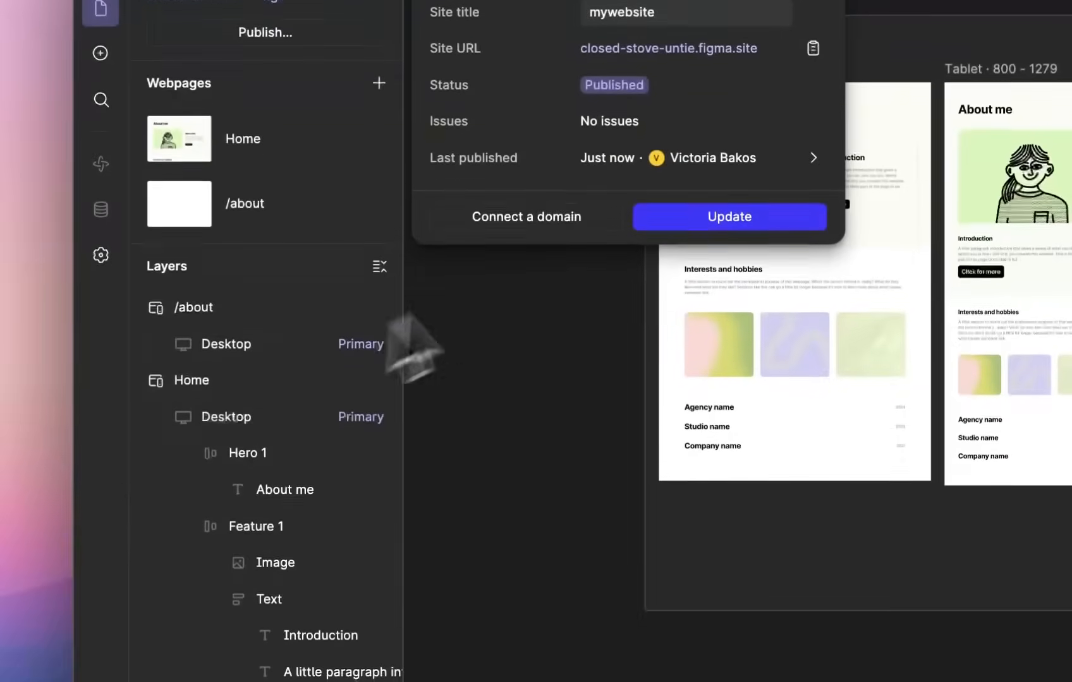
Reach the Domains settings with the empty custom-domain field ready to connect
{"action": "left_click", "coordinate": [812, 158]}
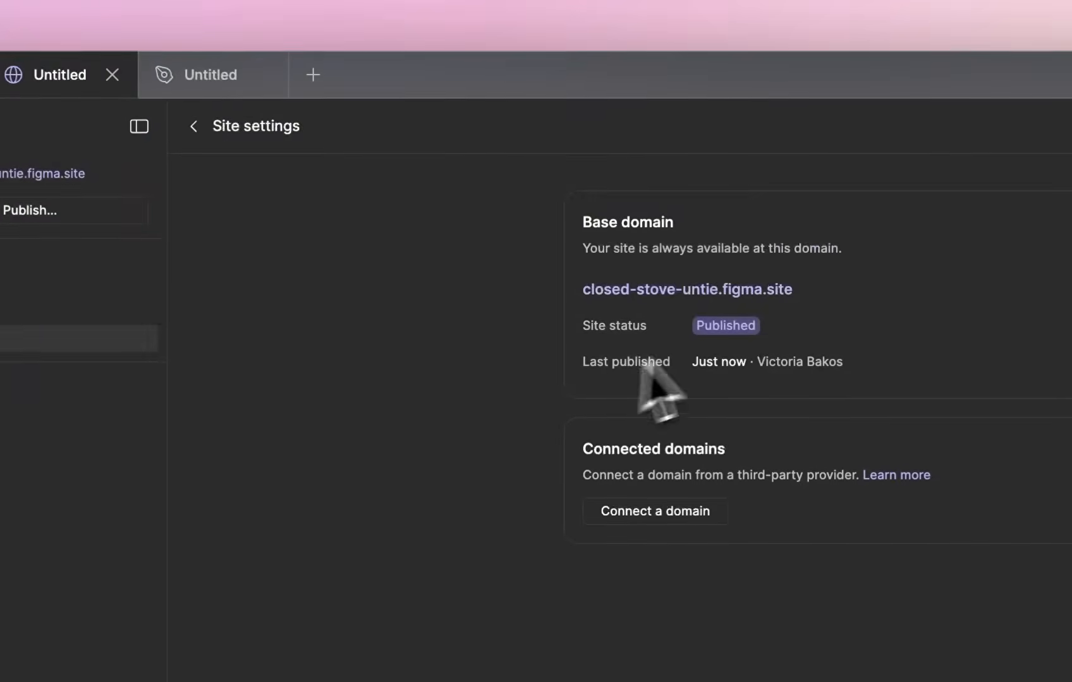
{"action": "left_click", "coordinate": [654, 510]}
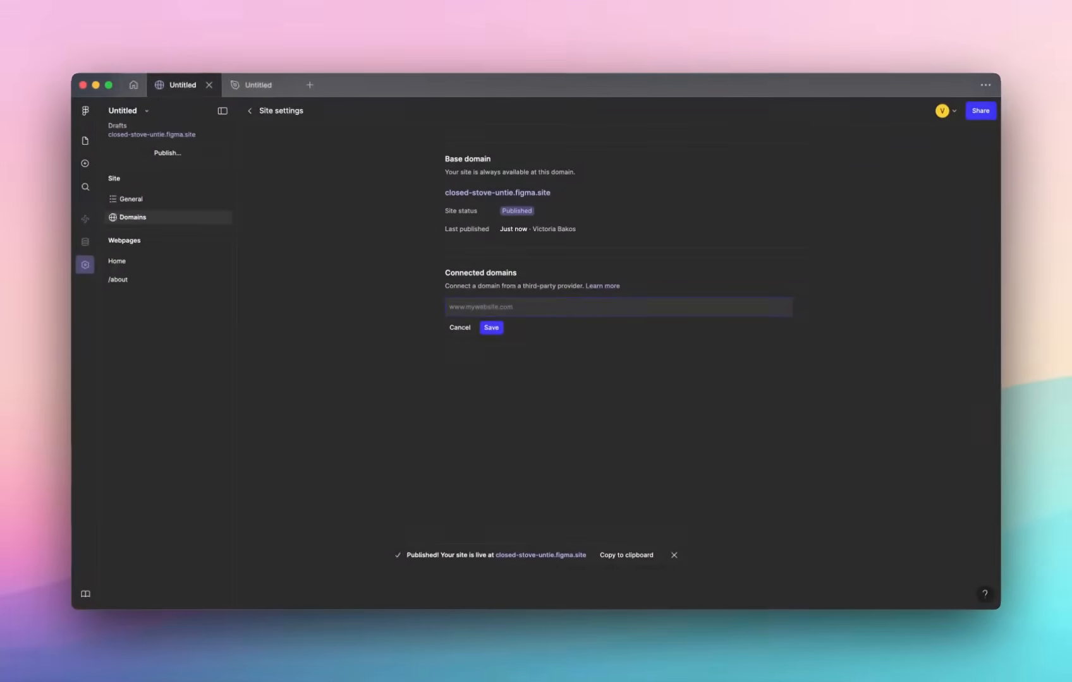
{"action": "mouse_move", "coordinate": [465, 345]}
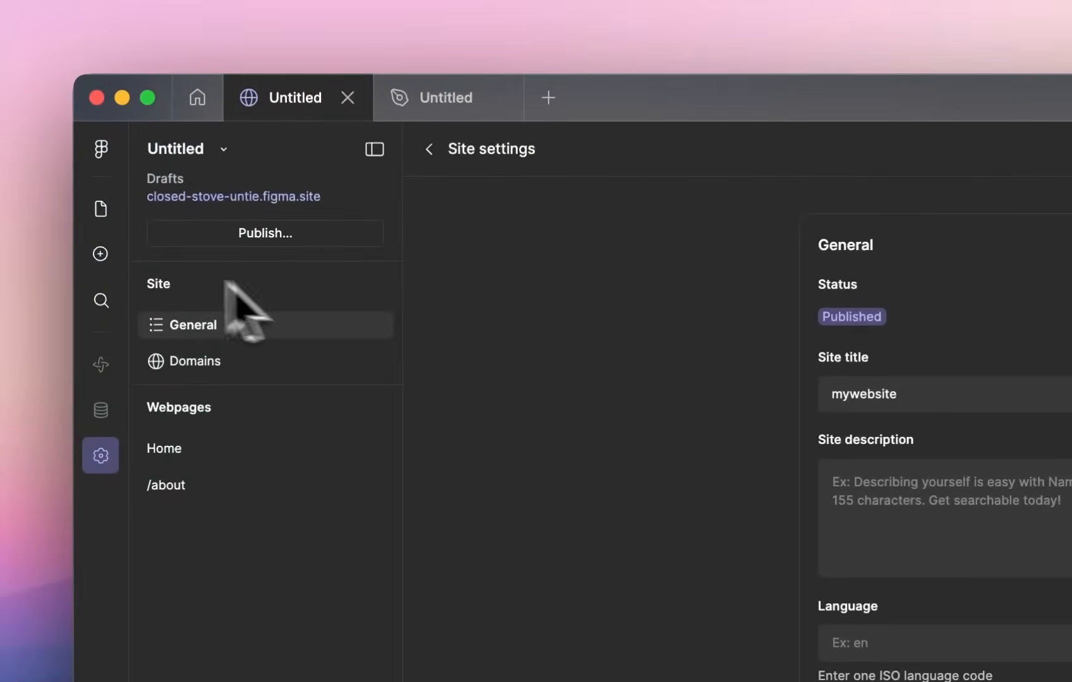
Browse the site's pages, settings and the Insert panel's library filter
{"action": "left_click", "coordinate": [100, 209]}
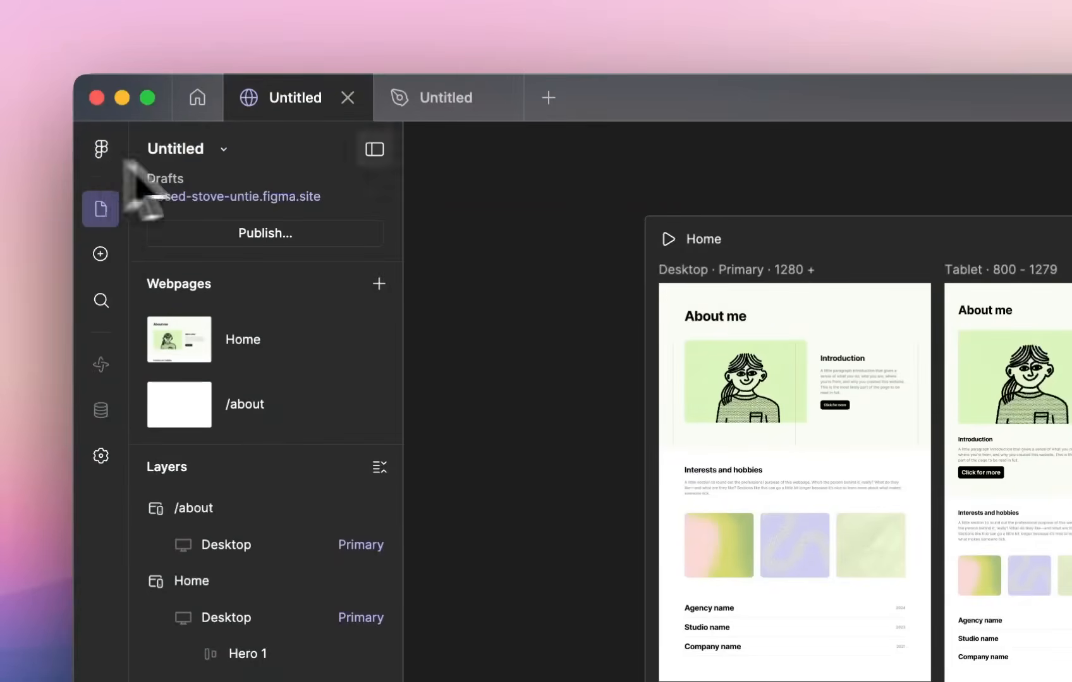
{"action": "mouse_move", "coordinate": [100, 254]}
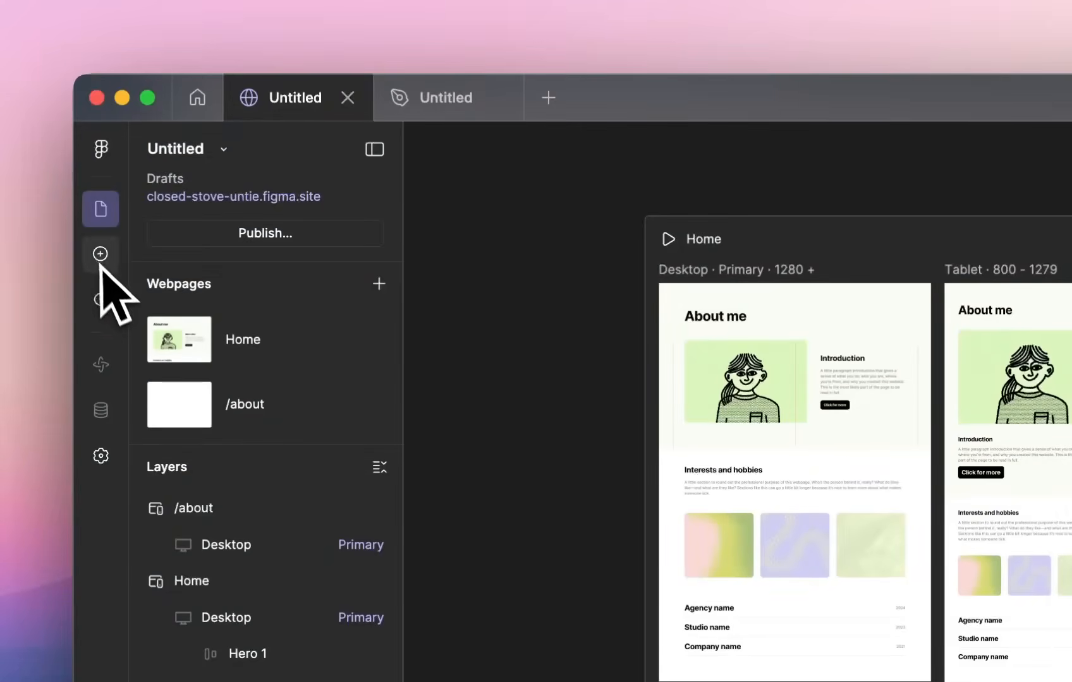
{"action": "left_click", "coordinate": [100, 455]}
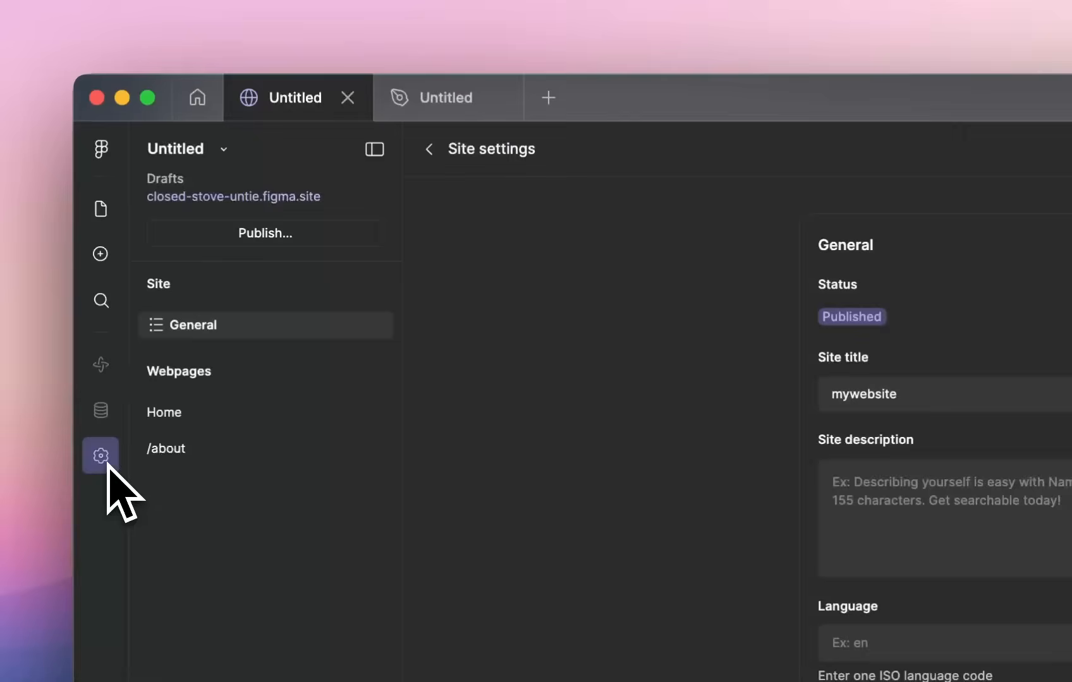
{"action": "left_click", "coordinate": [100, 254]}
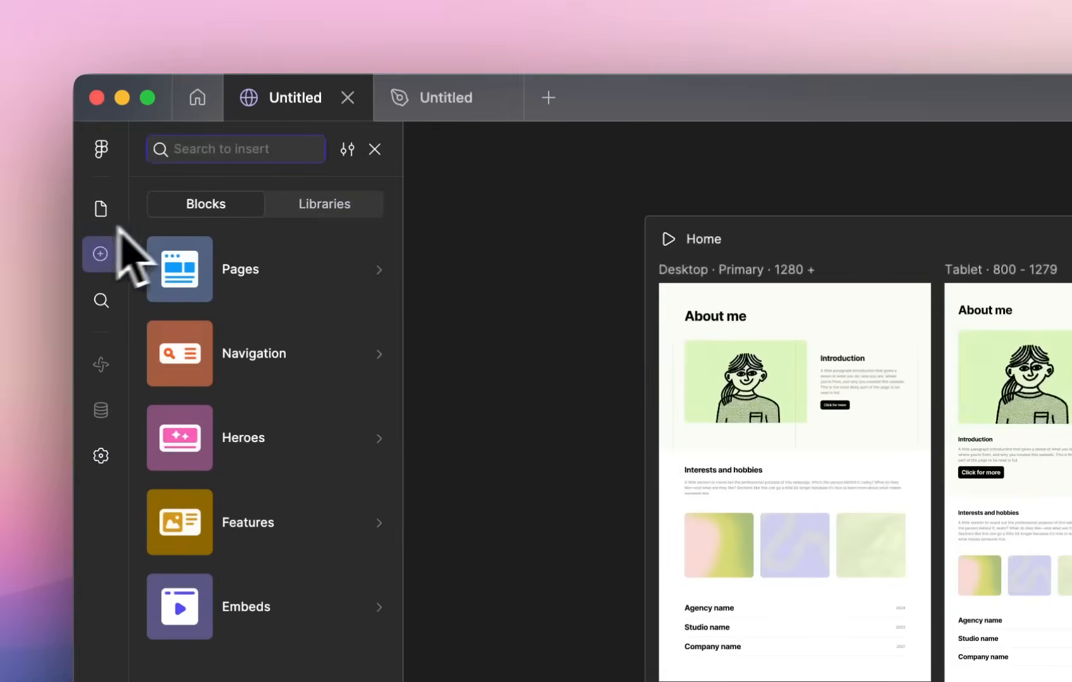
{"action": "left_click", "coordinate": [348, 149]}
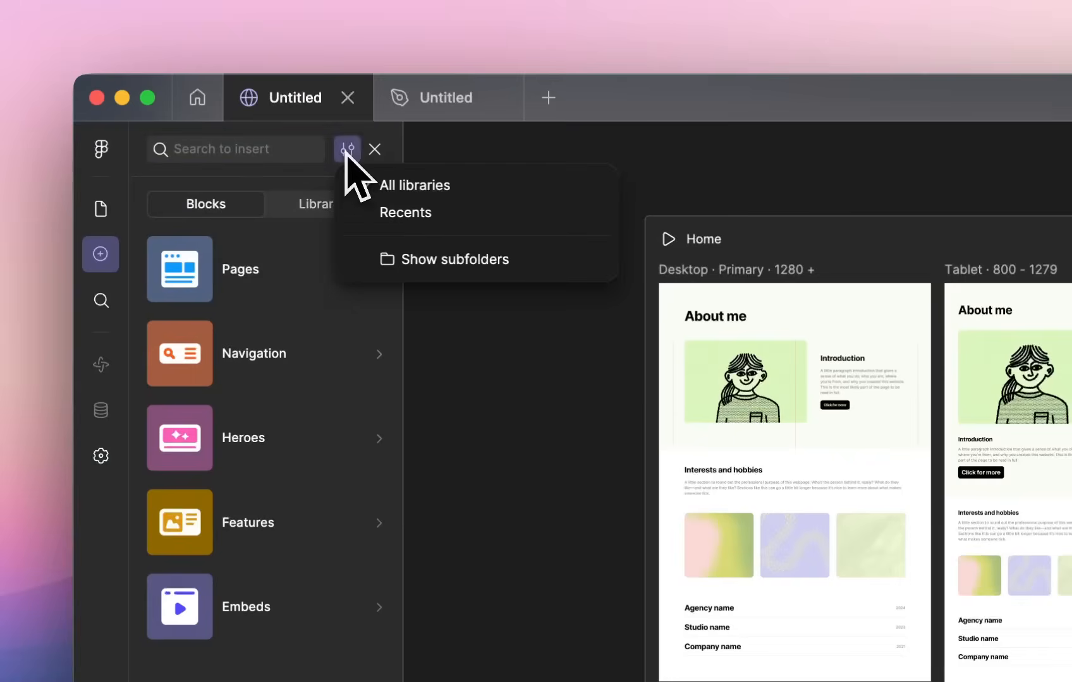
Create a New Site from the Figma menu, opening a third tab with the template gallery
{"action": "left_click", "coordinate": [100, 147]}
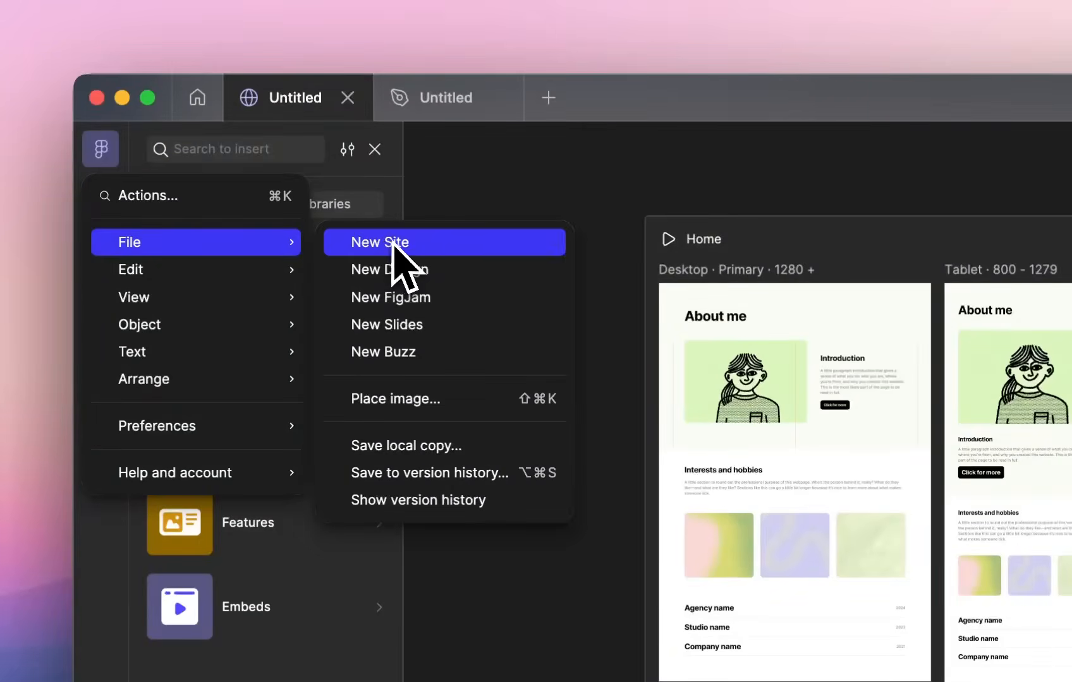
{"action": "left_click", "coordinate": [380, 243]}
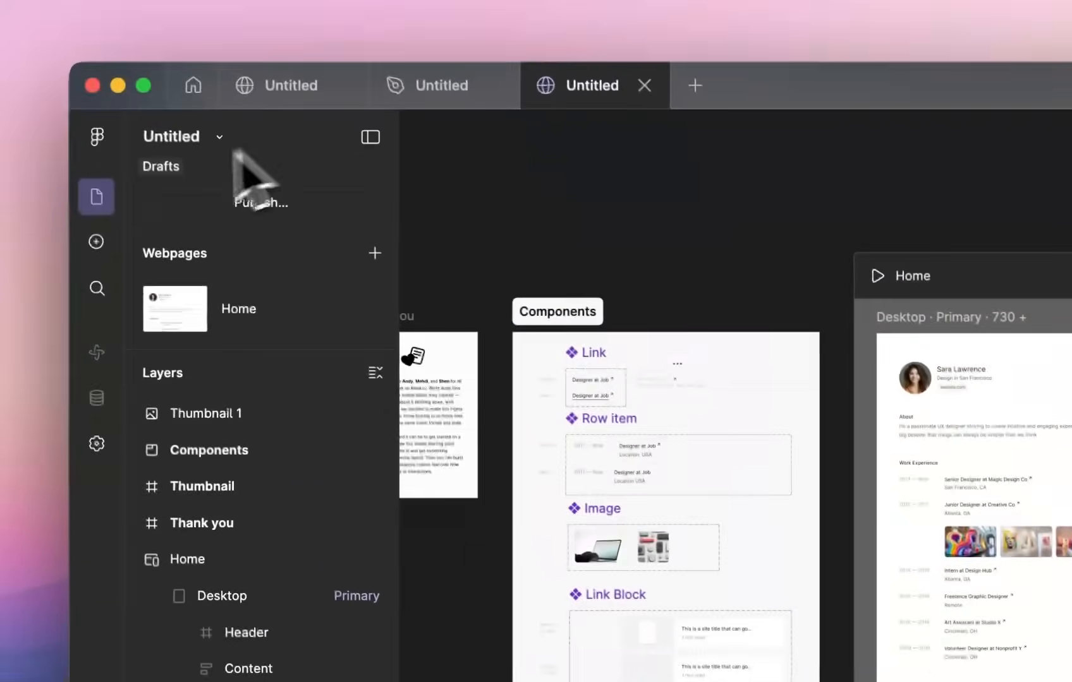
{"action": "left_click", "coordinate": [96, 137]}
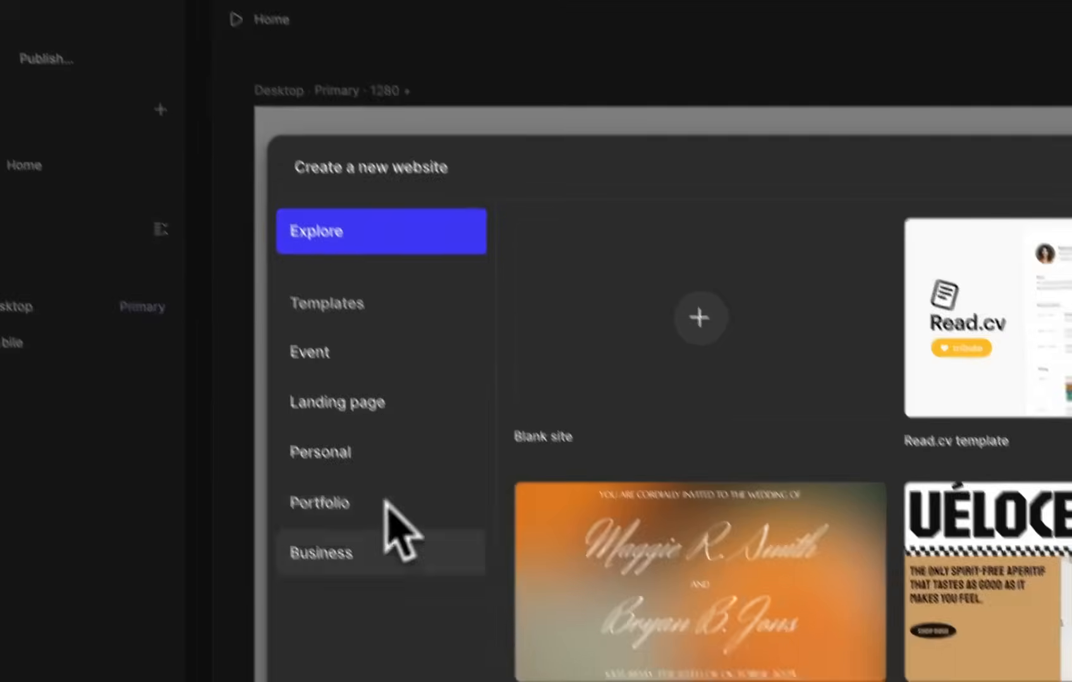
Apply the Business category's Performance-Driven Gym (PrimalTraining) template to the new site
{"action": "left_click", "coordinate": [321, 552]}
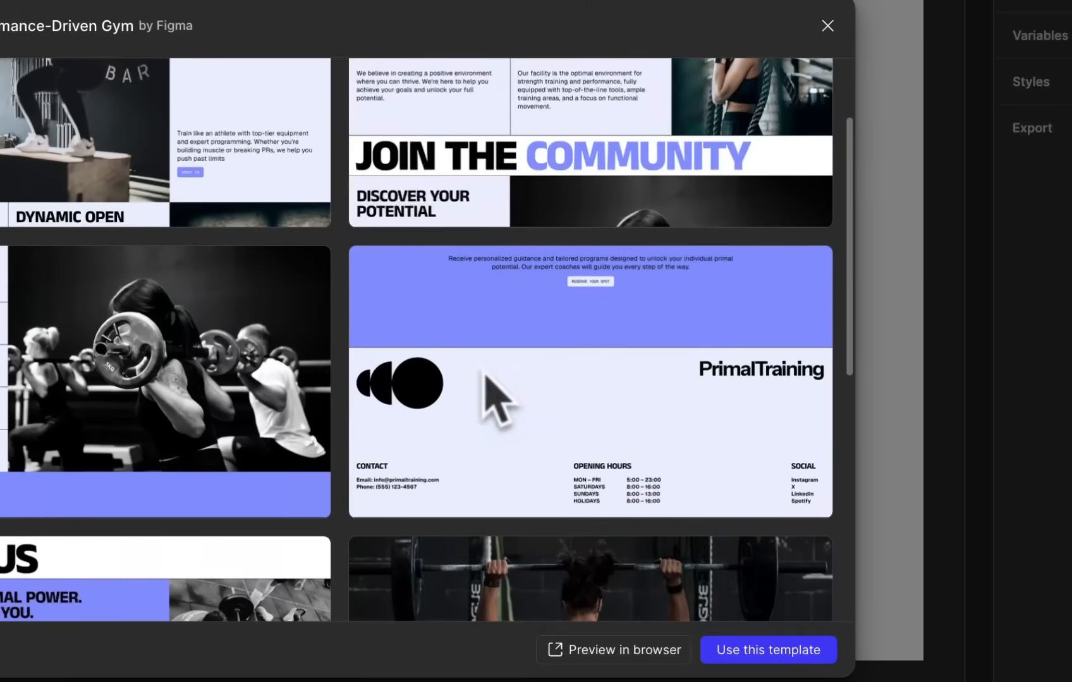
{"action": "left_click", "coordinate": [767, 649]}
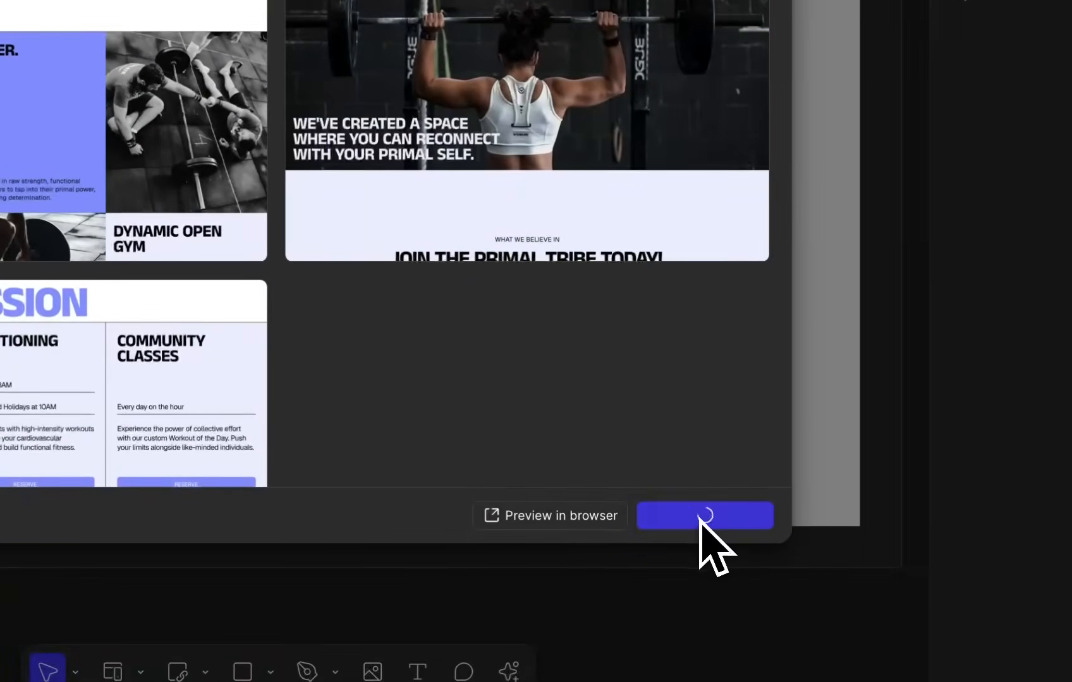
{"action": "left_click", "coordinate": [704, 514]}
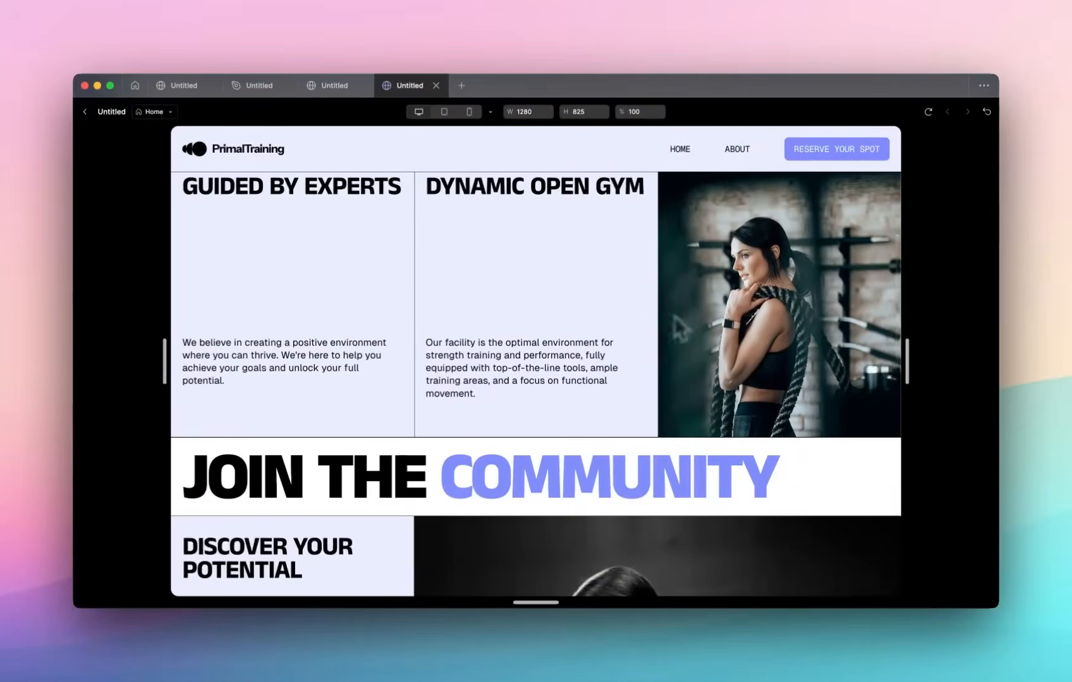
{"action": "mouse_move", "coordinate": [185, 195]}
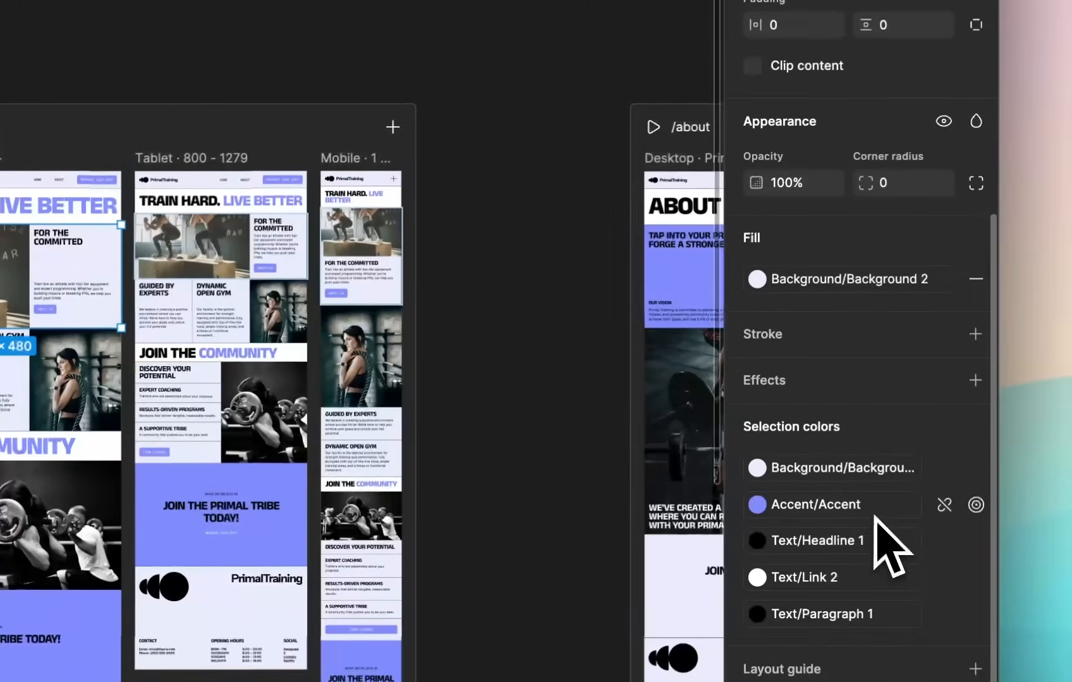
{"action": "left_click", "coordinate": [975, 380]}
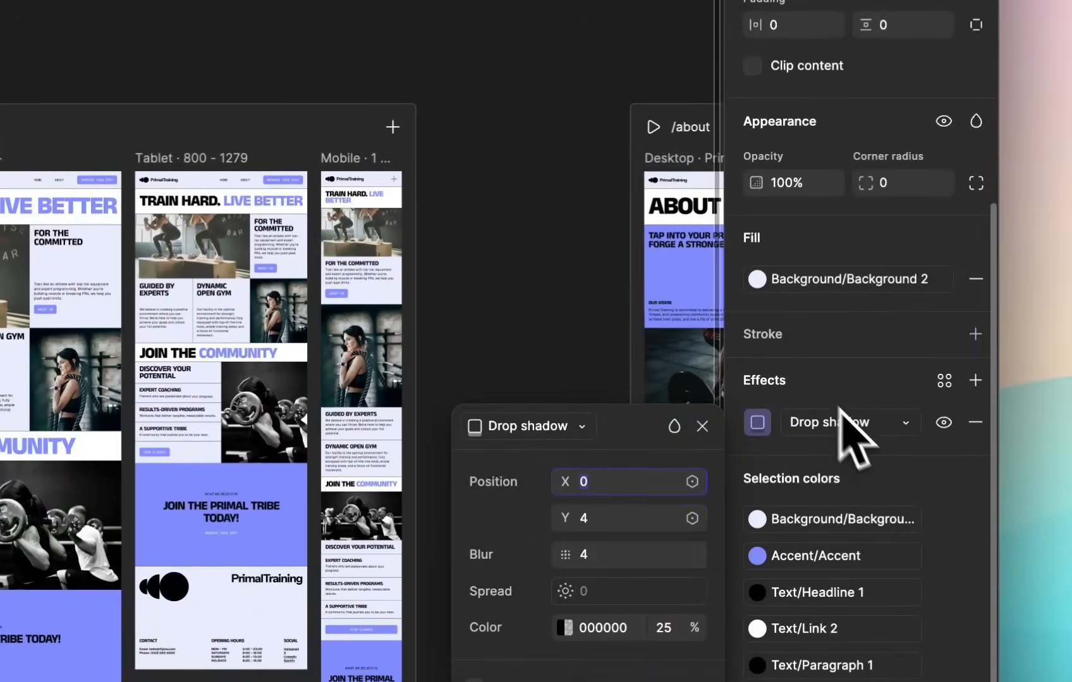
{"action": "left_click", "coordinate": [849, 422]}
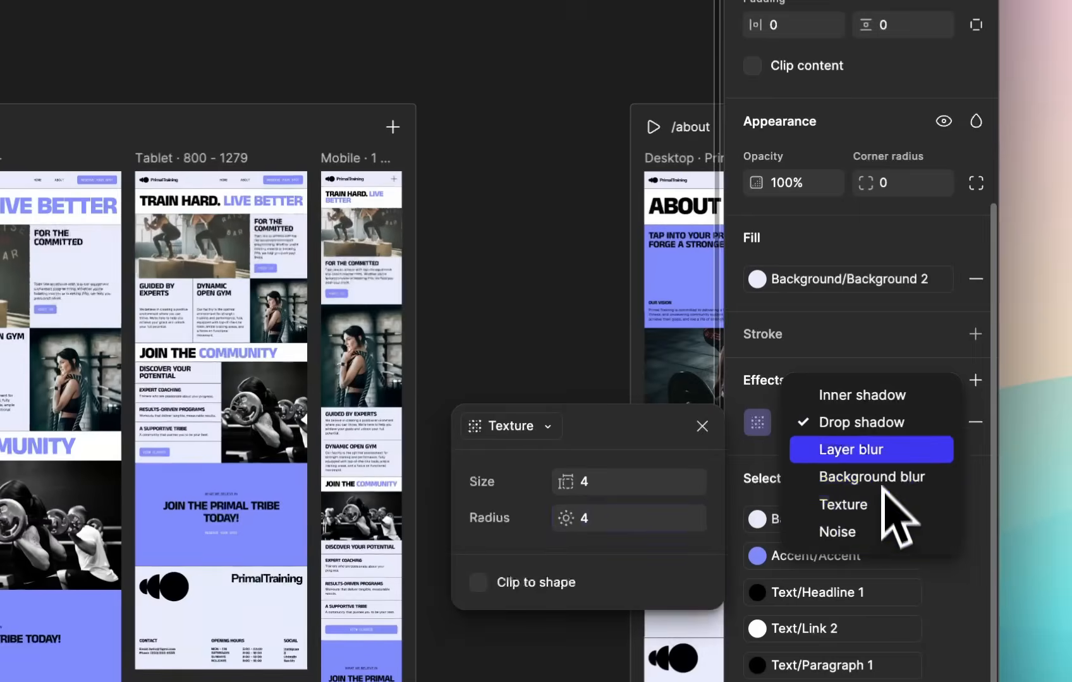
{"action": "left_click", "coordinate": [860, 422]}
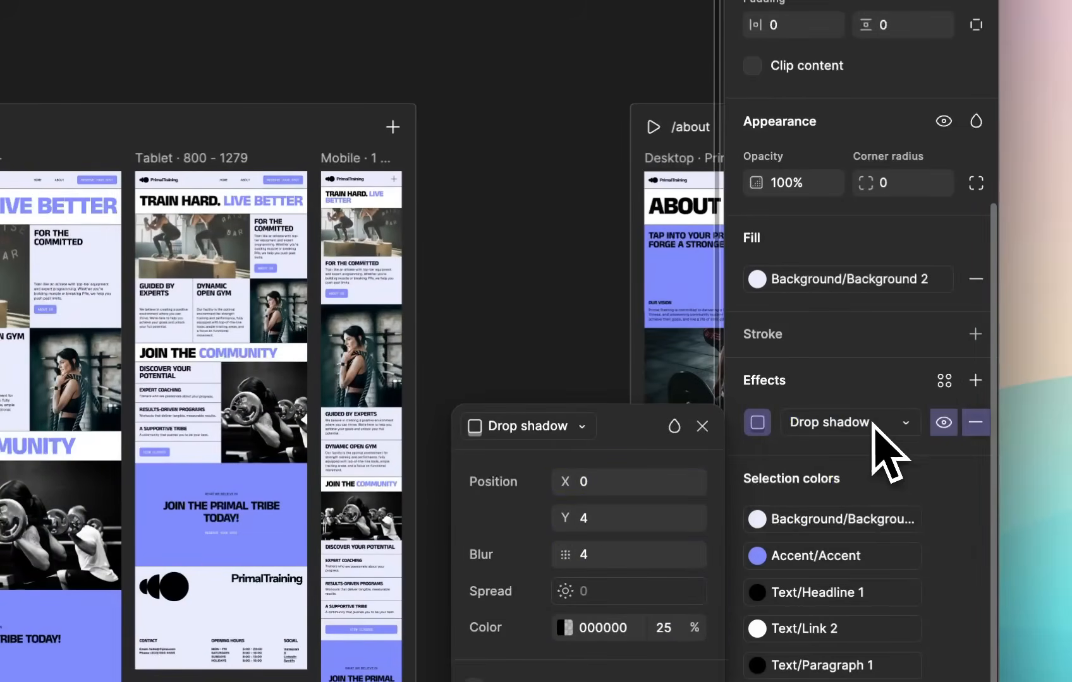
{"action": "left_click", "coordinate": [975, 422]}
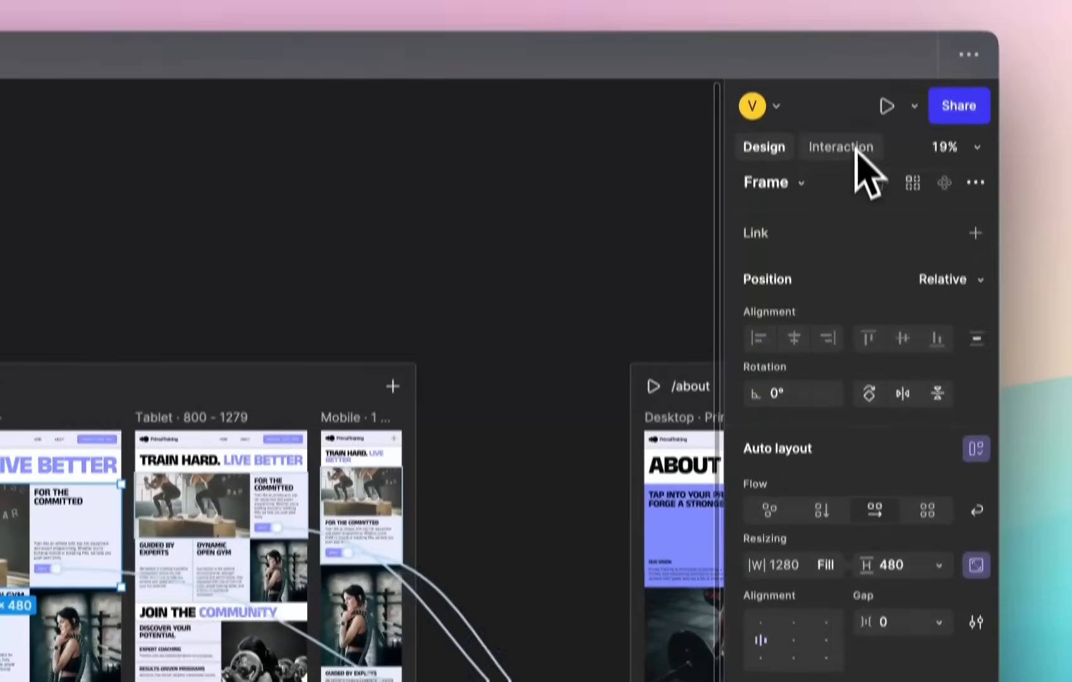
Add a Reveal interaction to the Hero section, fading in when in view
{"action": "left_click", "coordinate": [840, 147]}
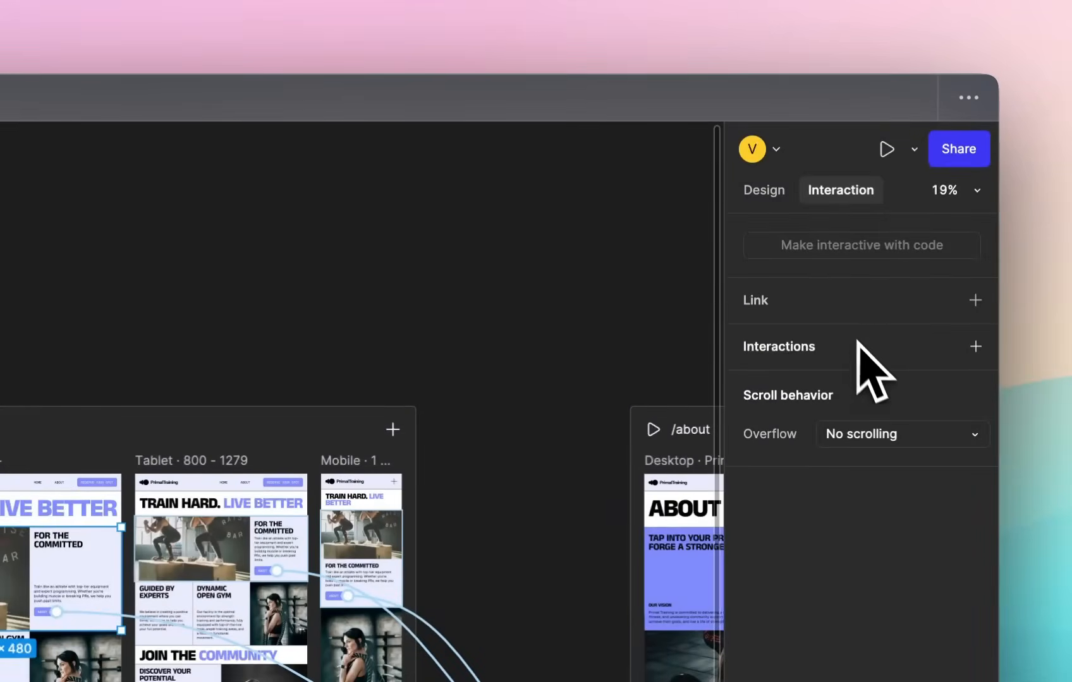
{"action": "left_click", "coordinate": [975, 347]}
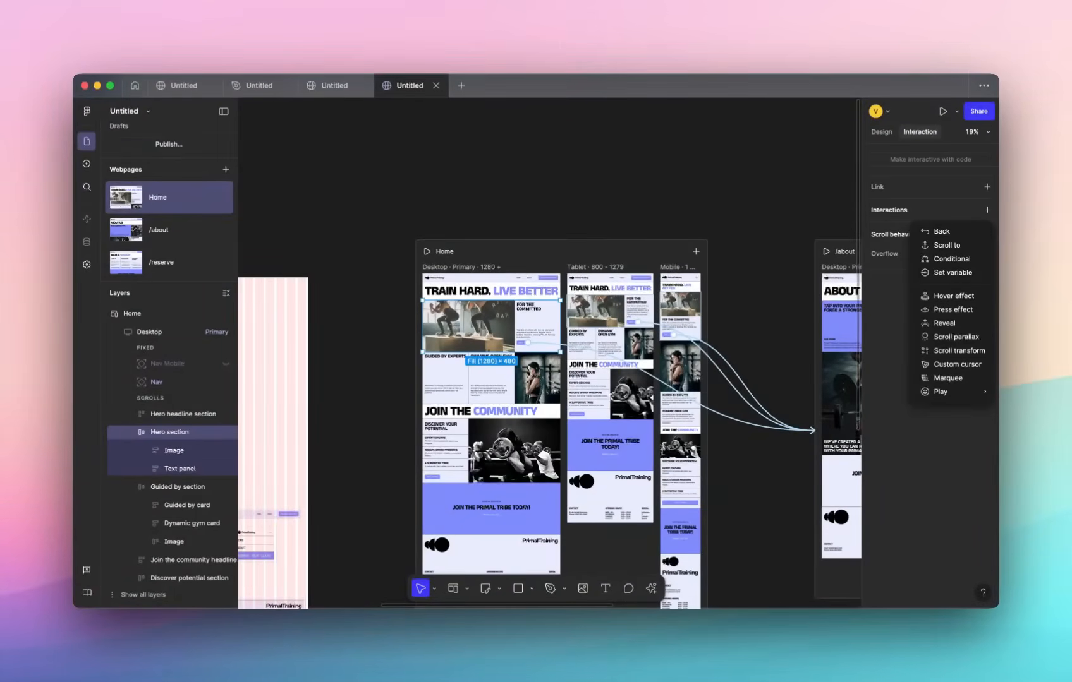
{"action": "mouse_move", "coordinate": [943, 322]}
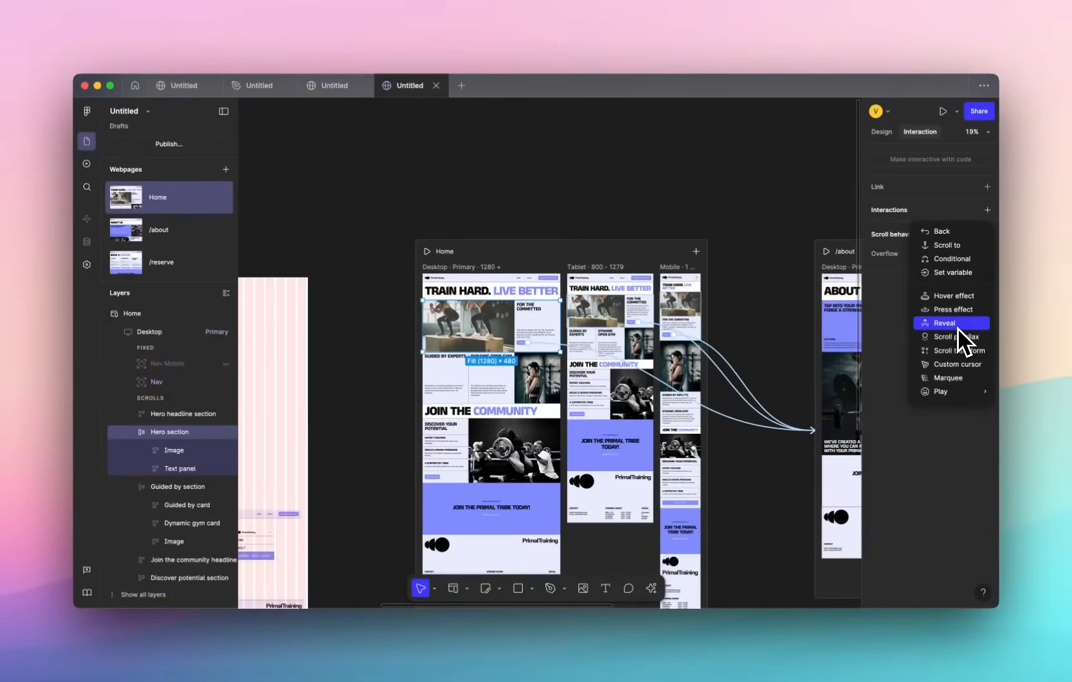
{"action": "mouse_move", "coordinate": [966, 352]}
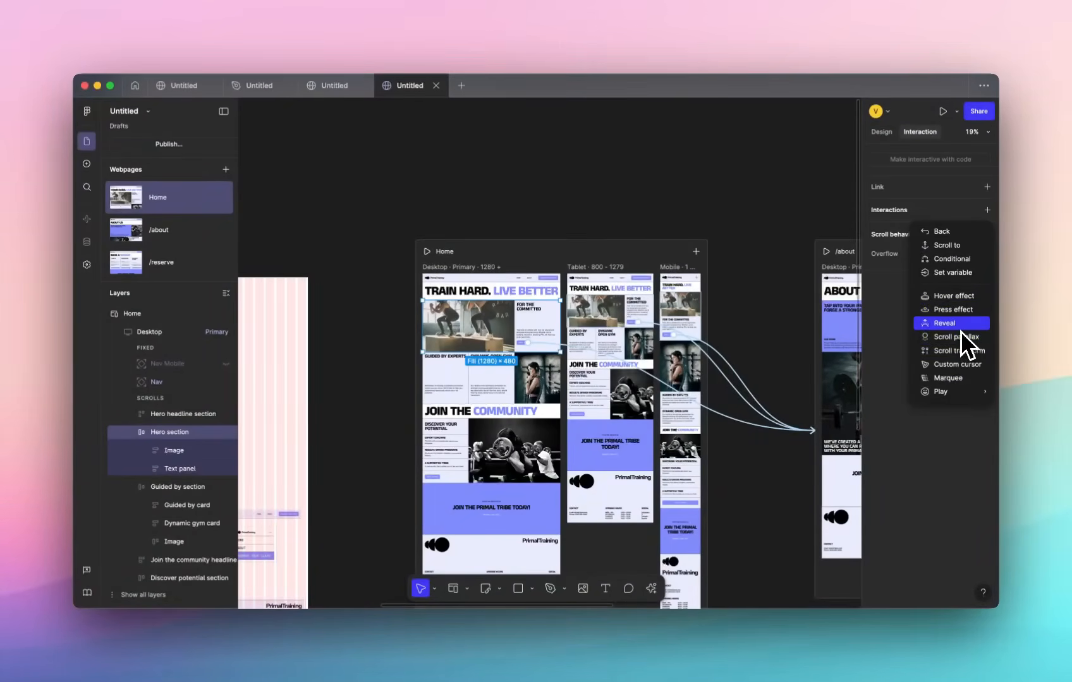
{"action": "left_click", "coordinate": [944, 322]}
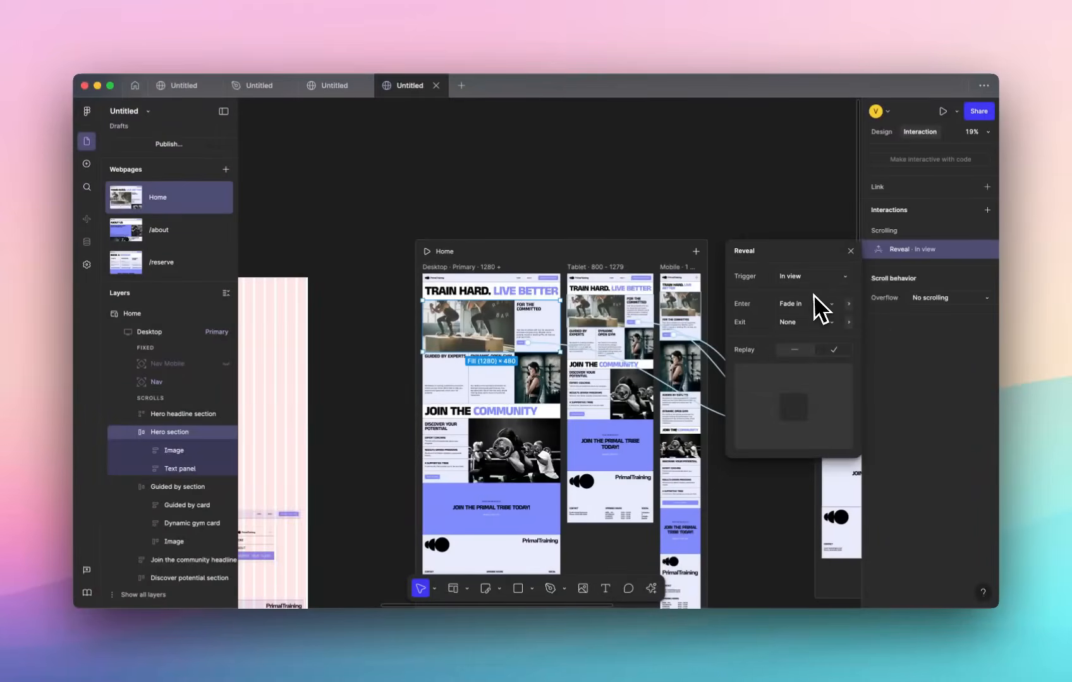
{"action": "mouse_move", "coordinate": [770, 237]}
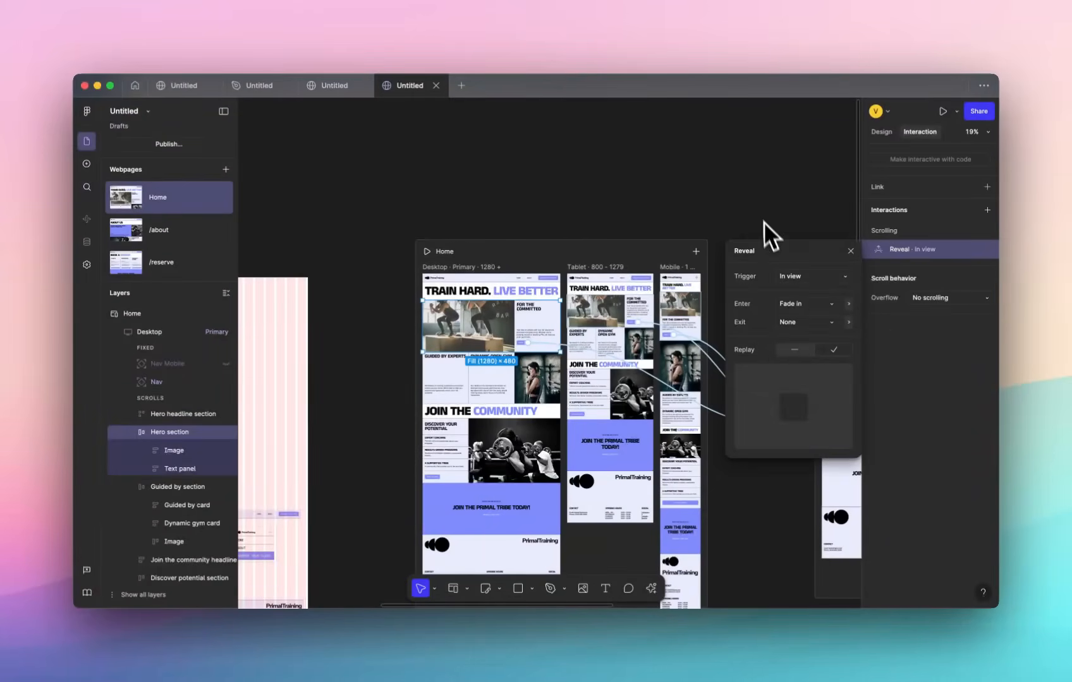
{"action": "left_click", "coordinate": [943, 112]}
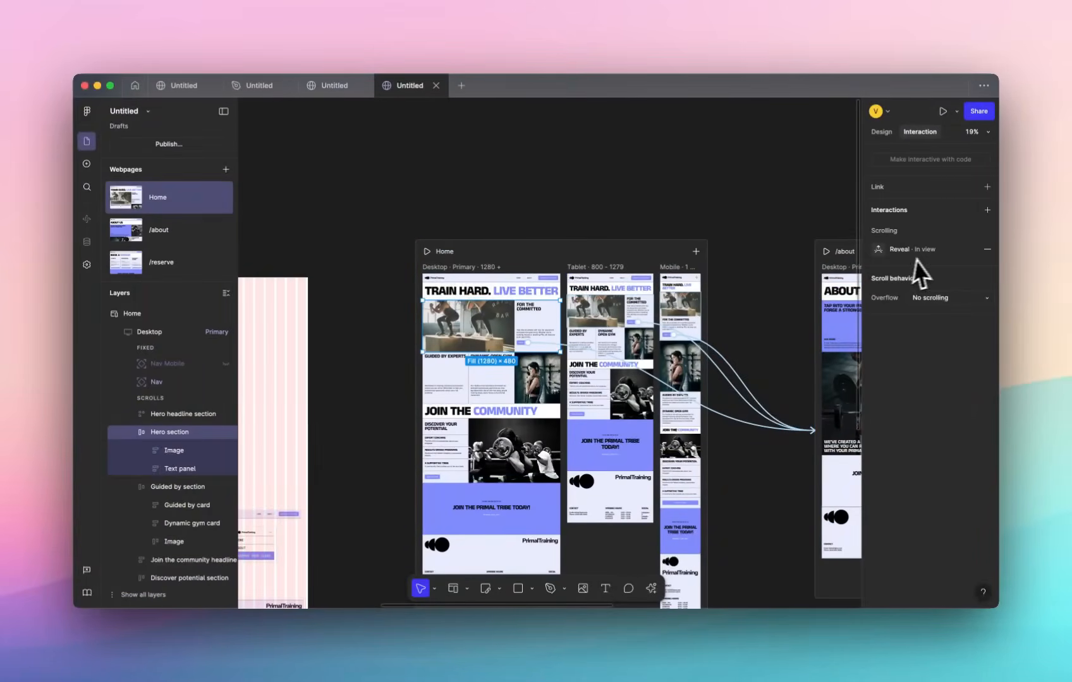
Replace the Hero section's Reveal with a Scroll transform triggered In view
{"action": "left_click", "coordinate": [909, 249]}
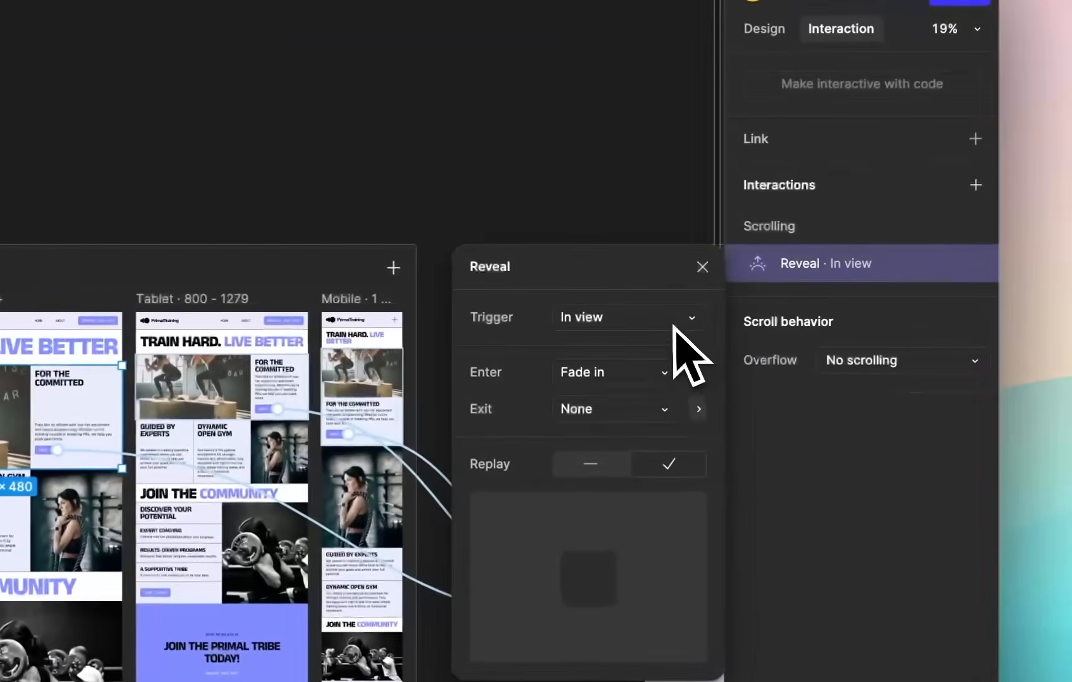
{"action": "left_click", "coordinate": [974, 184]}
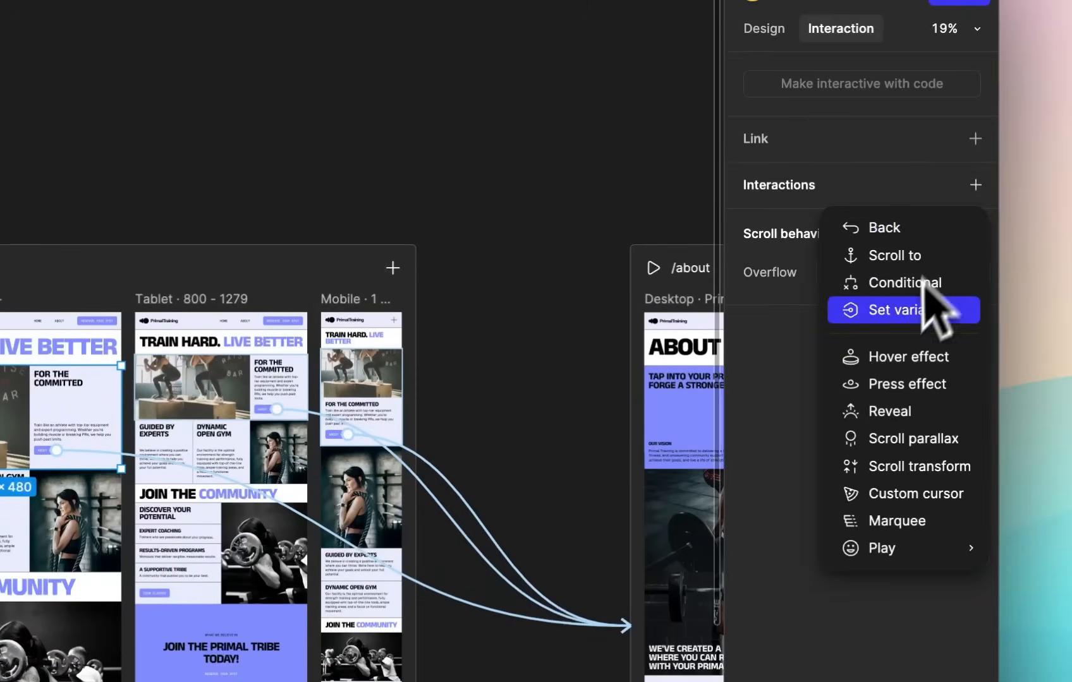
{"action": "mouse_move", "coordinate": [942, 485]}
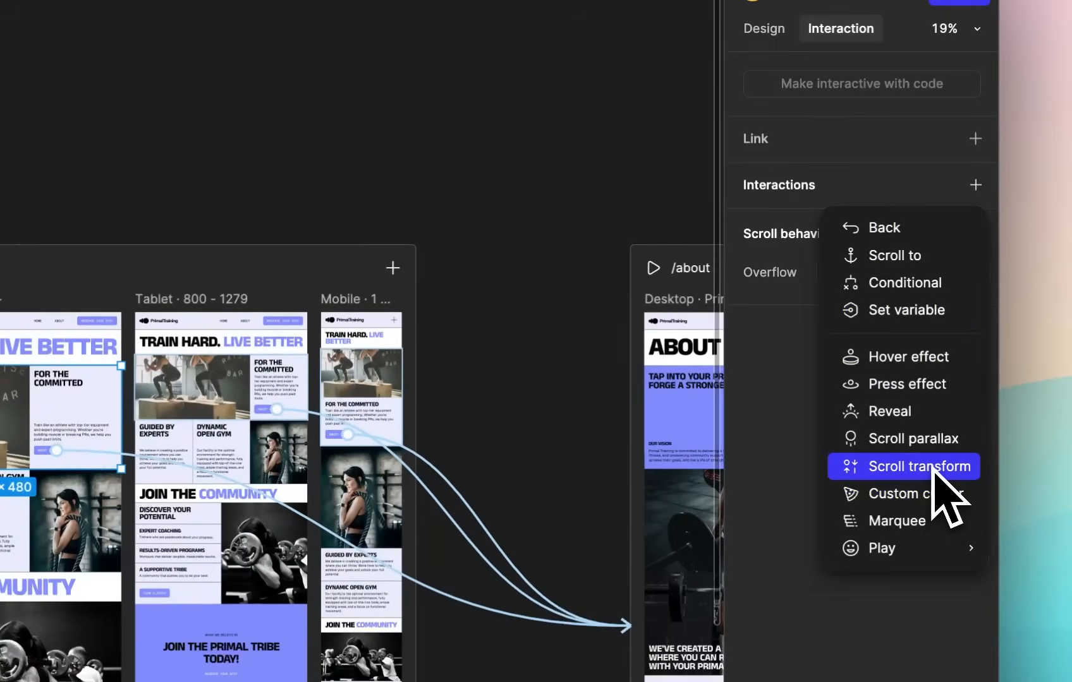
{"action": "left_click", "coordinate": [921, 466]}
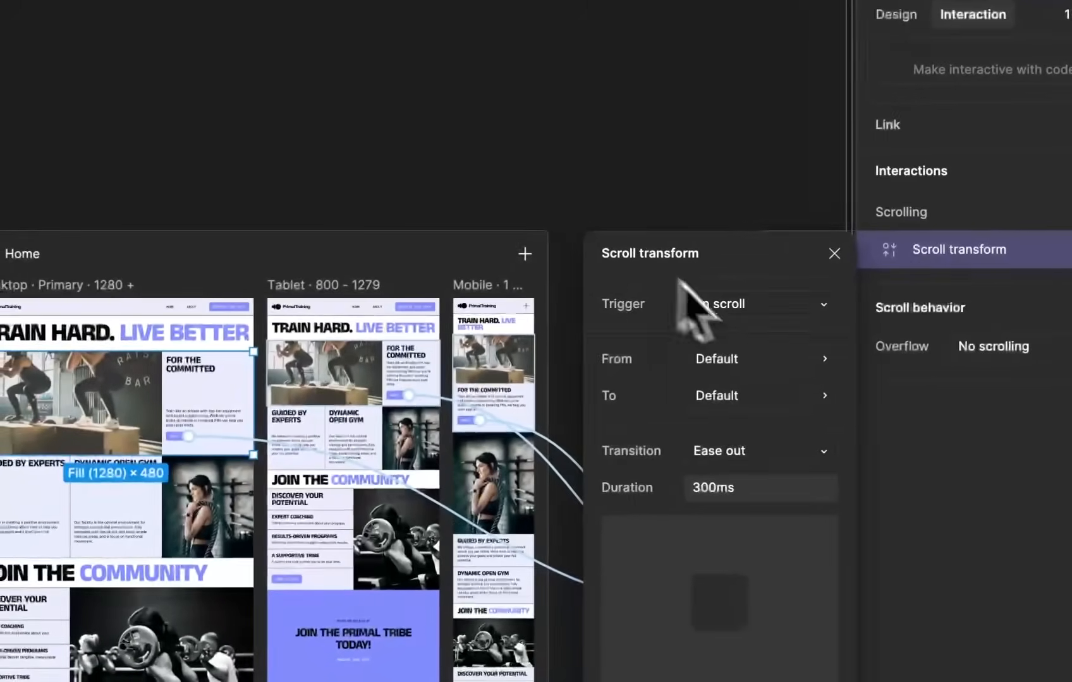
{"action": "left_click", "coordinate": [752, 303]}
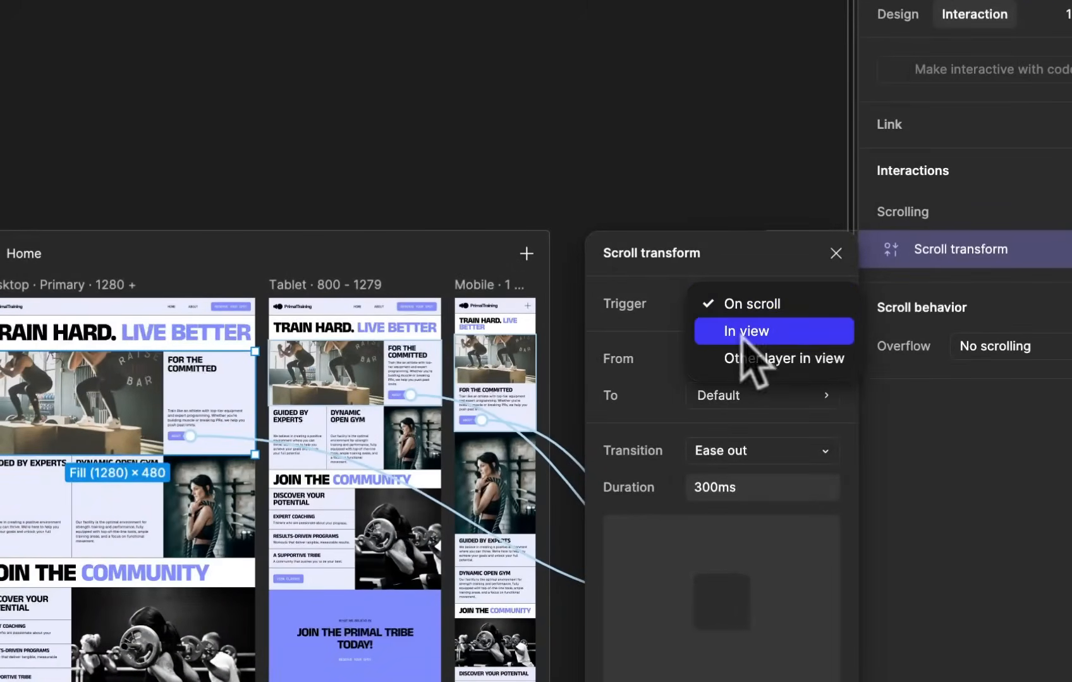
{"action": "left_click", "coordinate": [746, 331]}
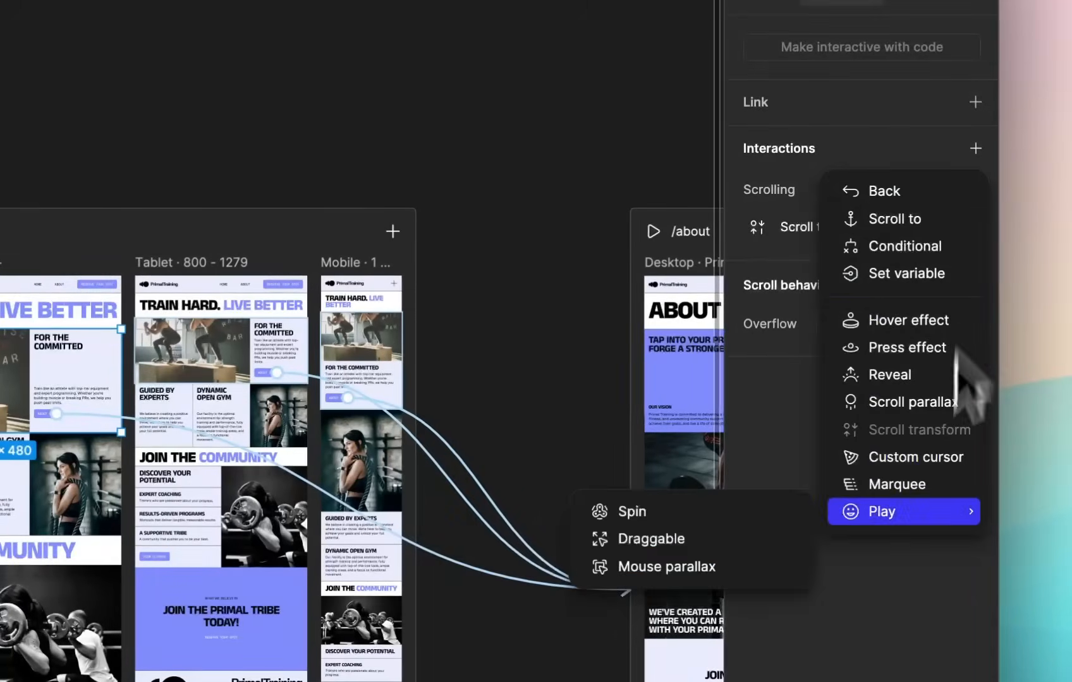
{"action": "mouse_move", "coordinate": [923, 553]}
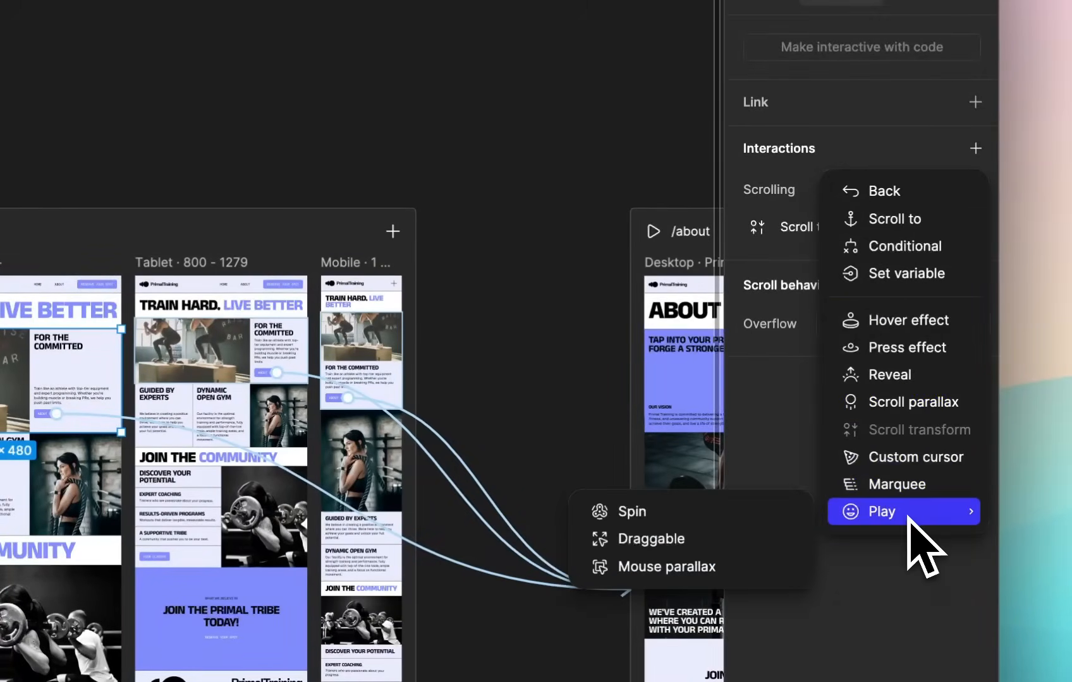
{"action": "left_click", "coordinate": [650, 539]}
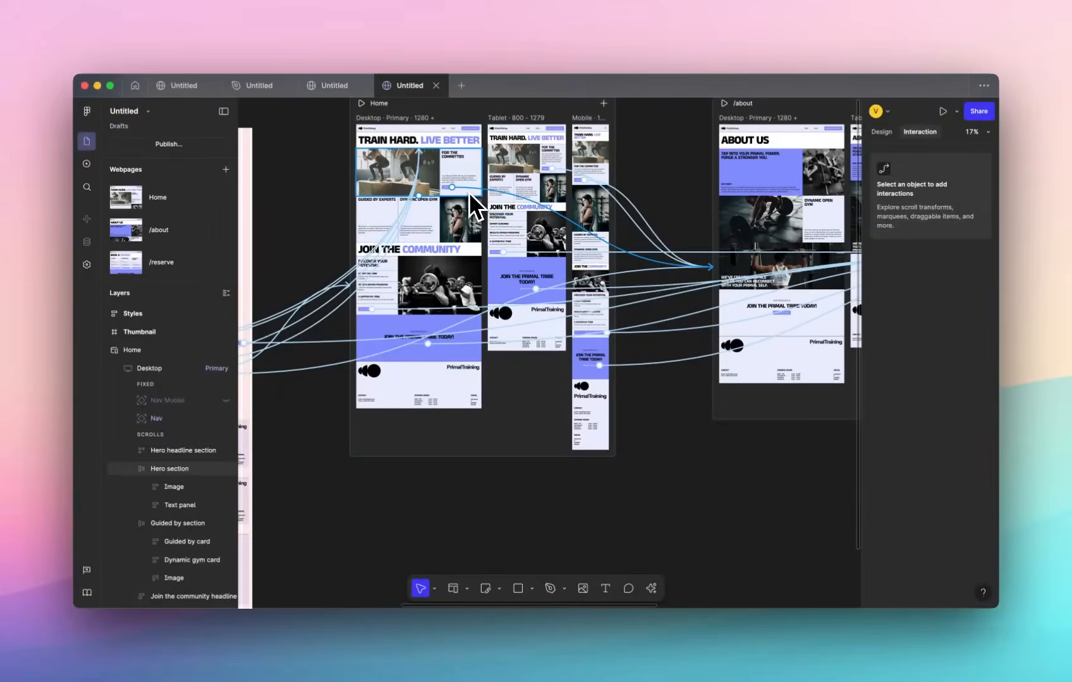
{"action": "left_click", "coordinate": [258, 84]}
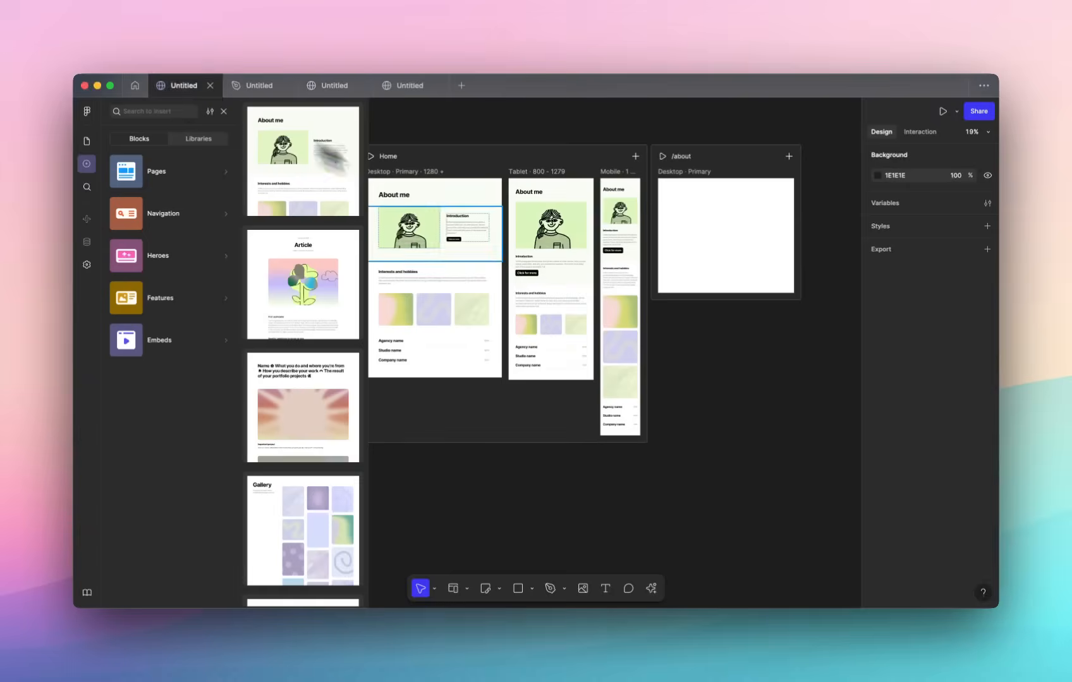
{"action": "left_click", "coordinate": [558, 229]}
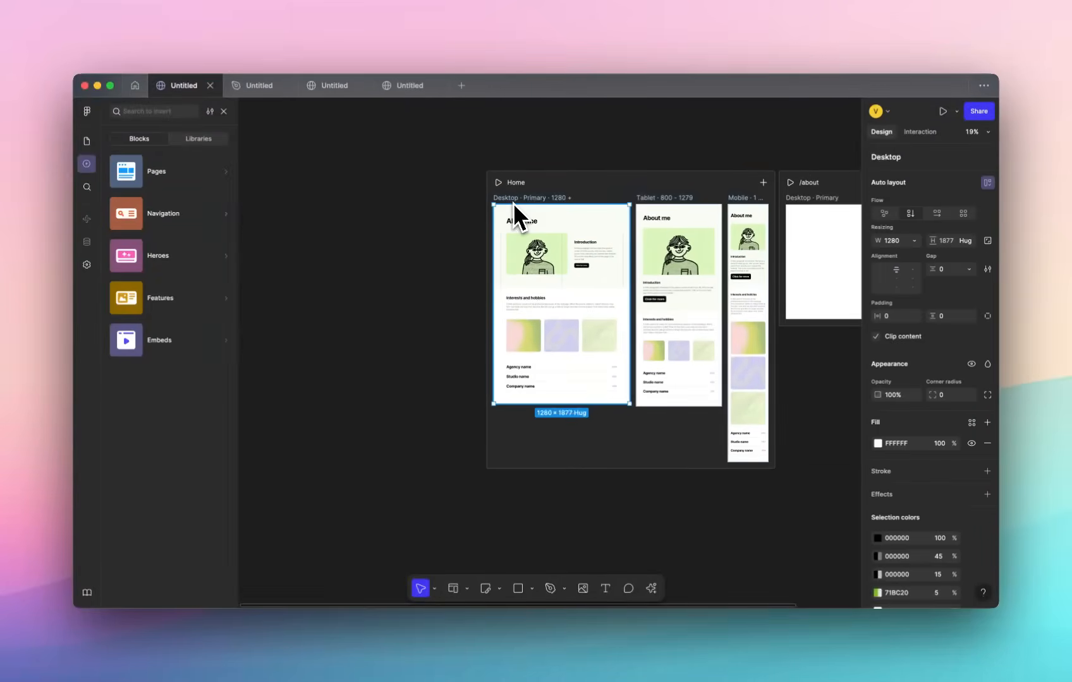
{"action": "left_click", "coordinate": [918, 131]}
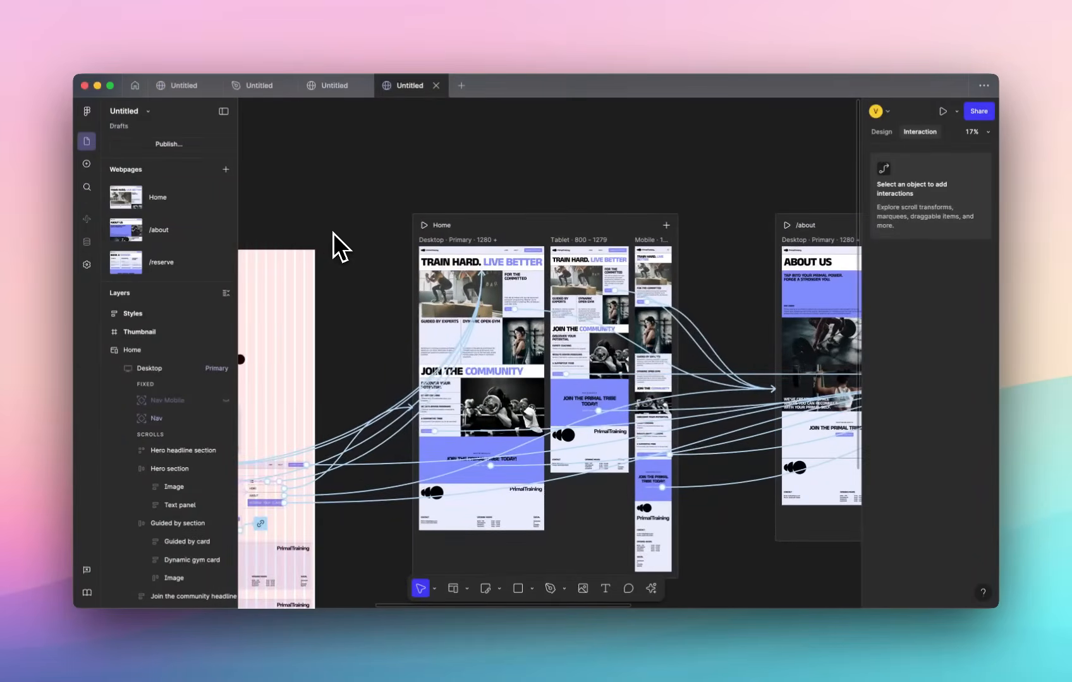
{"action": "mouse_move", "coordinate": [539, 215]}
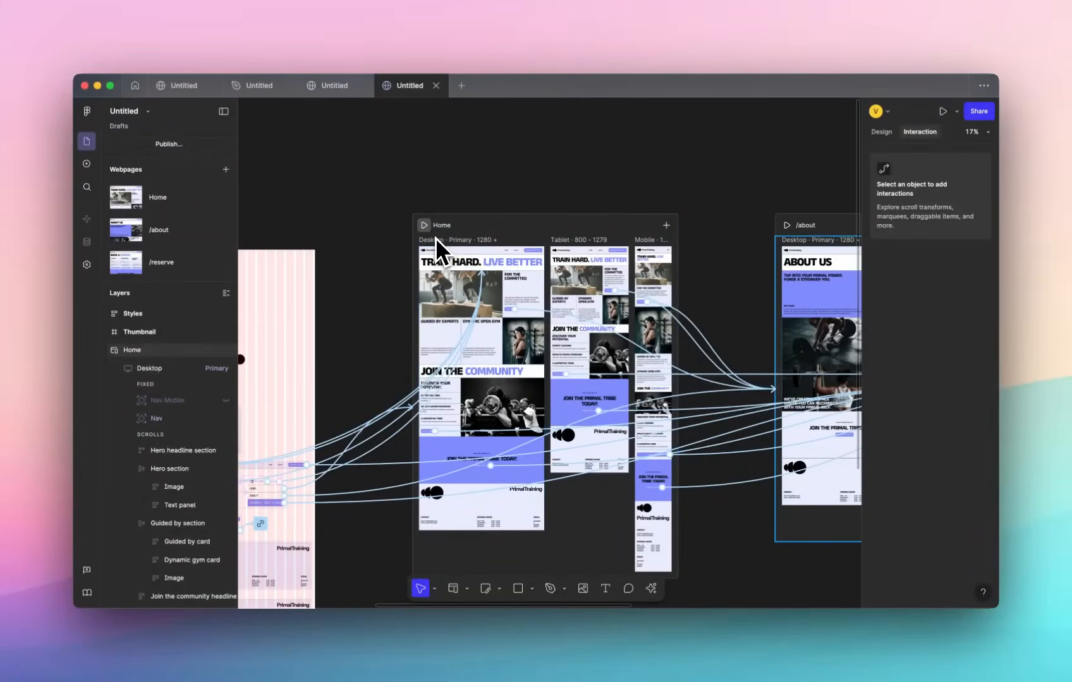
{"action": "scroll", "scroll_direction": "down", "scroll_amount": 3}
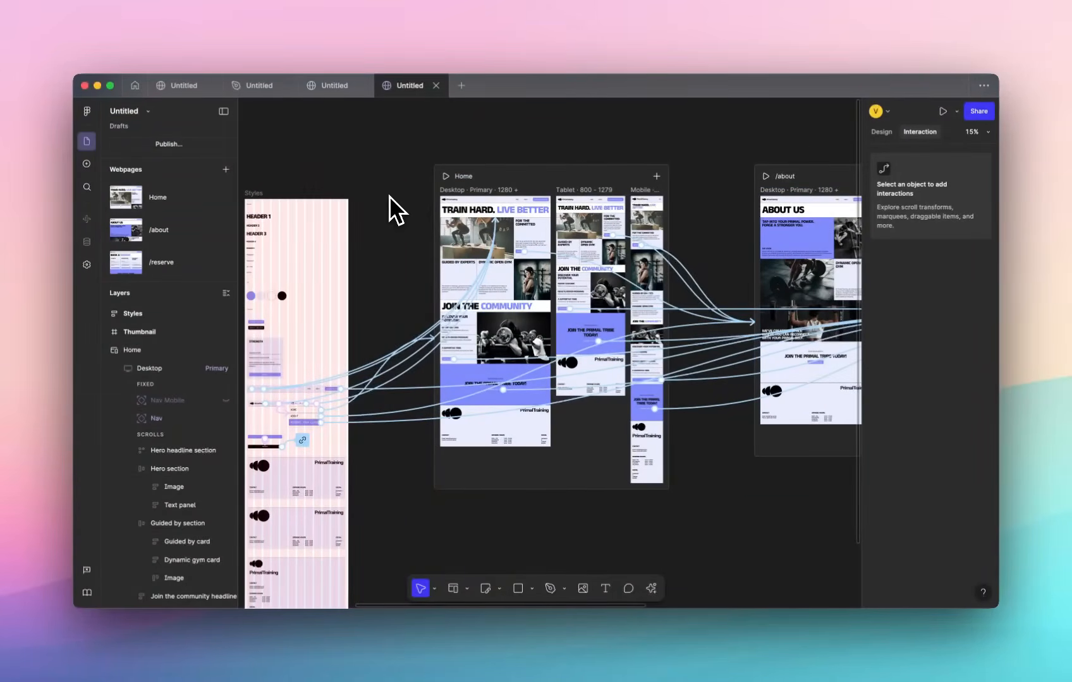
{"action": "mouse_move", "coordinate": [404, 203]}
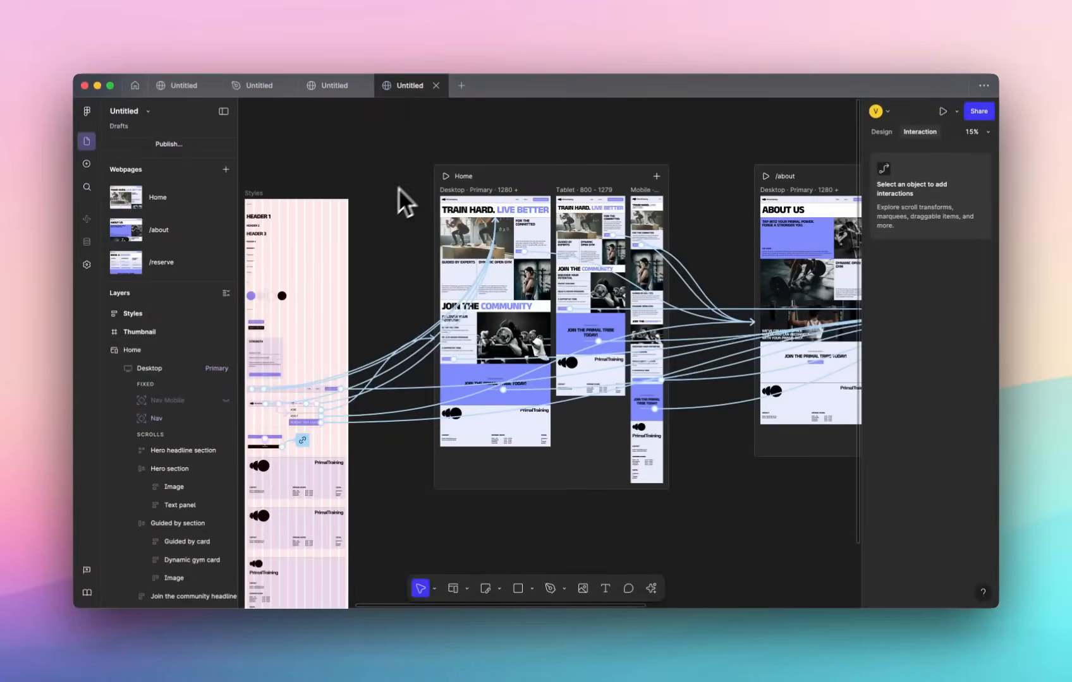
{"action": "mouse_move", "coordinate": [499, 150]}
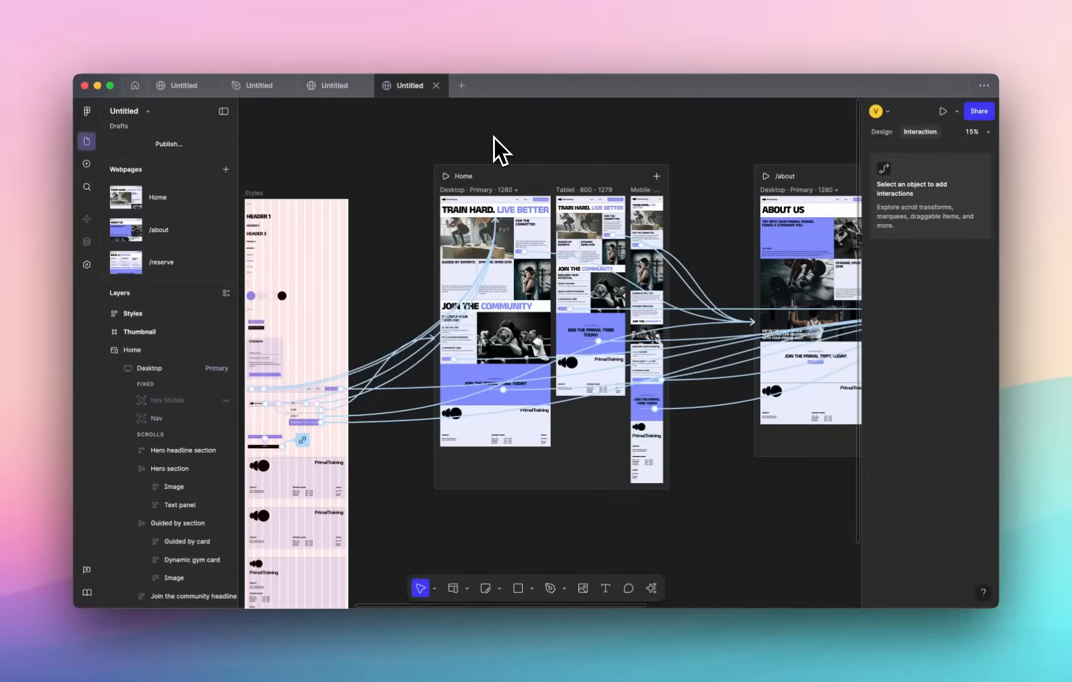